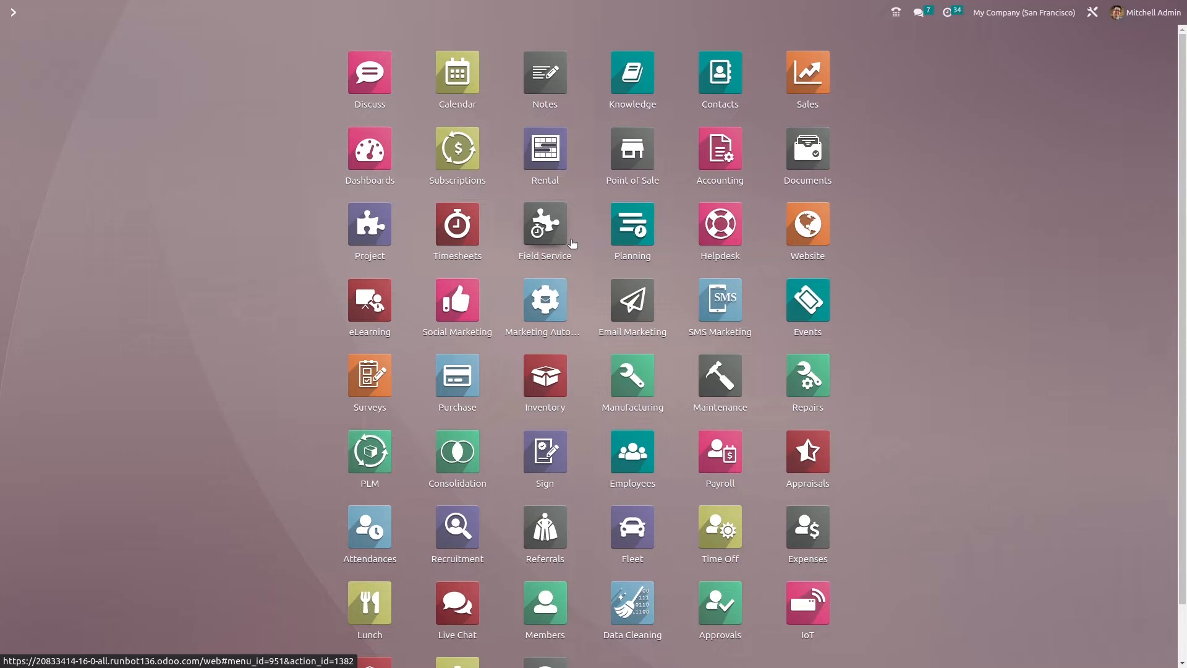
Launch the Recruitment app via the command palette search '/rec'.
{"action": "type", "text": "/rec"}
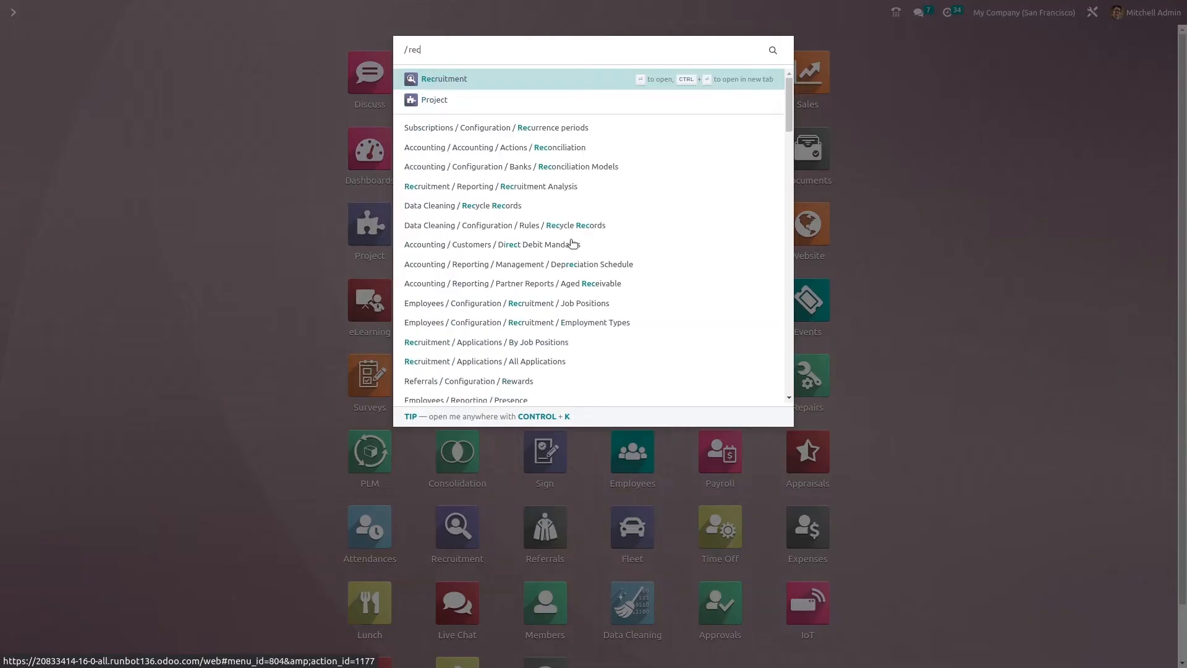
{"action": "left_click", "coordinate": [444, 79]}
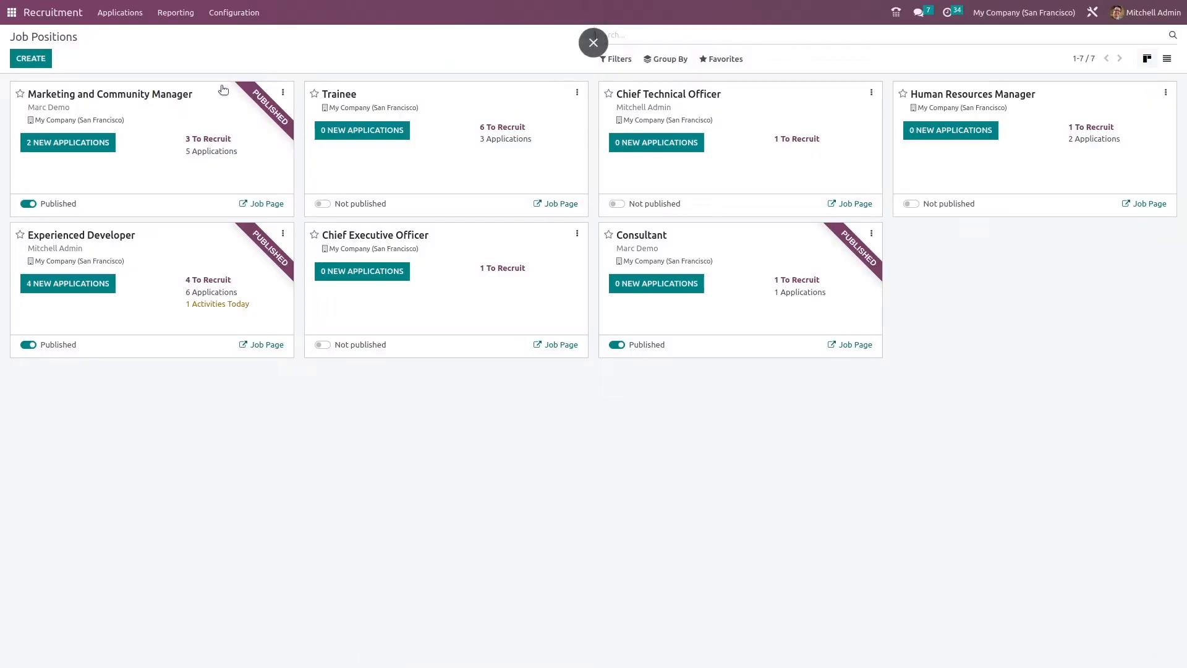
{"action": "left_click", "coordinate": [176, 12]}
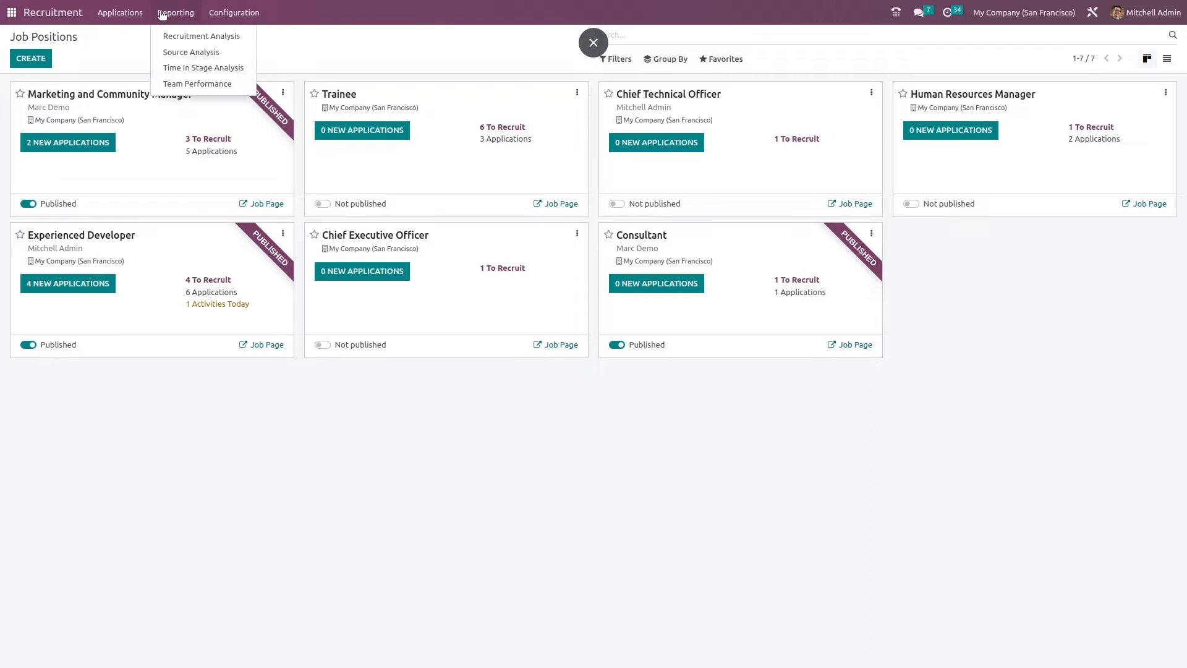
{"action": "mouse_move", "coordinate": [201, 36]}
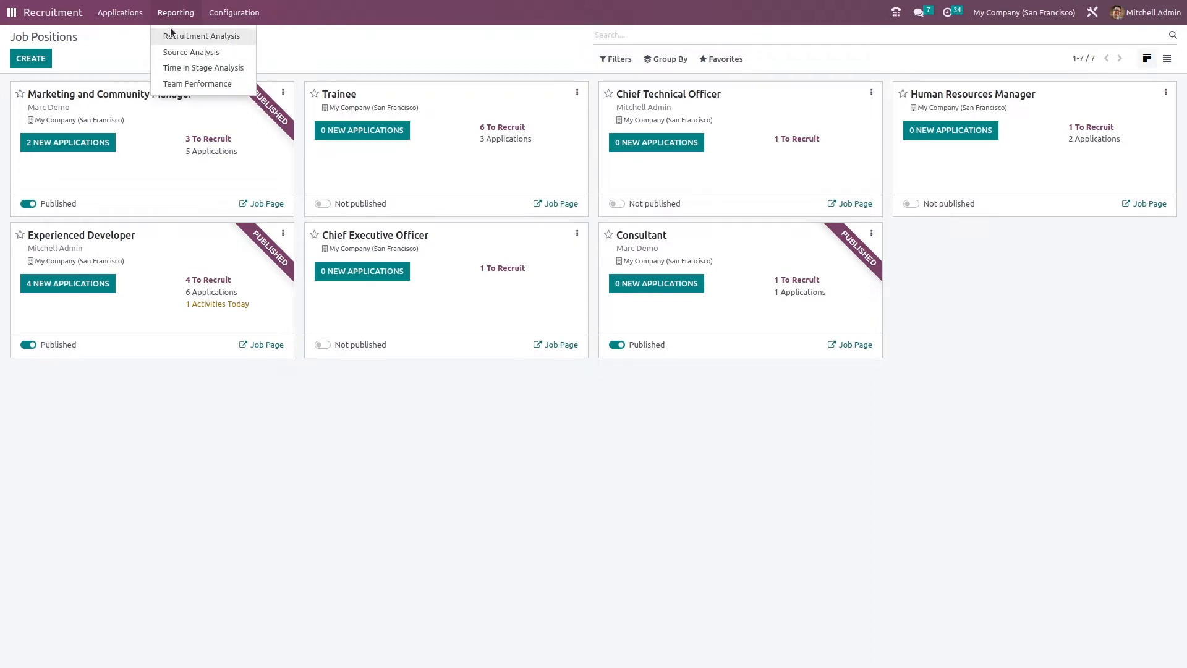
{"action": "mouse_move", "coordinate": [191, 52]}
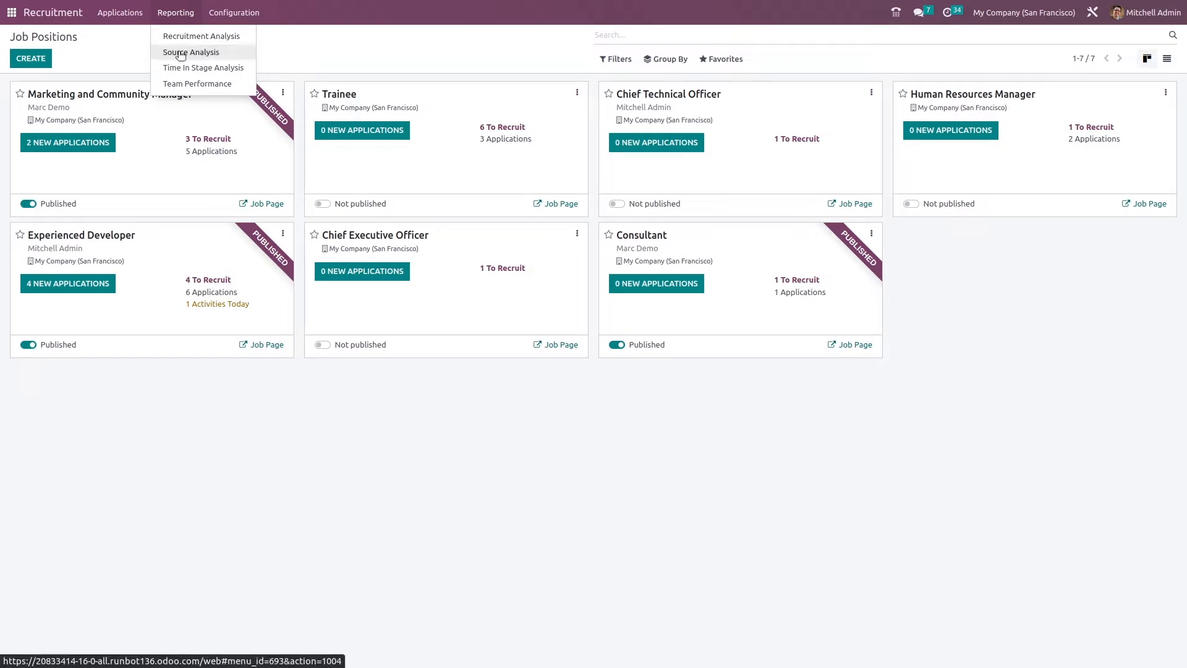
{"action": "mouse_move", "coordinate": [203, 67]}
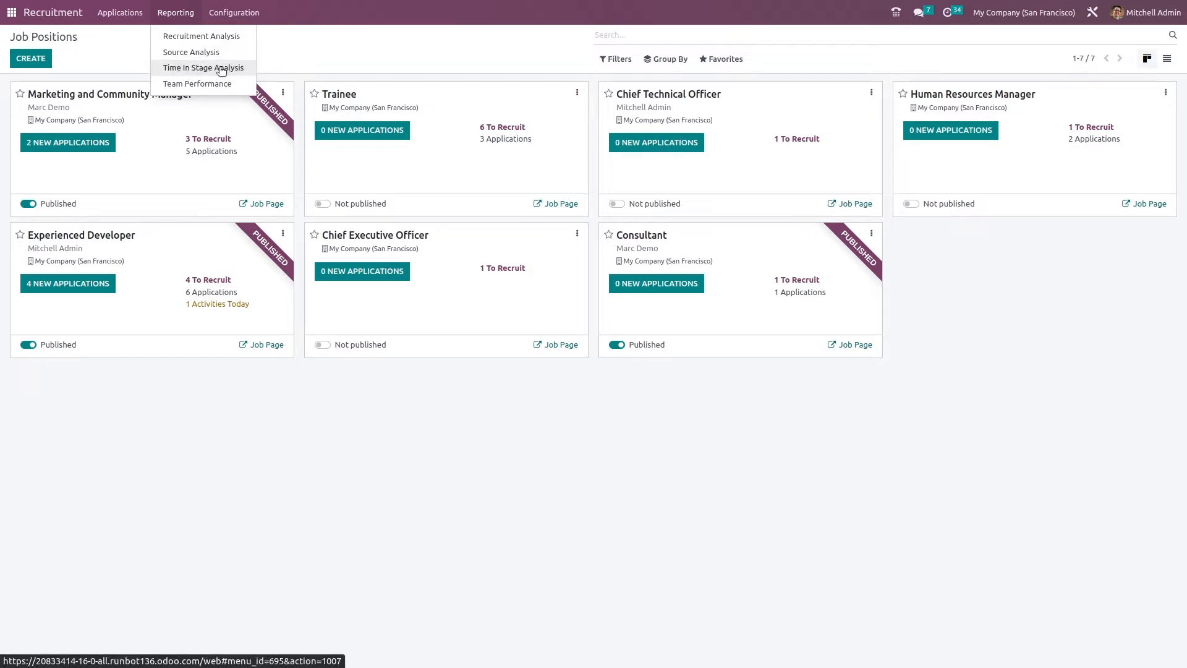
{"action": "mouse_move", "coordinate": [198, 84]}
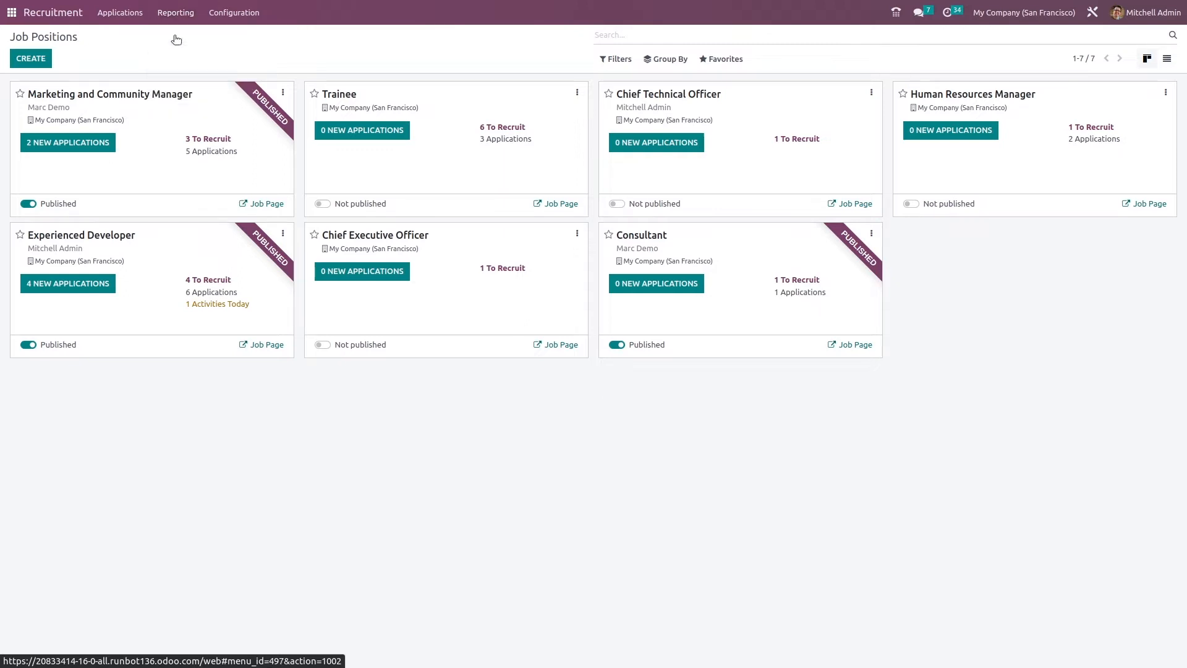
Show the Recruitment Analysis report of applicants by source, hired versus in progress.
{"action": "left_click", "coordinate": [175, 13]}
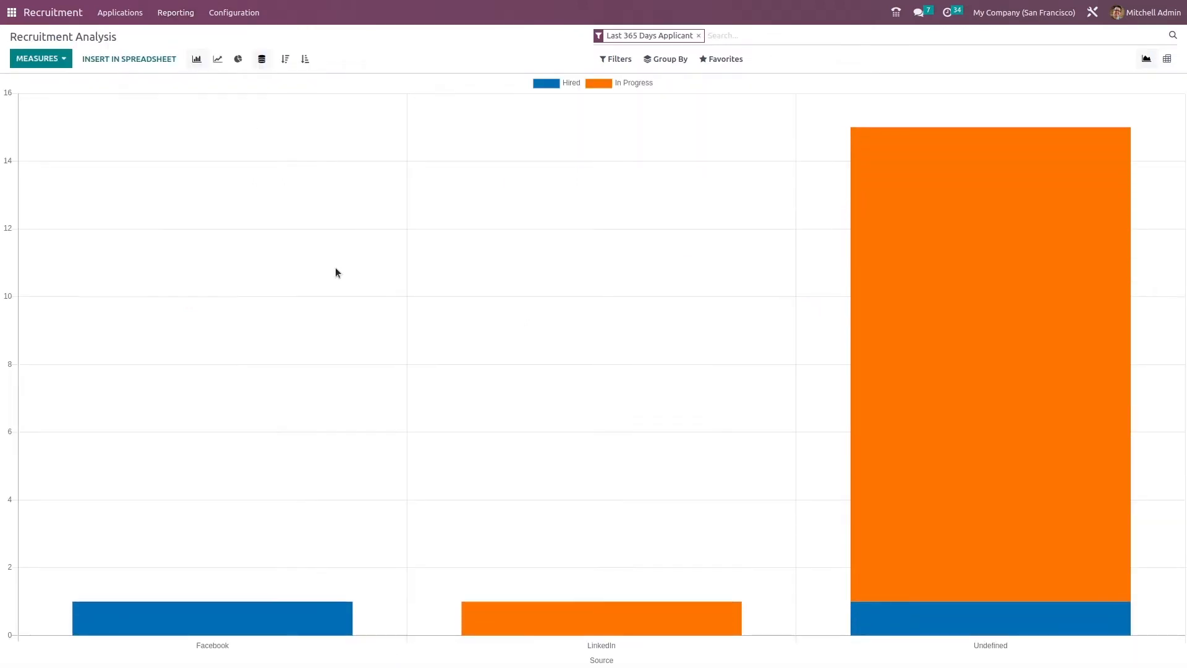
{"action": "mouse_move", "coordinate": [858, 290]}
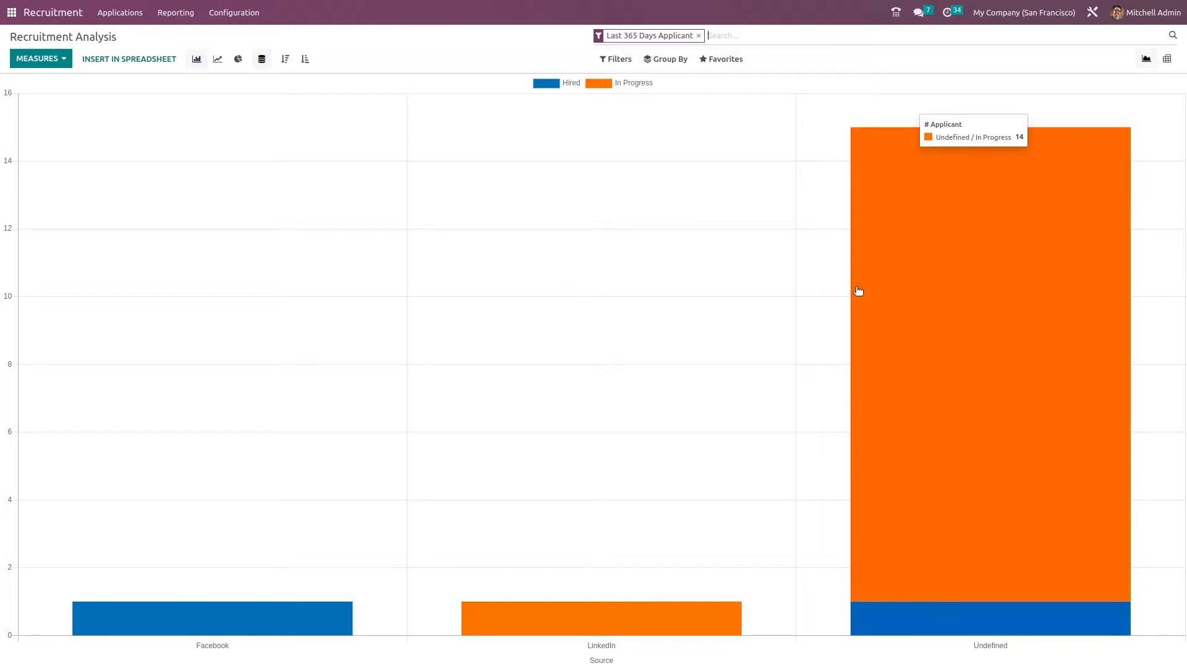
{"action": "mouse_move", "coordinate": [704, 659]}
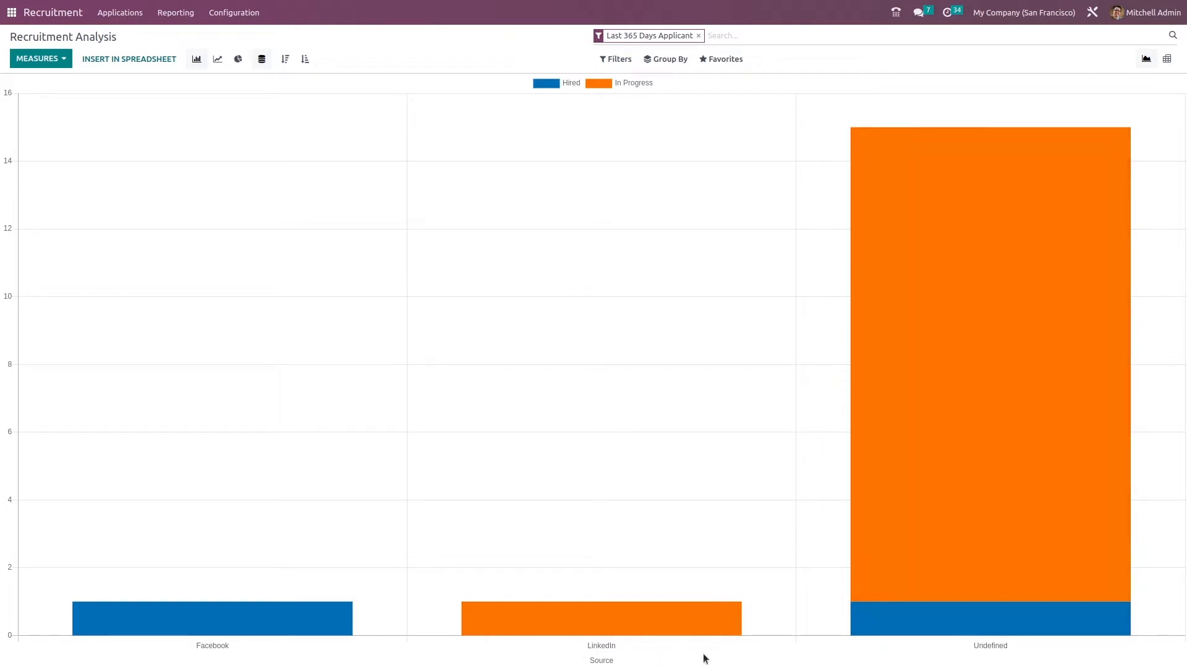
{"action": "mouse_move", "coordinate": [702, 657]}
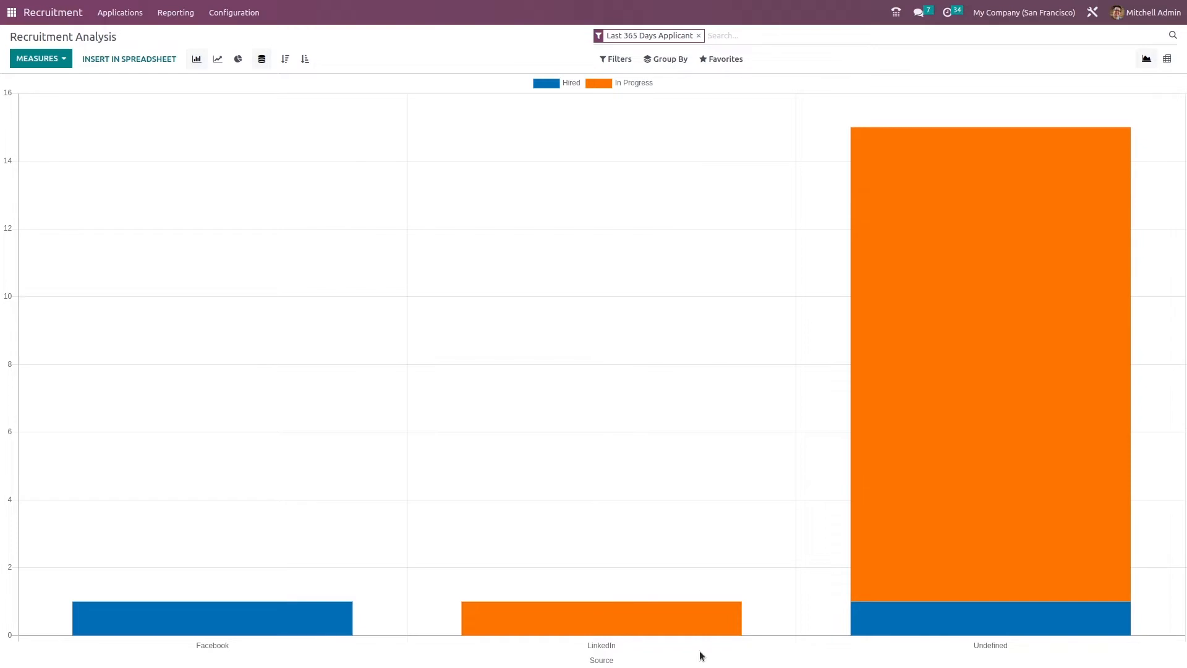
{"action": "mouse_move", "coordinate": [935, 628]}
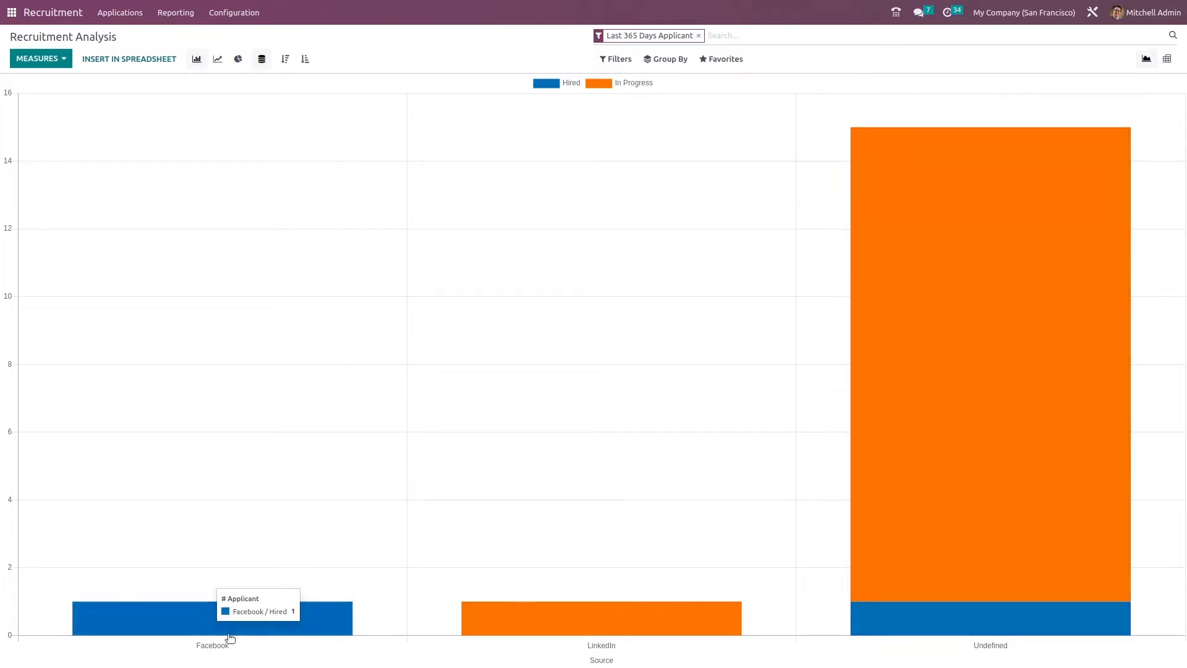
{"action": "mouse_move", "coordinate": [245, 650]}
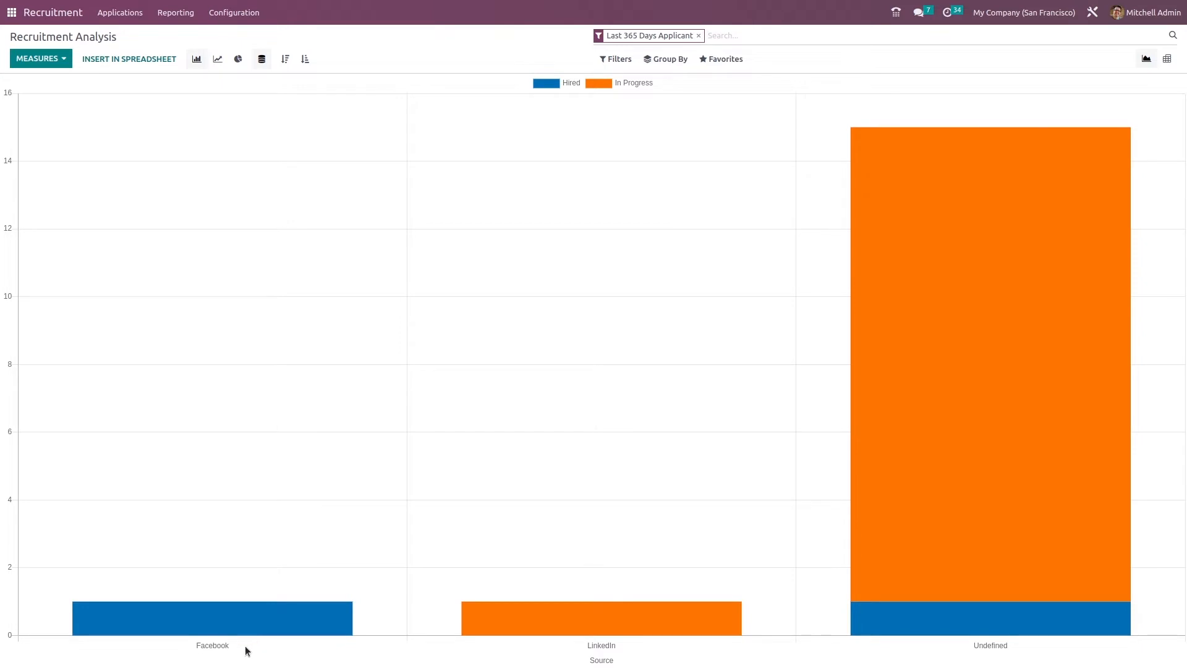
{"action": "mouse_move", "coordinate": [197, 628]}
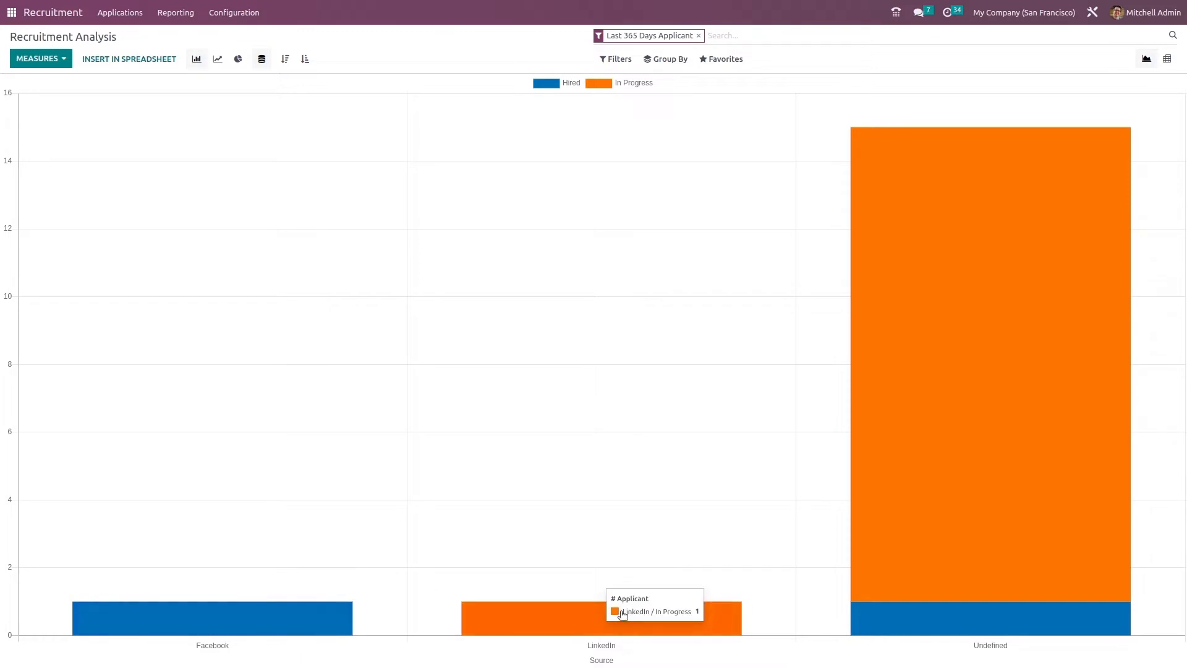
{"action": "mouse_move", "coordinate": [843, 474]}
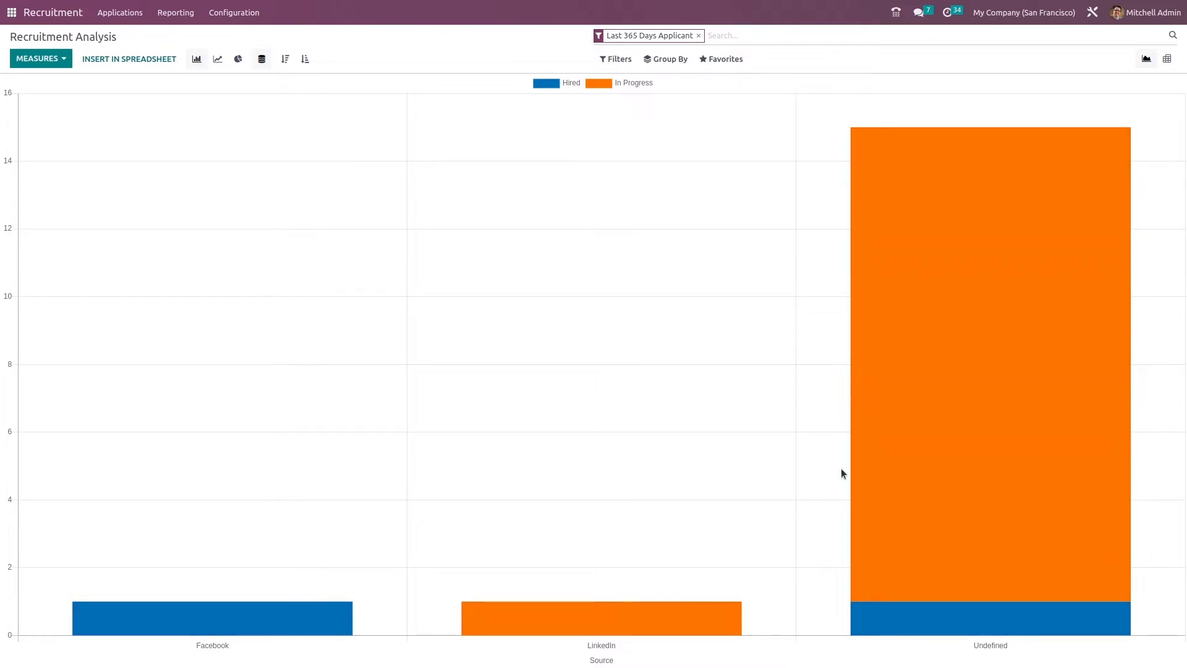
{"action": "mouse_move", "coordinate": [242, 645]}
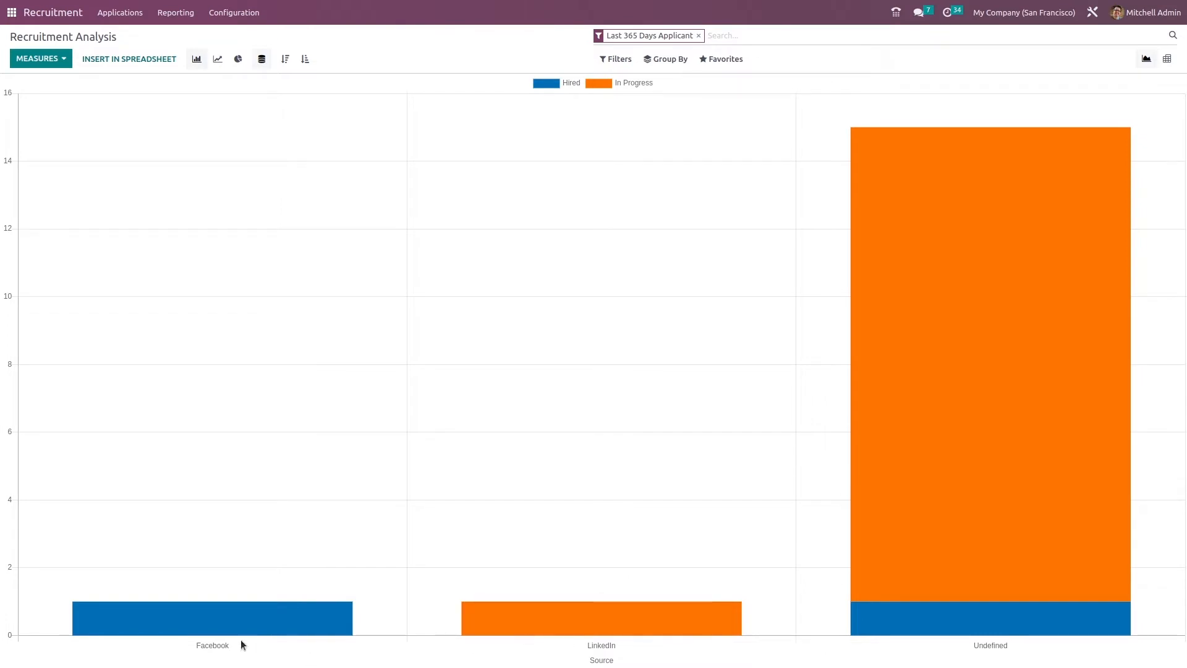
{"action": "mouse_move", "coordinate": [997, 656]}
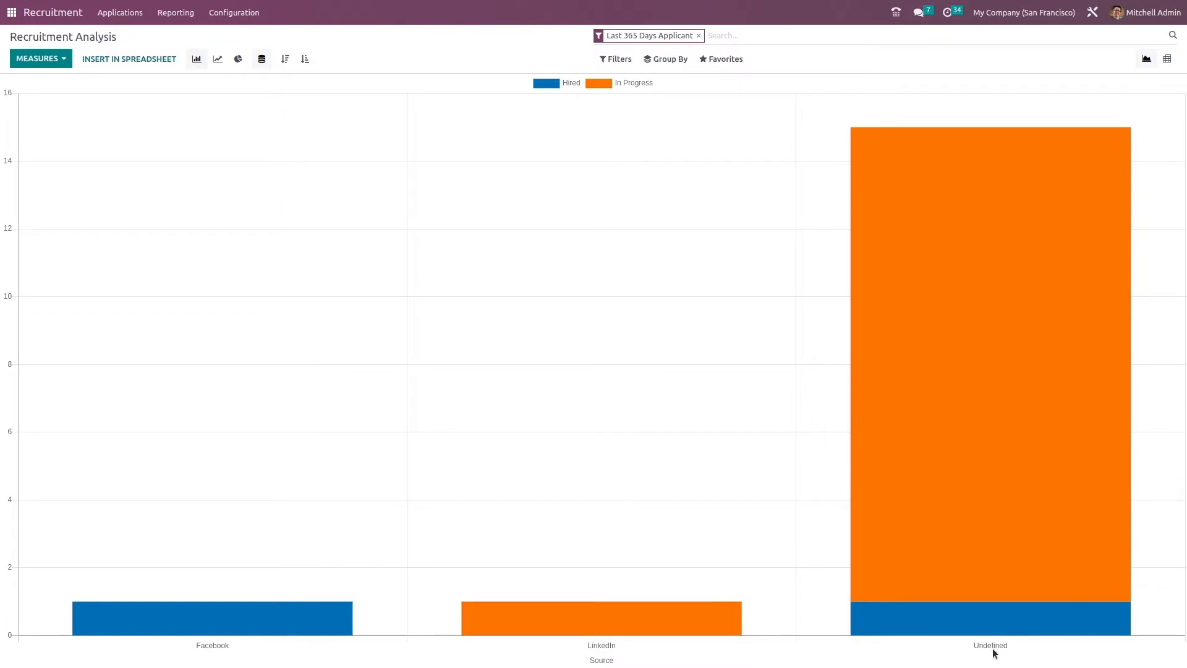
{"action": "mouse_move", "coordinate": [742, 41]}
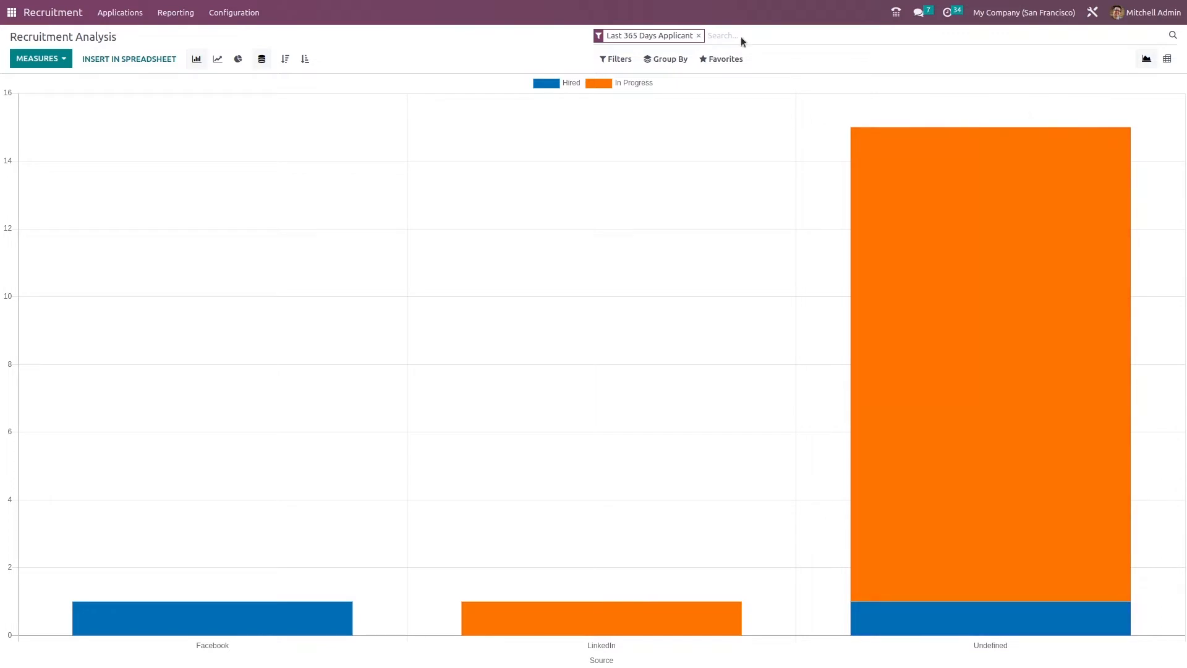
Drop the Last 365 Days Applicant filter and review the Filters and Group By options.
{"action": "left_click", "coordinate": [697, 35]}
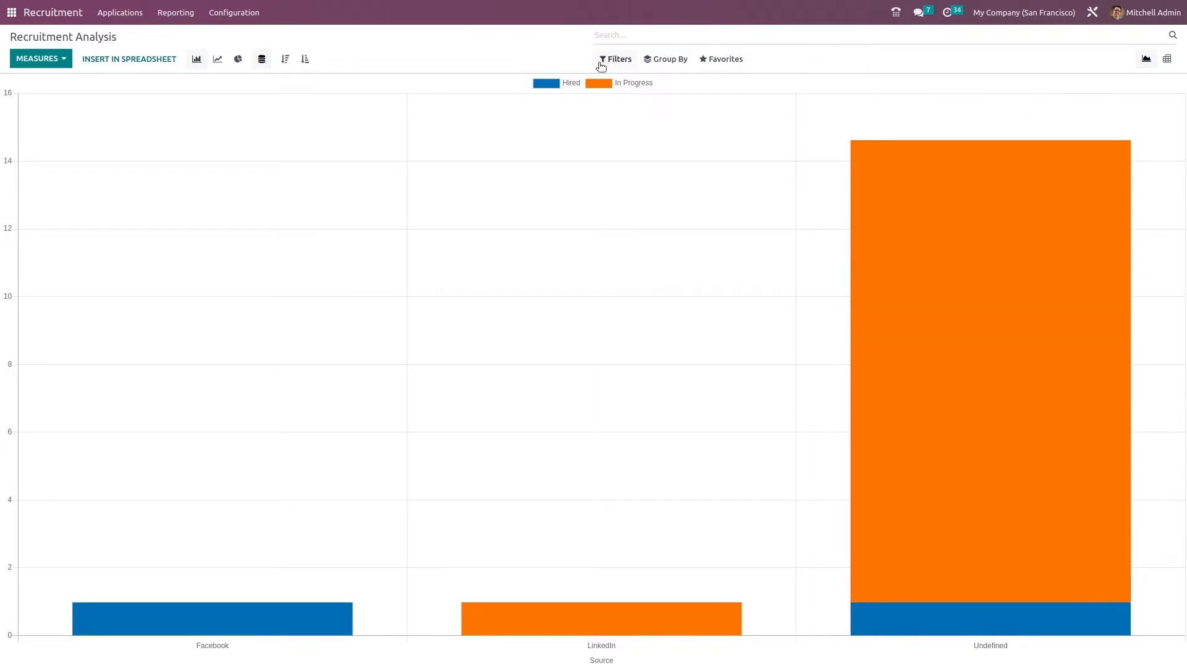
{"action": "left_click", "coordinate": [616, 58]}
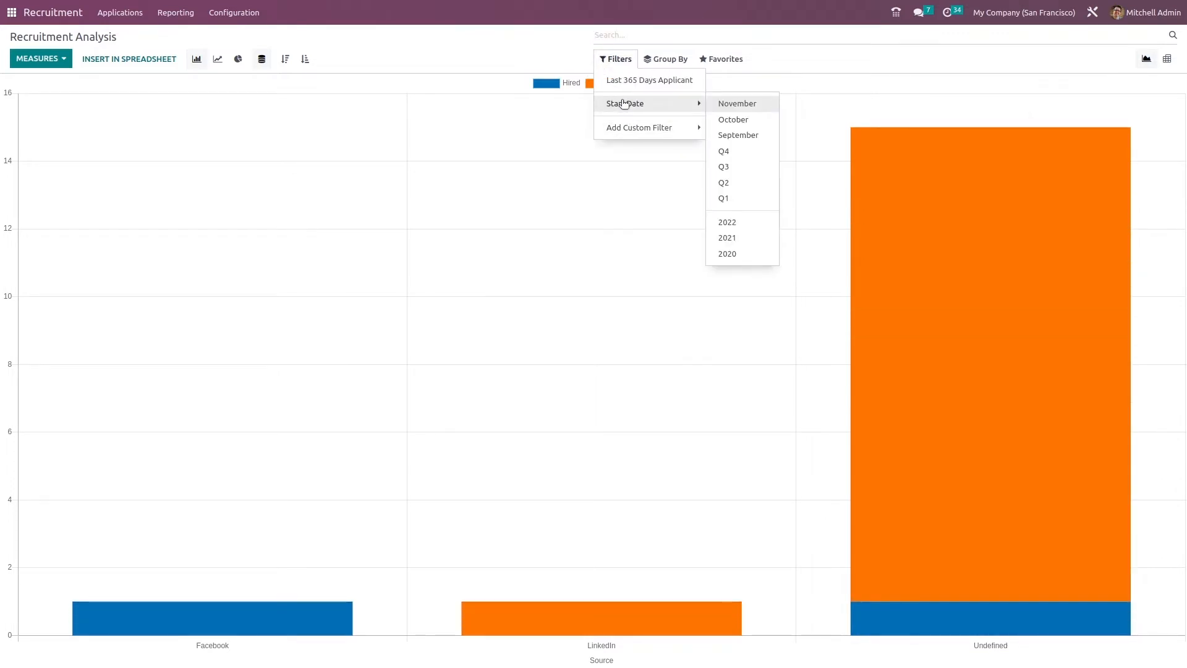
{"action": "mouse_move", "coordinate": [727, 114]}
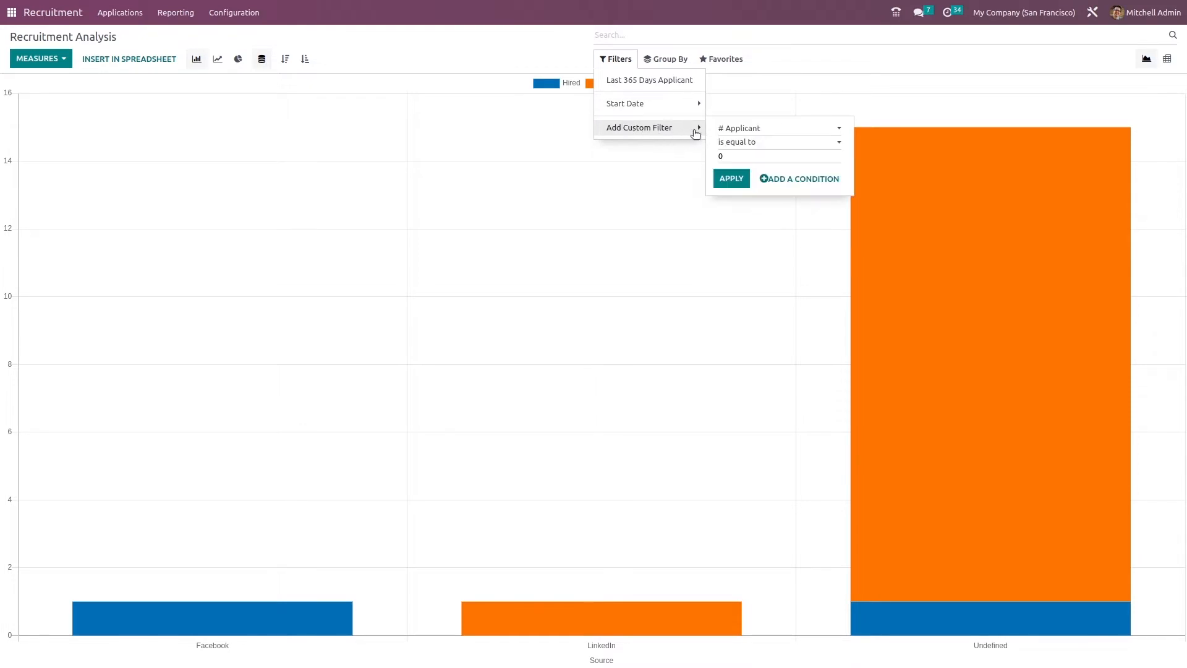
{"action": "left_click", "coordinate": [669, 58]}
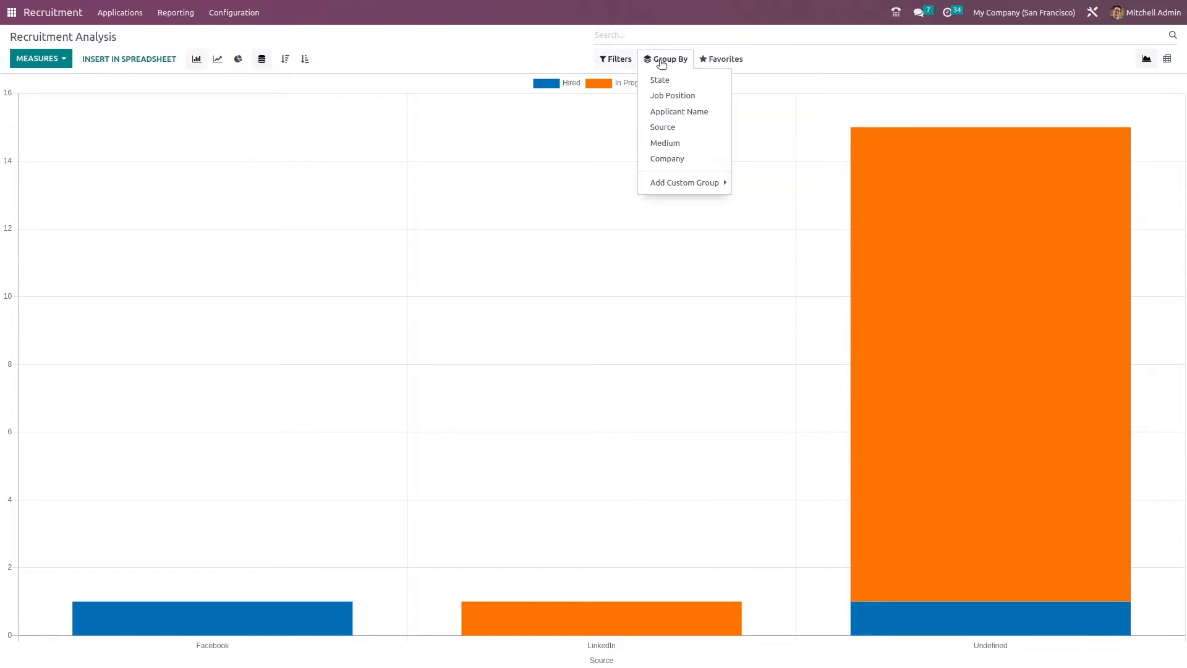
{"action": "mouse_move", "coordinate": [664, 82]}
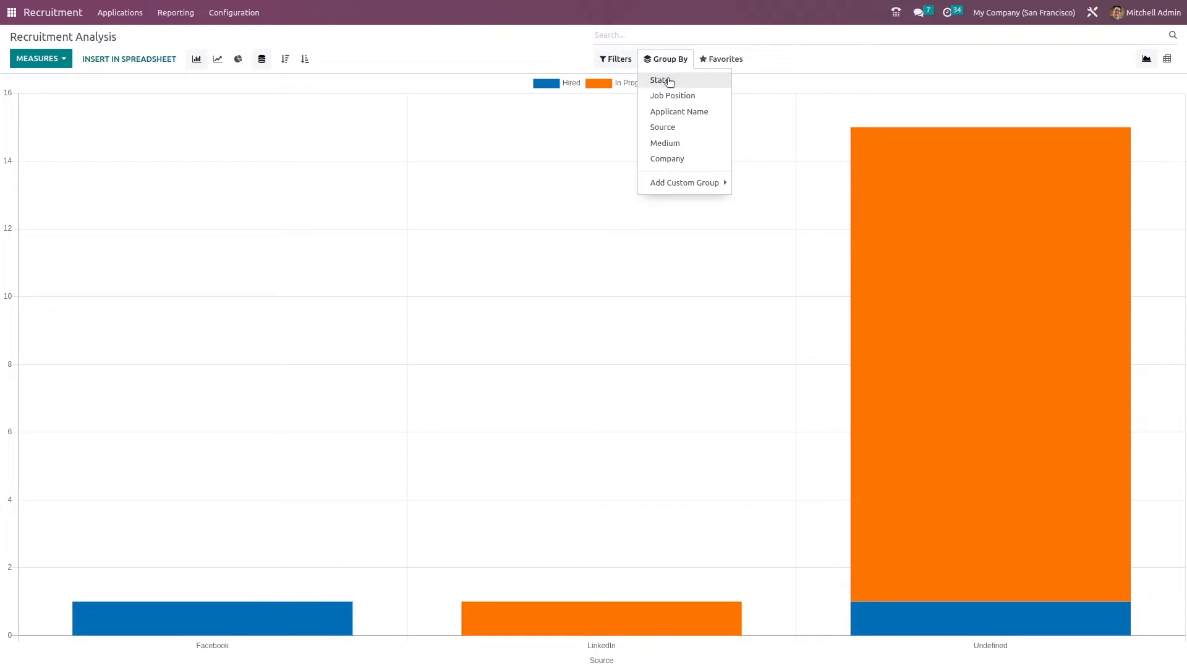
{"action": "mouse_move", "coordinate": [680, 97]}
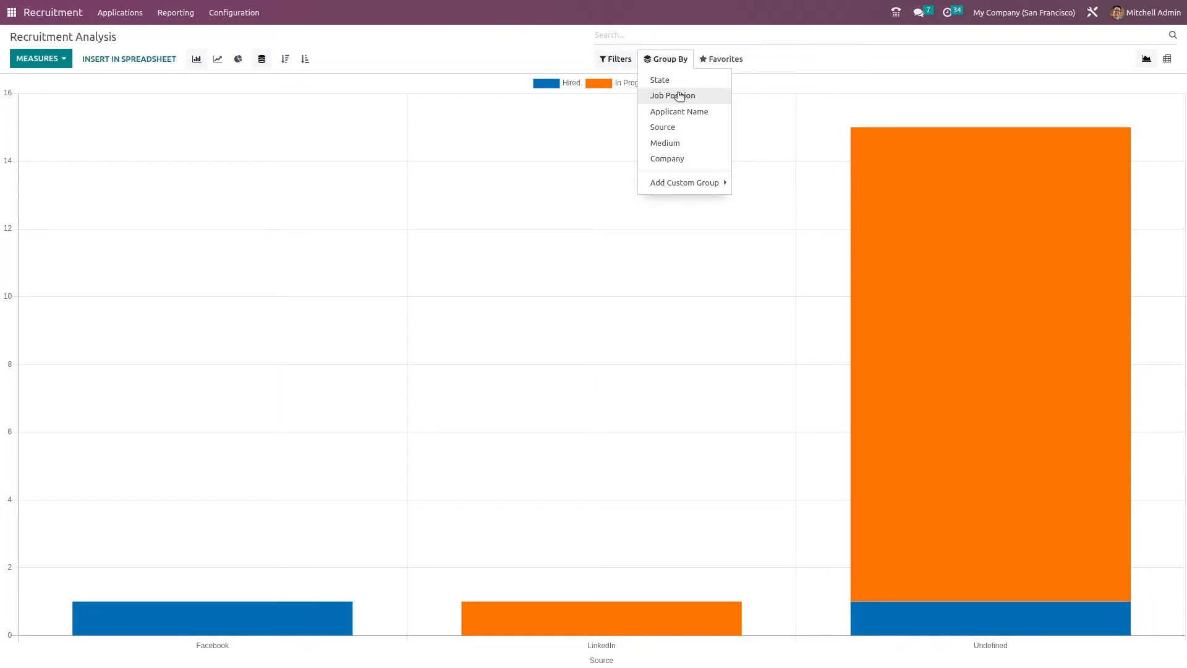
{"action": "mouse_move", "coordinate": [675, 138]}
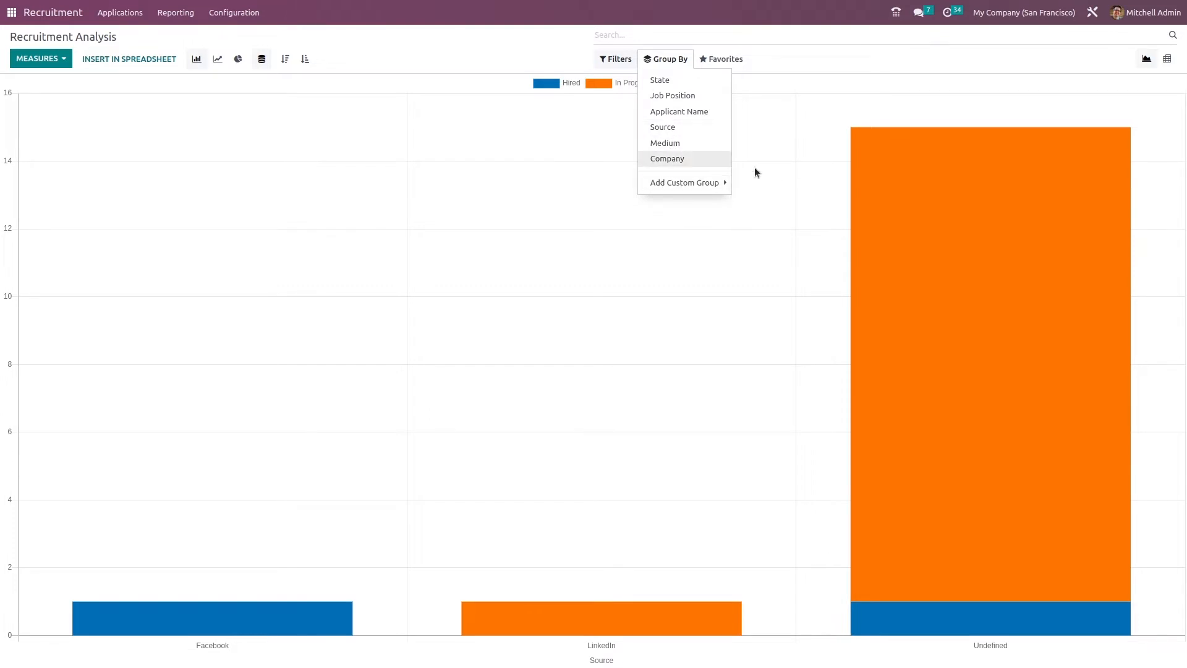
Show the Favorites options: save search, link in spreadsheet, insert in article, add to dashboard.
{"action": "left_click", "coordinate": [721, 58]}
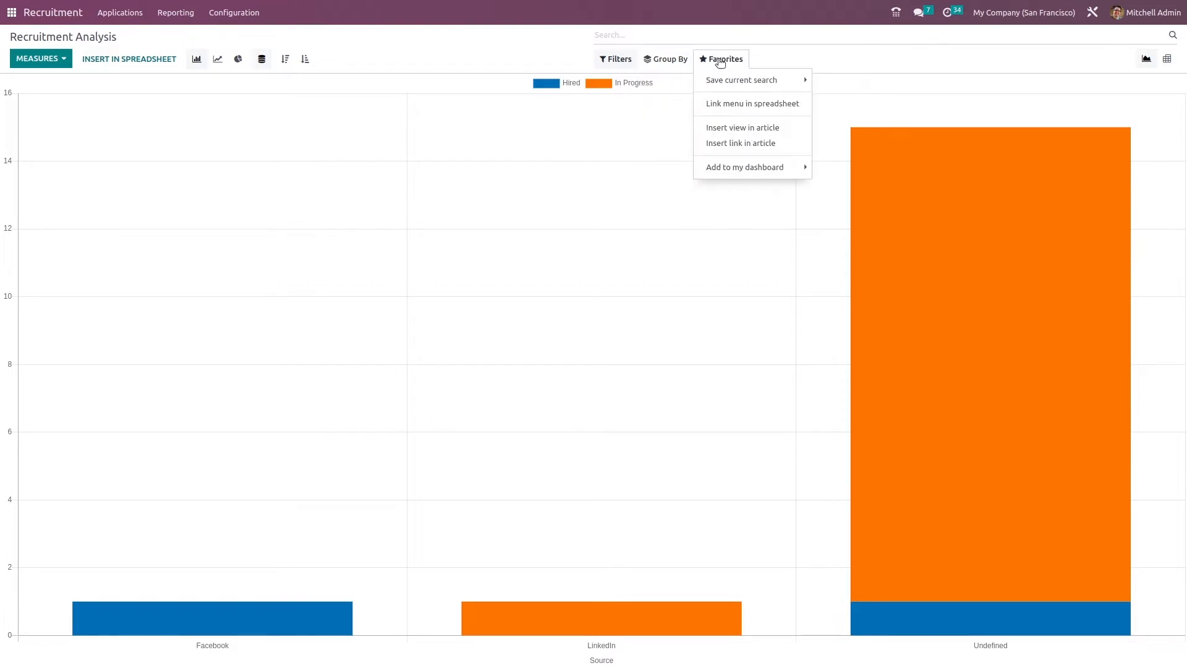
{"action": "mouse_move", "coordinate": [742, 127]}
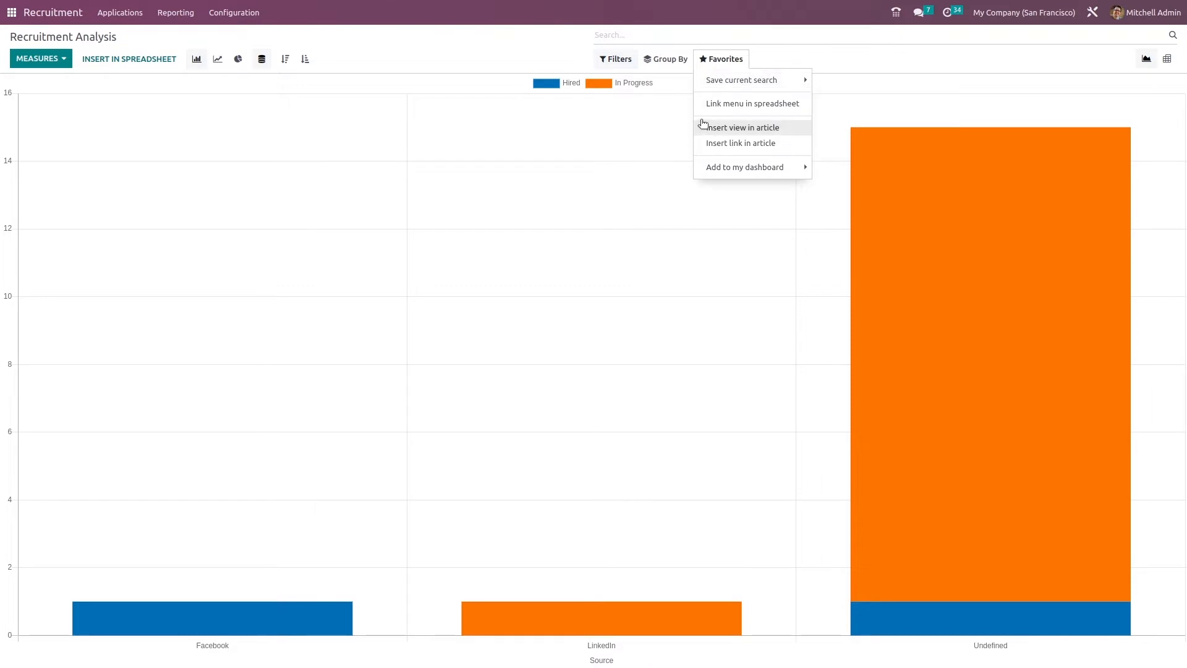
{"action": "mouse_move", "coordinate": [725, 121]}
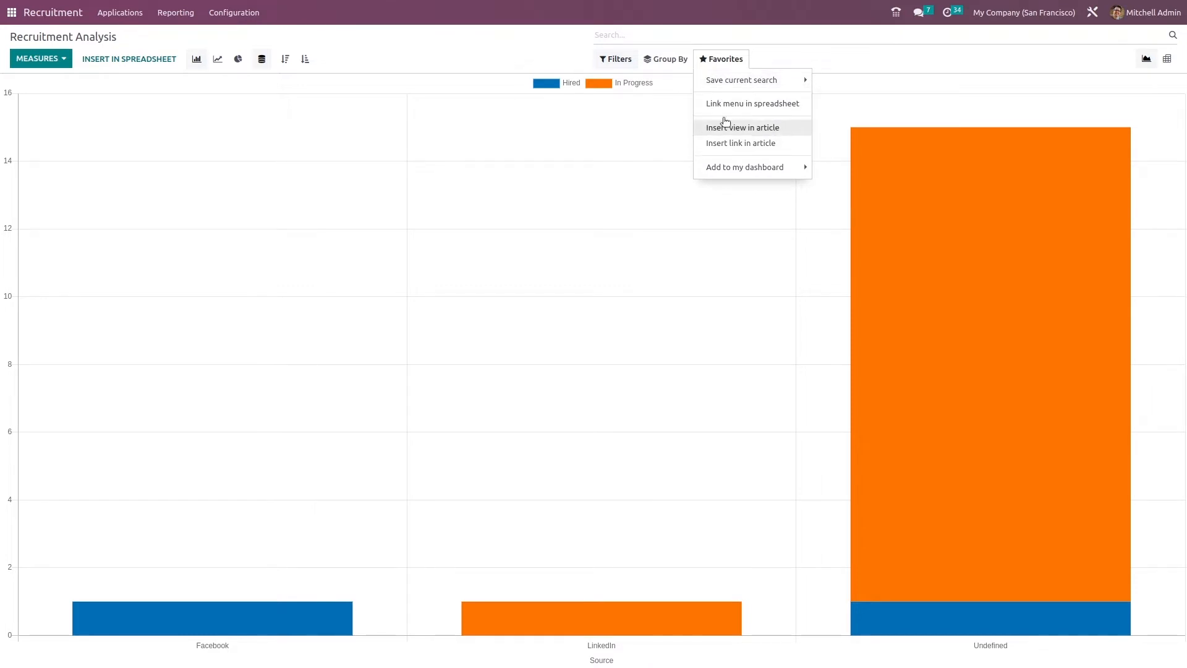
{"action": "mouse_move", "coordinate": [720, 148]}
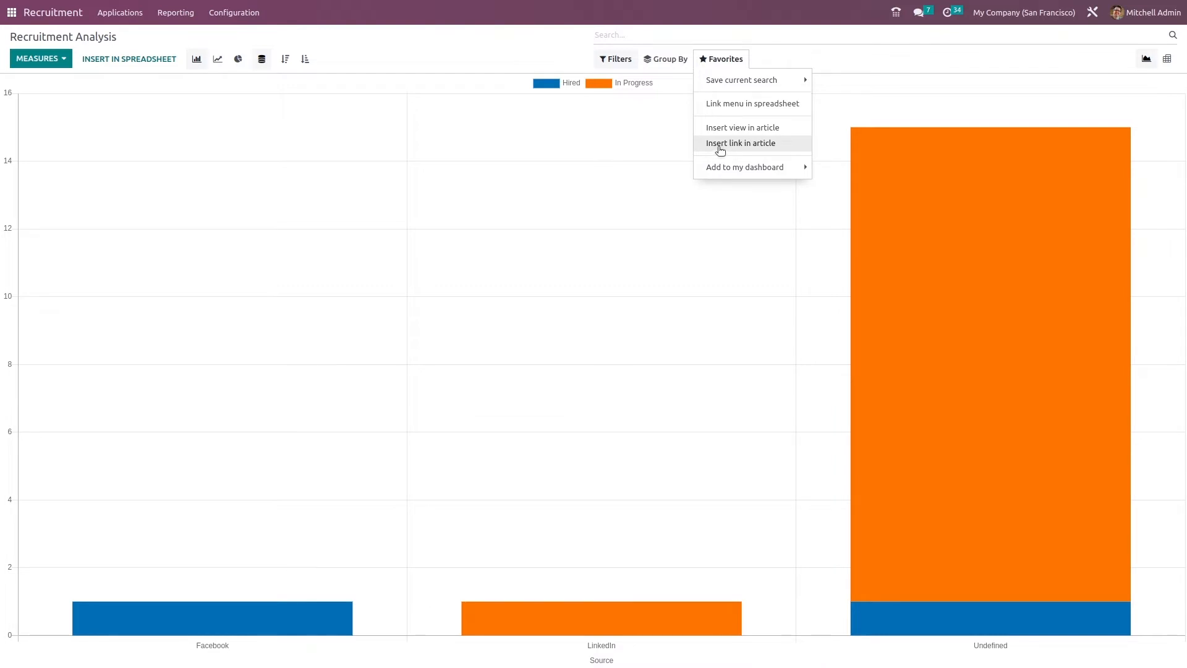
{"action": "mouse_move", "coordinate": [742, 128]}
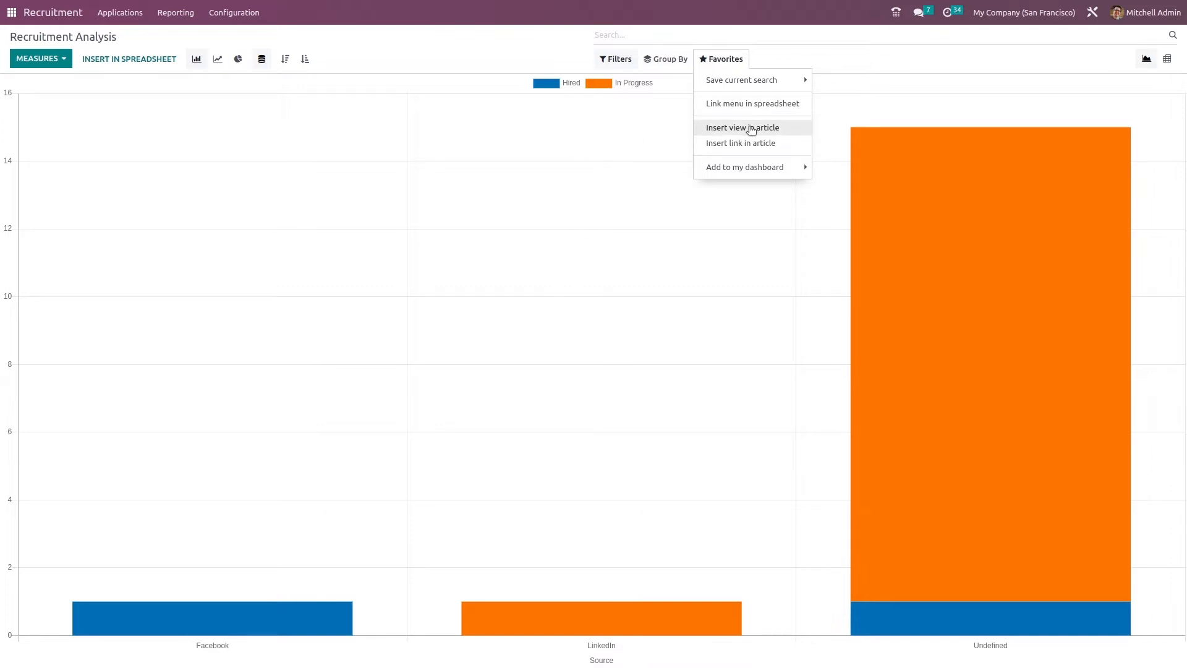
Embed the Recruitment Analysis chart in the Welcome knowledge article and scroll to it.
{"action": "left_click", "coordinate": [742, 128]}
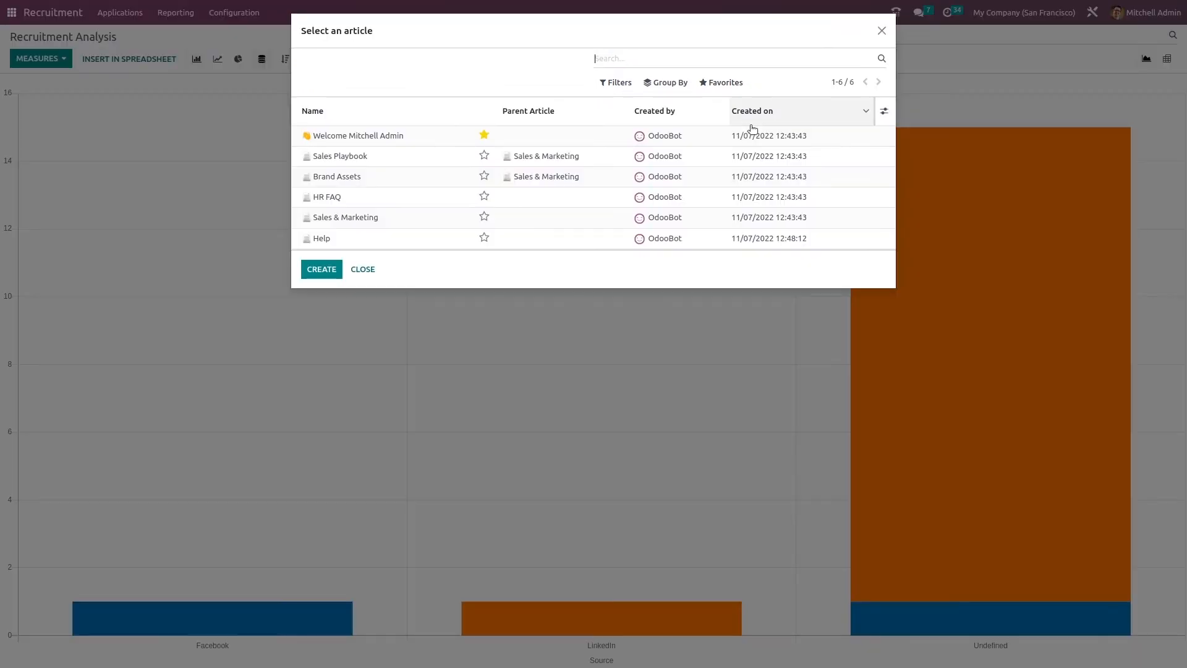
{"action": "left_click", "coordinate": [362, 269]}
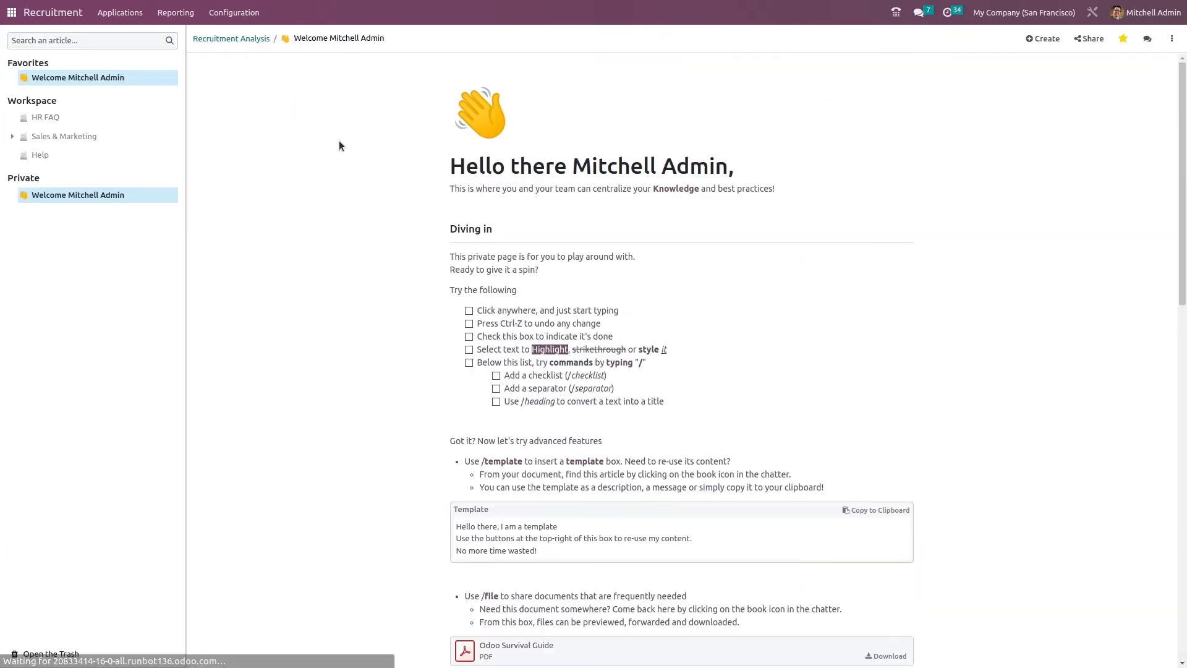
{"action": "scroll", "scroll_direction": "down", "scroll_amount": 3}
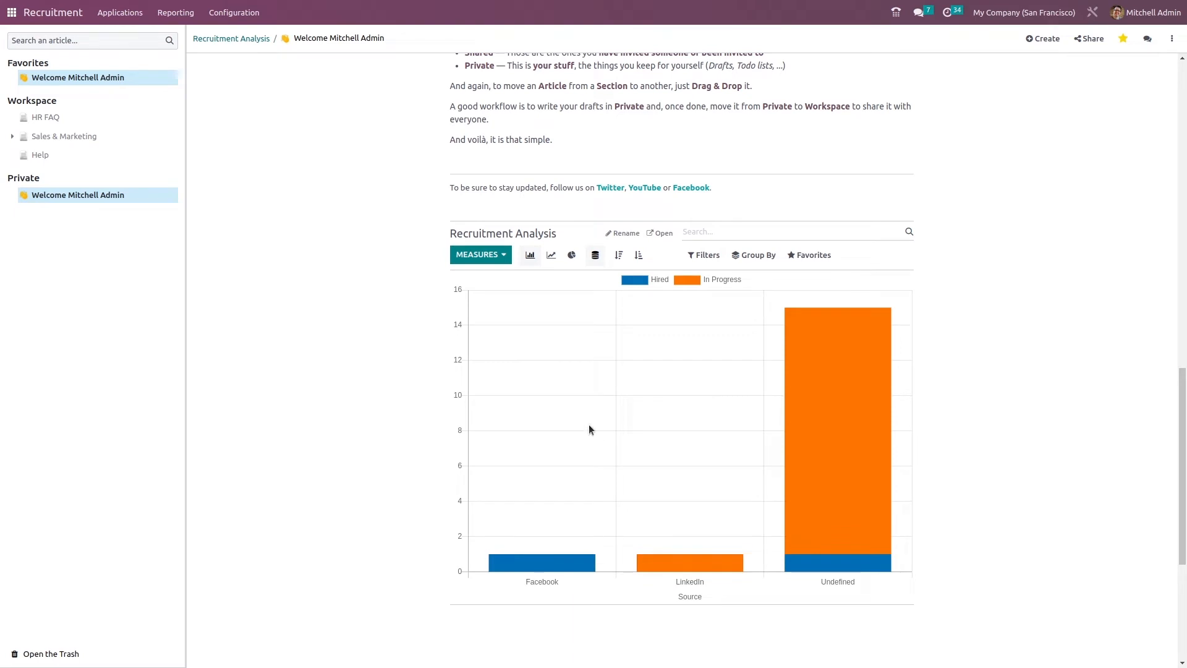
{"action": "mouse_move", "coordinate": [242, 44]}
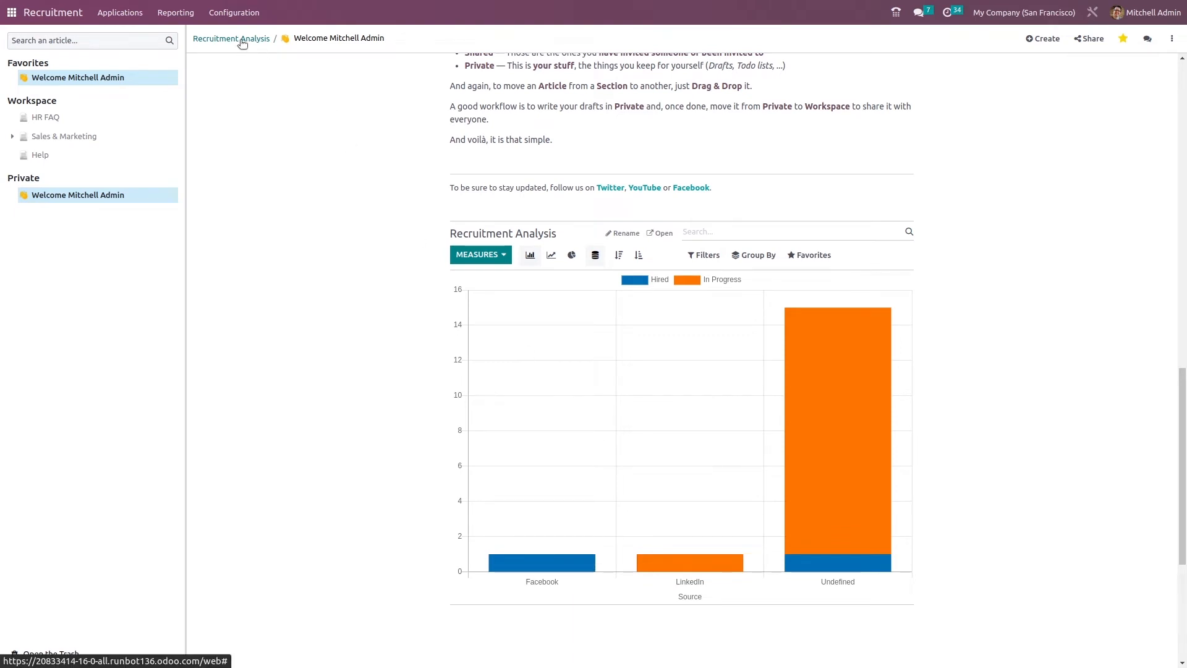
Return to the Recruitment Analysis report from the article breadcrumb.
{"action": "left_click", "coordinate": [663, 233]}
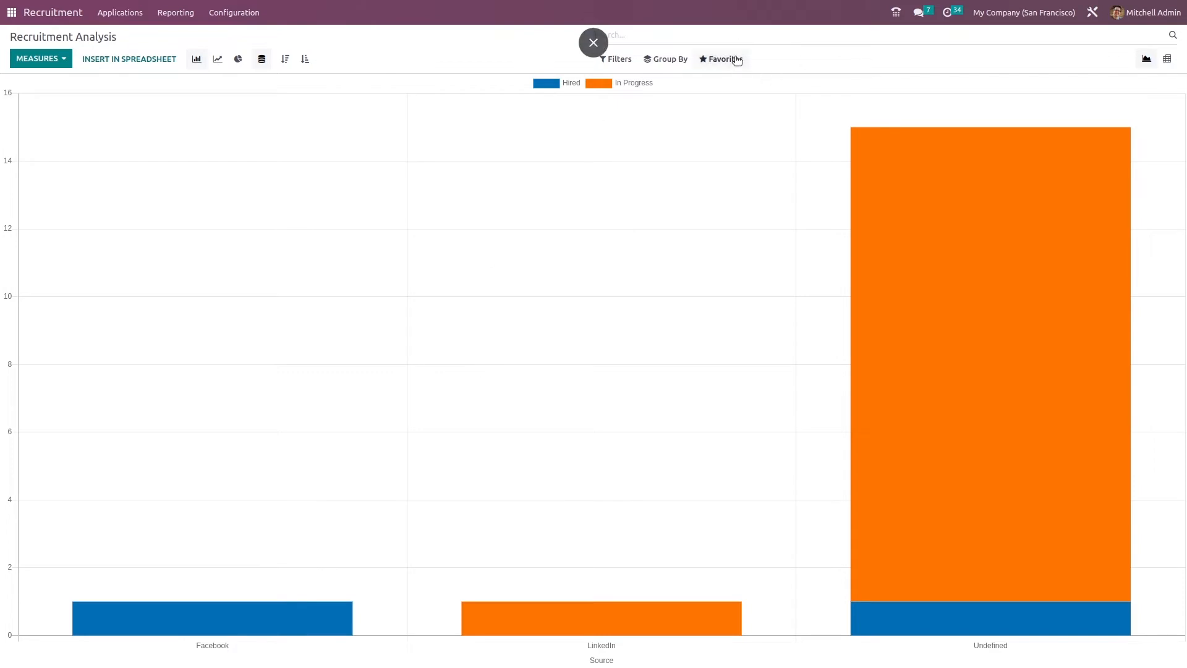
{"action": "left_click", "coordinate": [721, 58]}
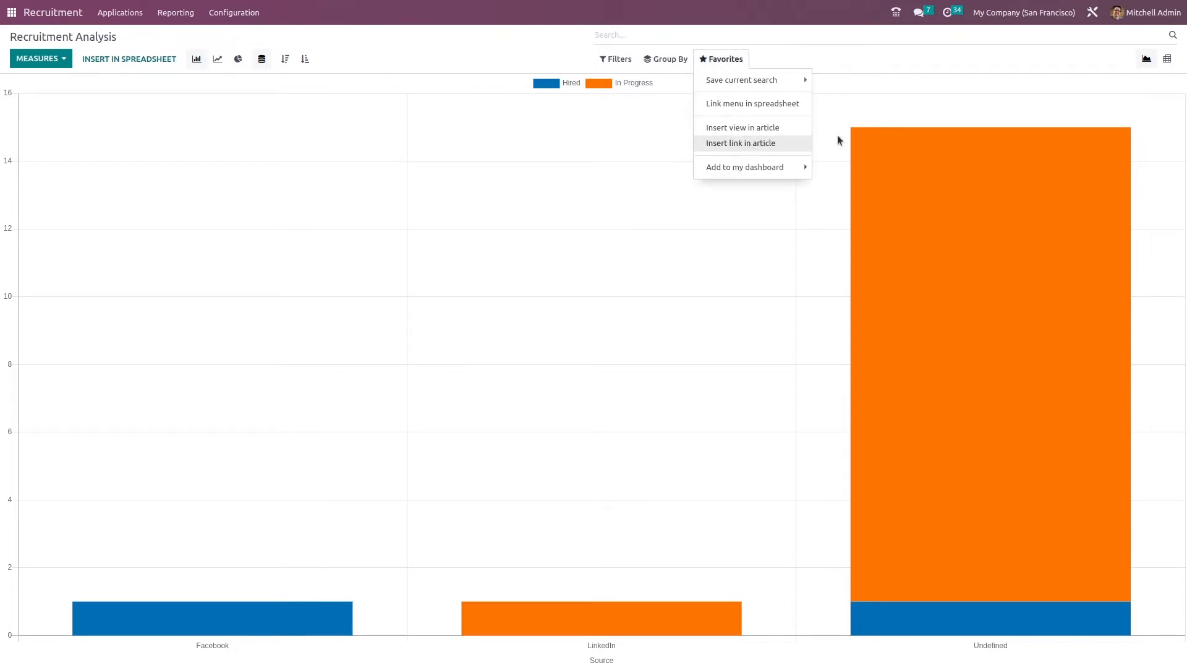
{"action": "left_click", "coordinate": [283, 58]}
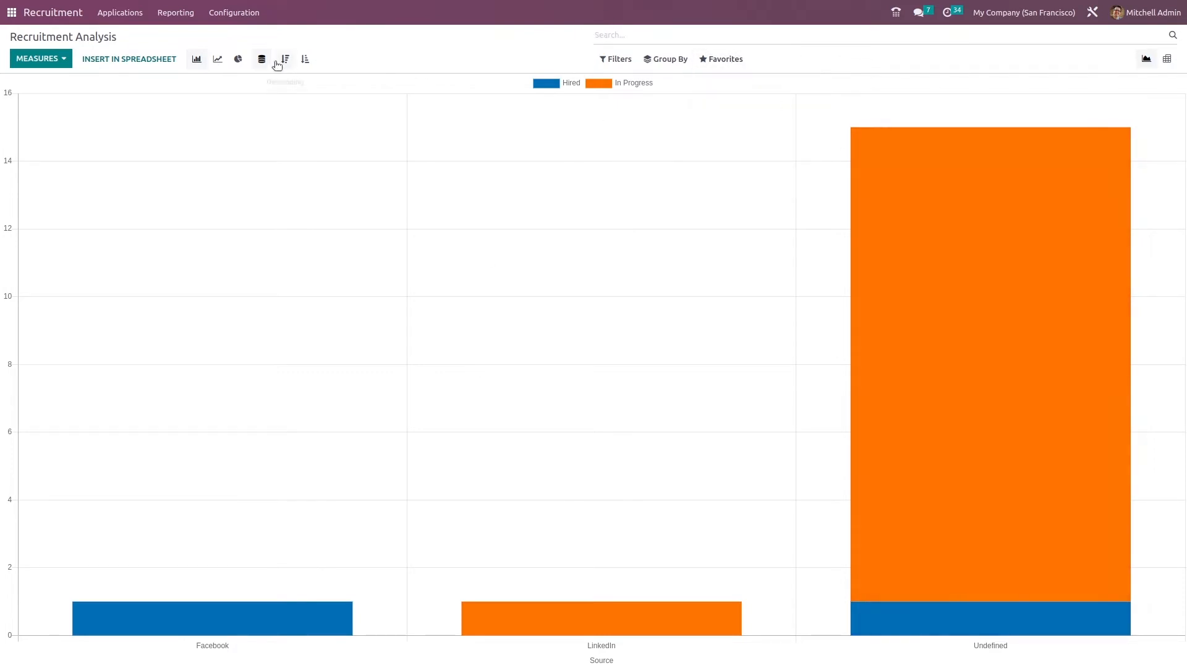
{"action": "mouse_move", "coordinate": [217, 58]}
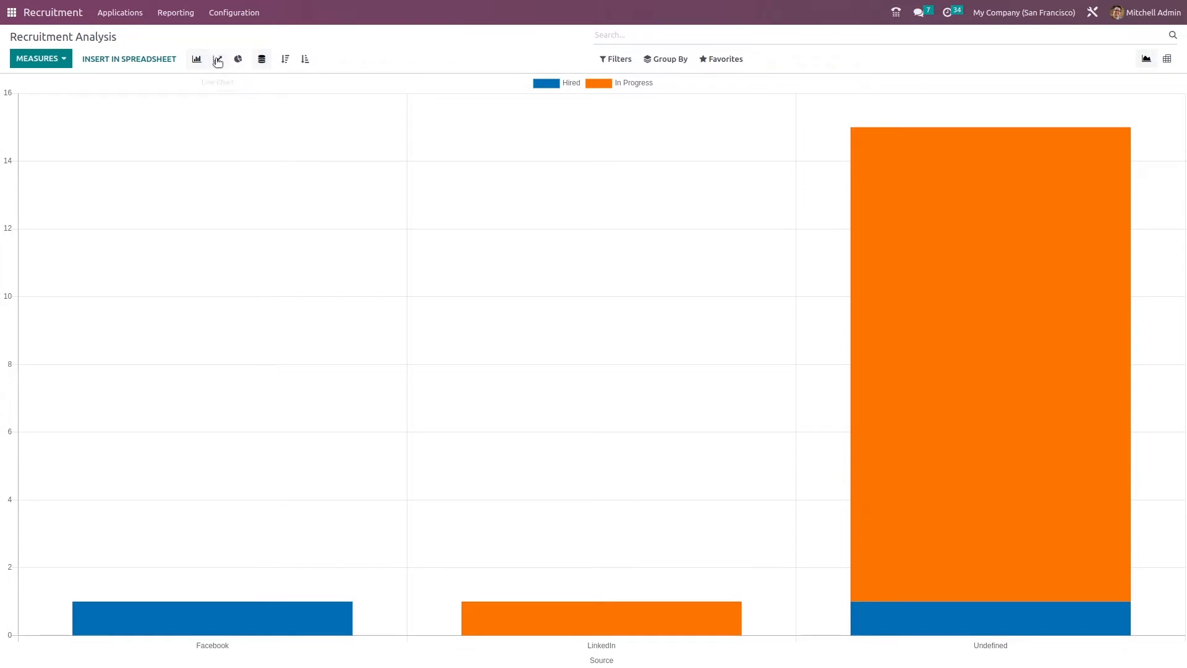
Try line and pie charts, then an unstacked cumulative line chart.
{"action": "left_click", "coordinate": [218, 58]}
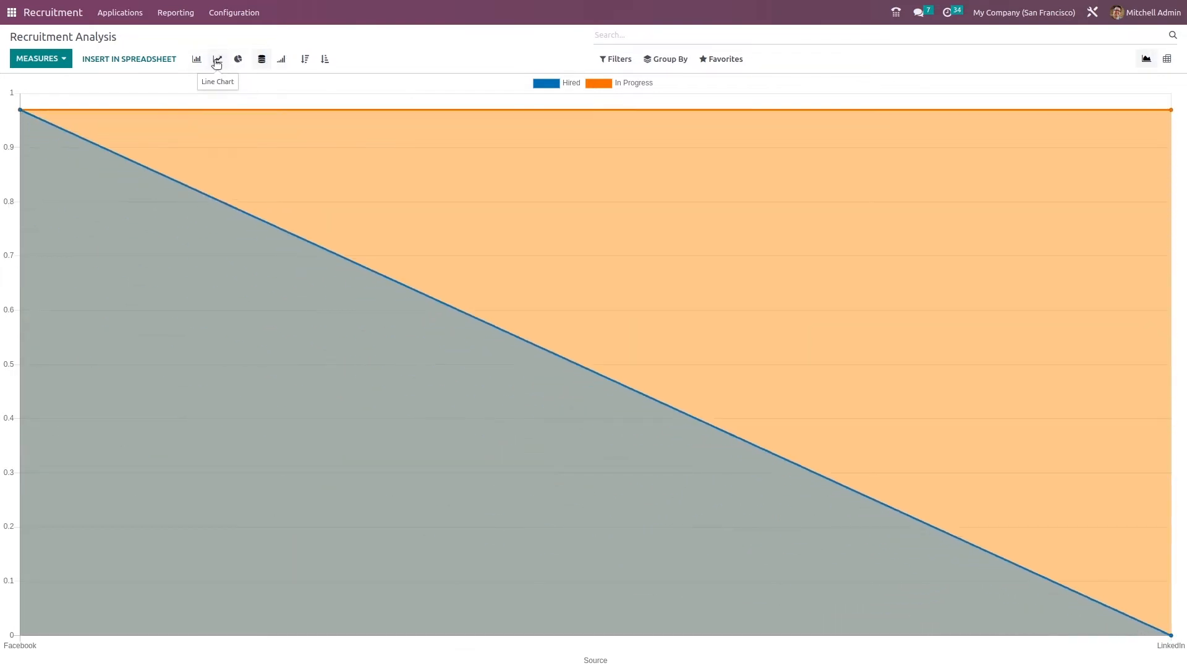
{"action": "left_click", "coordinate": [238, 58]}
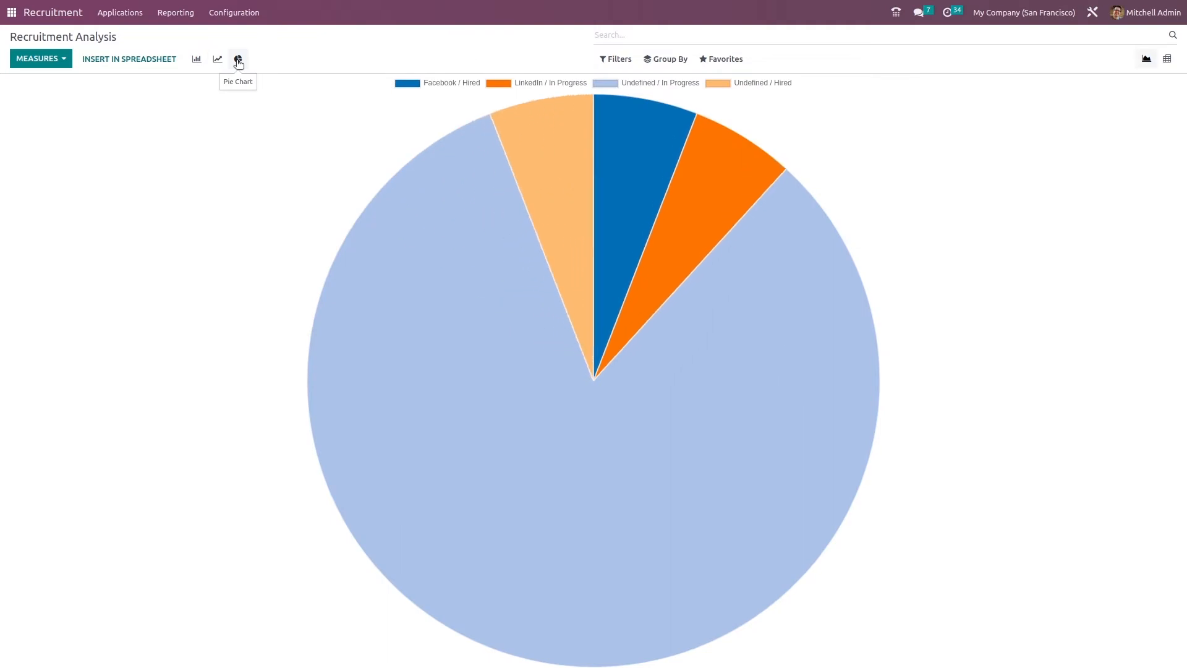
{"action": "left_click", "coordinate": [217, 58]}
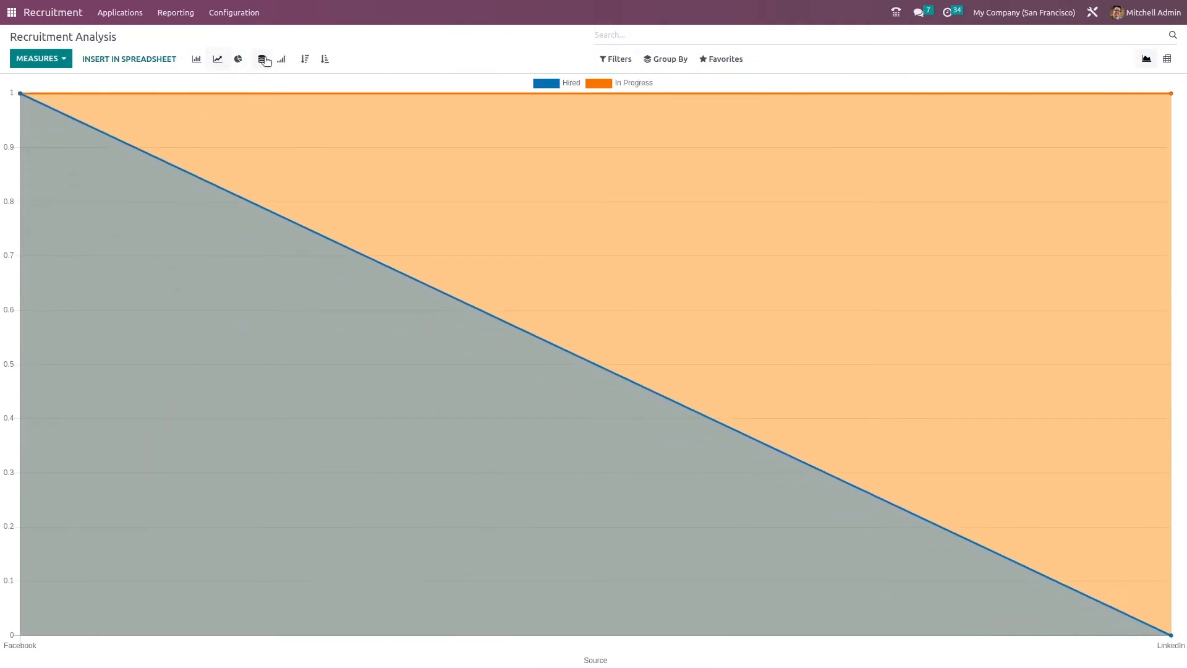
{"action": "left_click", "coordinate": [263, 58]}
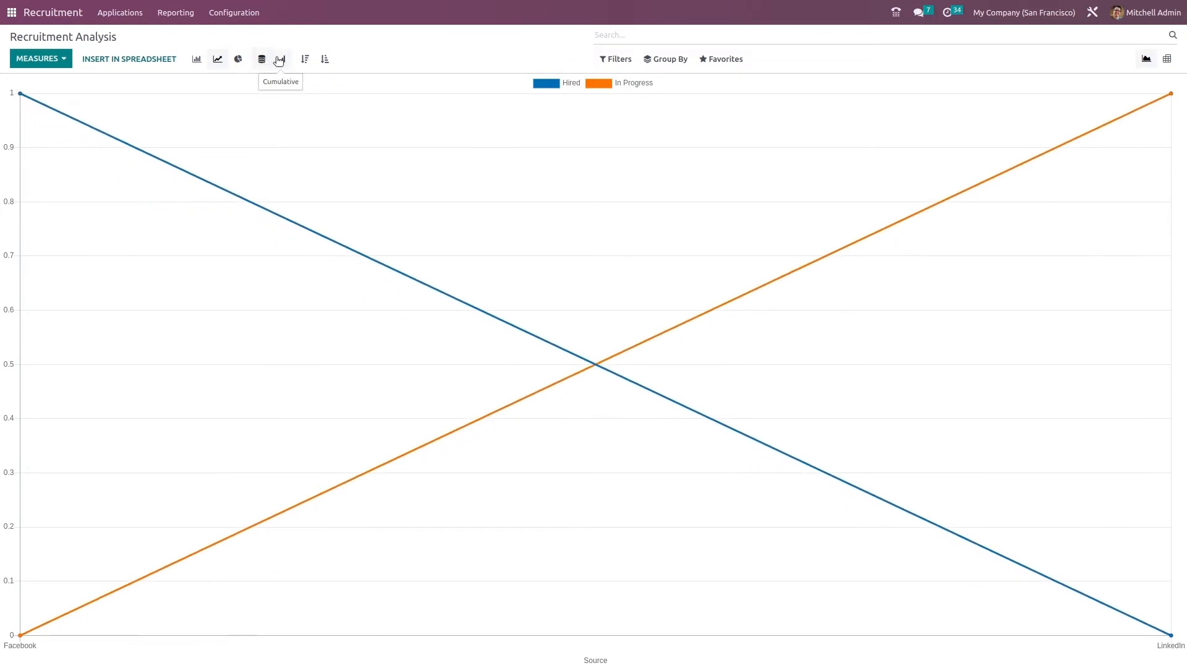
{"action": "left_click", "coordinate": [279, 58]}
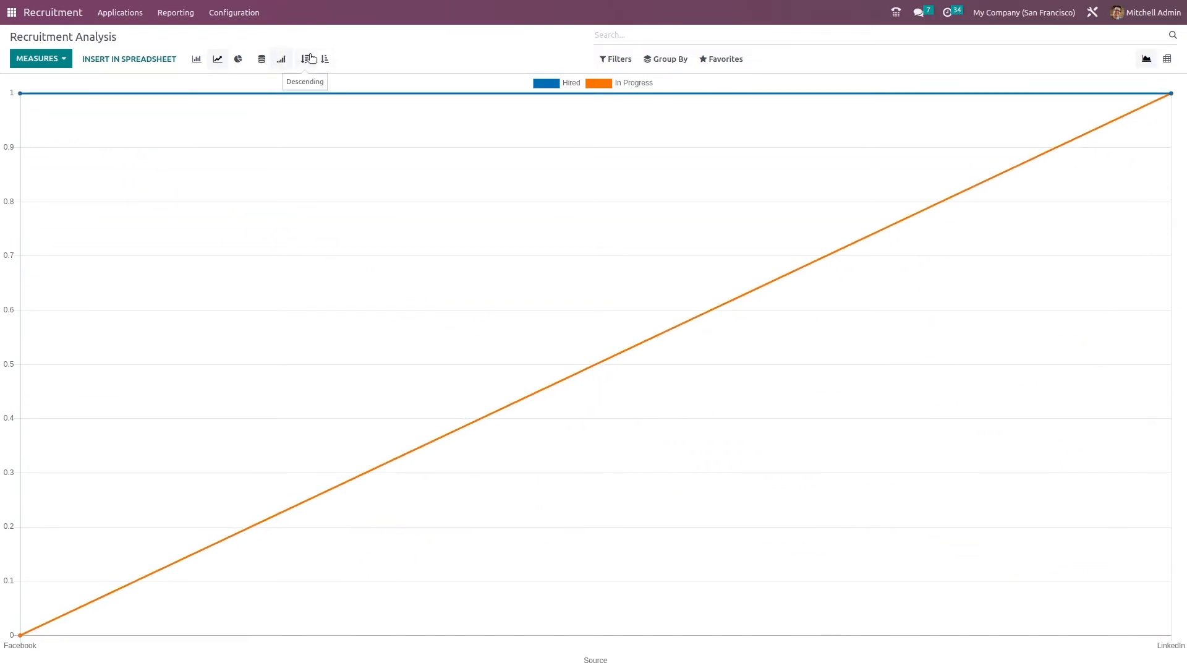
{"action": "mouse_move", "coordinate": [327, 58]}
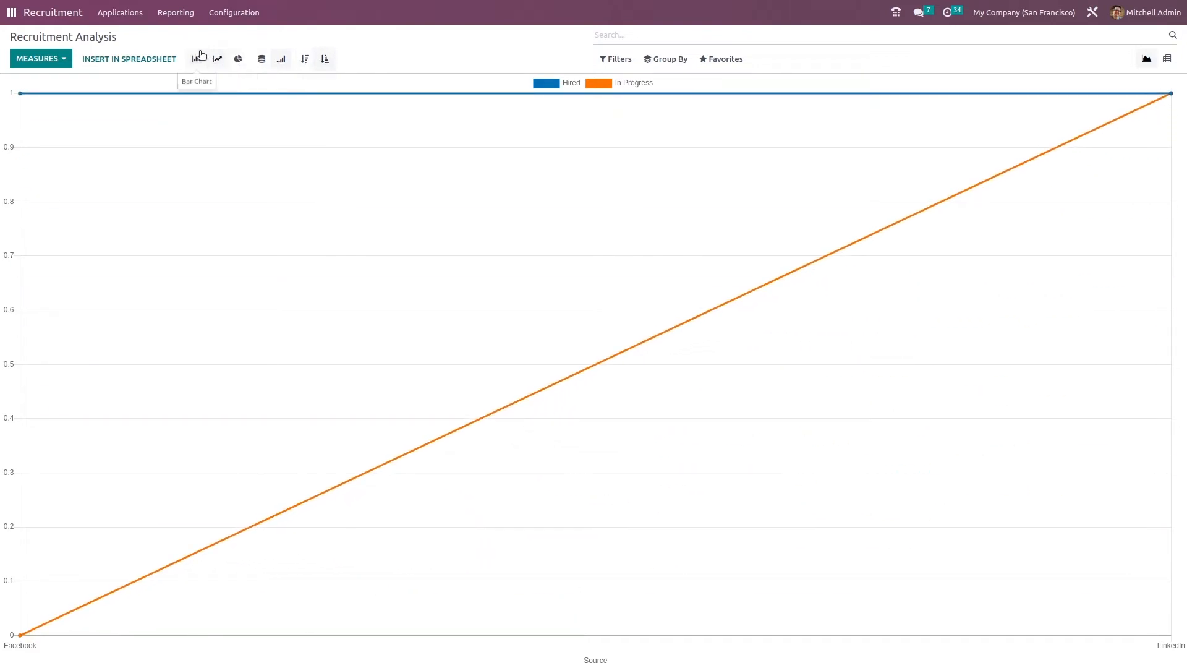
Restore a stacked bar chart, sorting sources descending then ascending.
{"action": "left_click", "coordinate": [198, 58]}
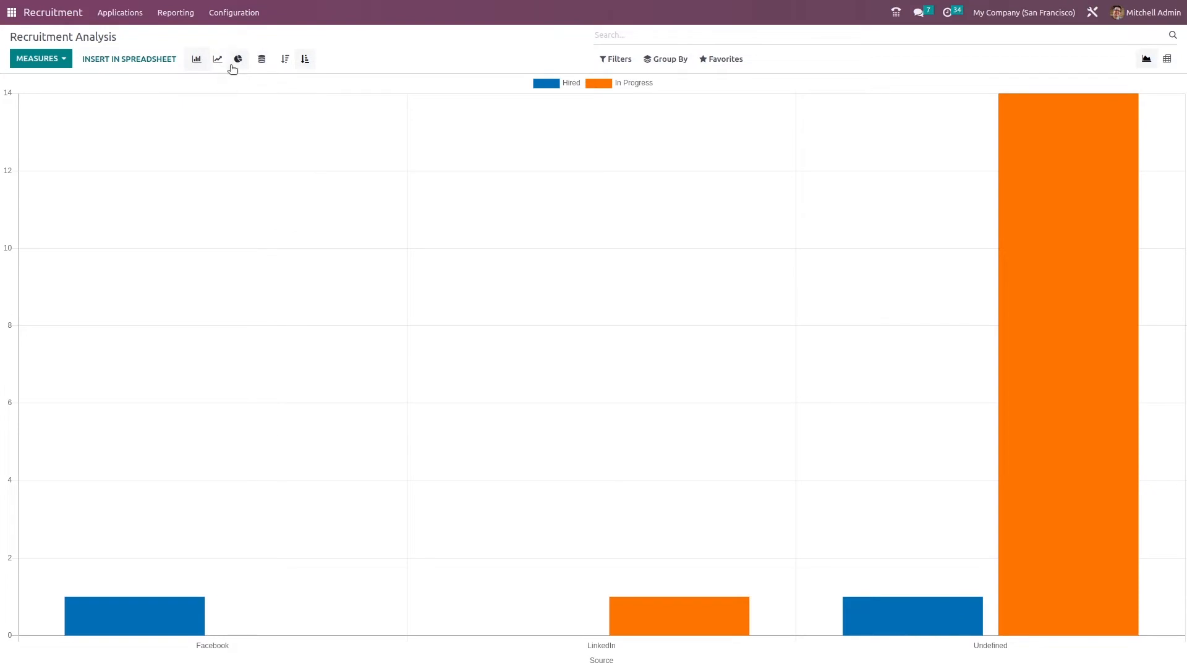
{"action": "left_click", "coordinate": [262, 58]}
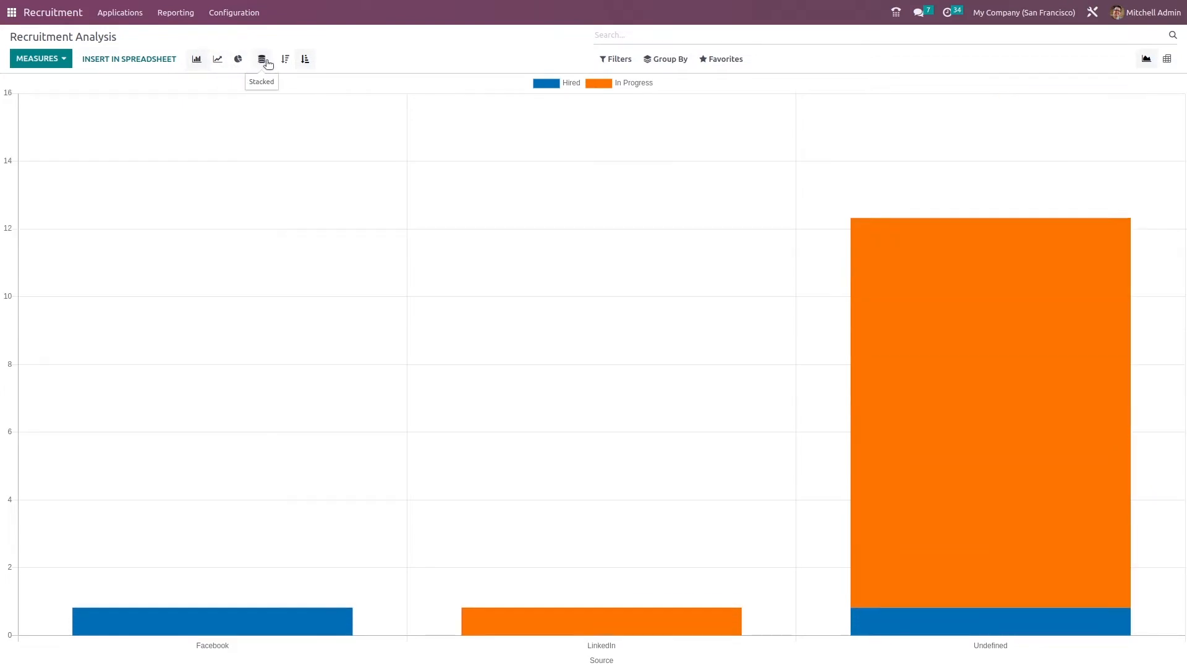
{"action": "left_click", "coordinate": [284, 59]}
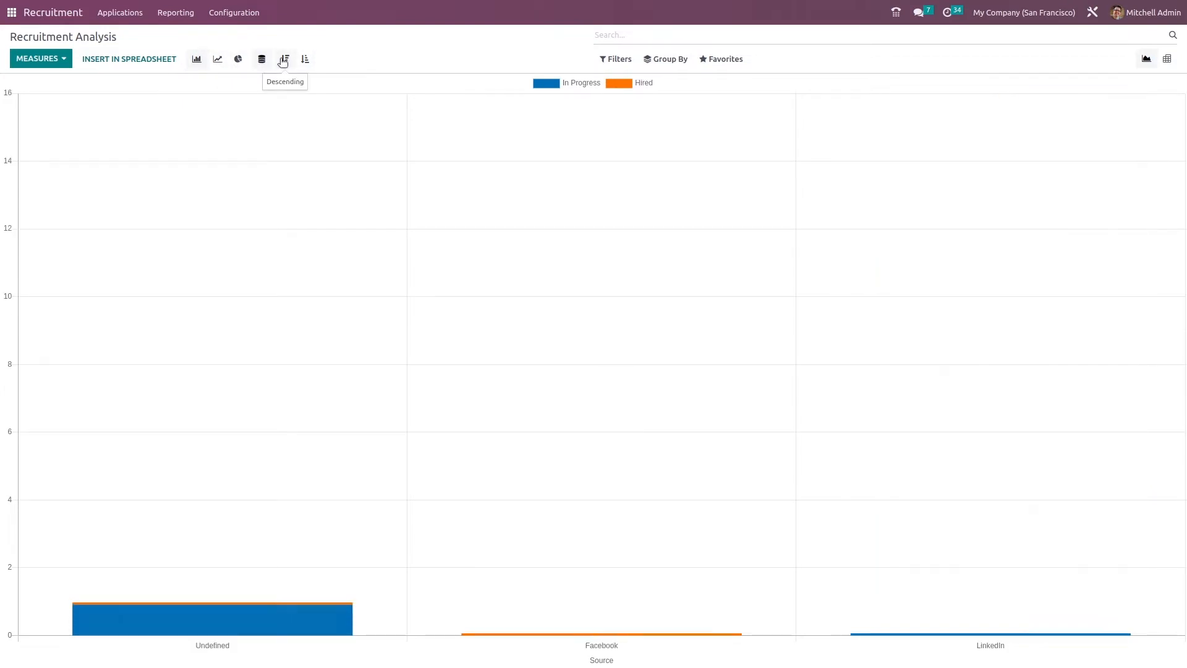
{"action": "left_click", "coordinate": [304, 58]}
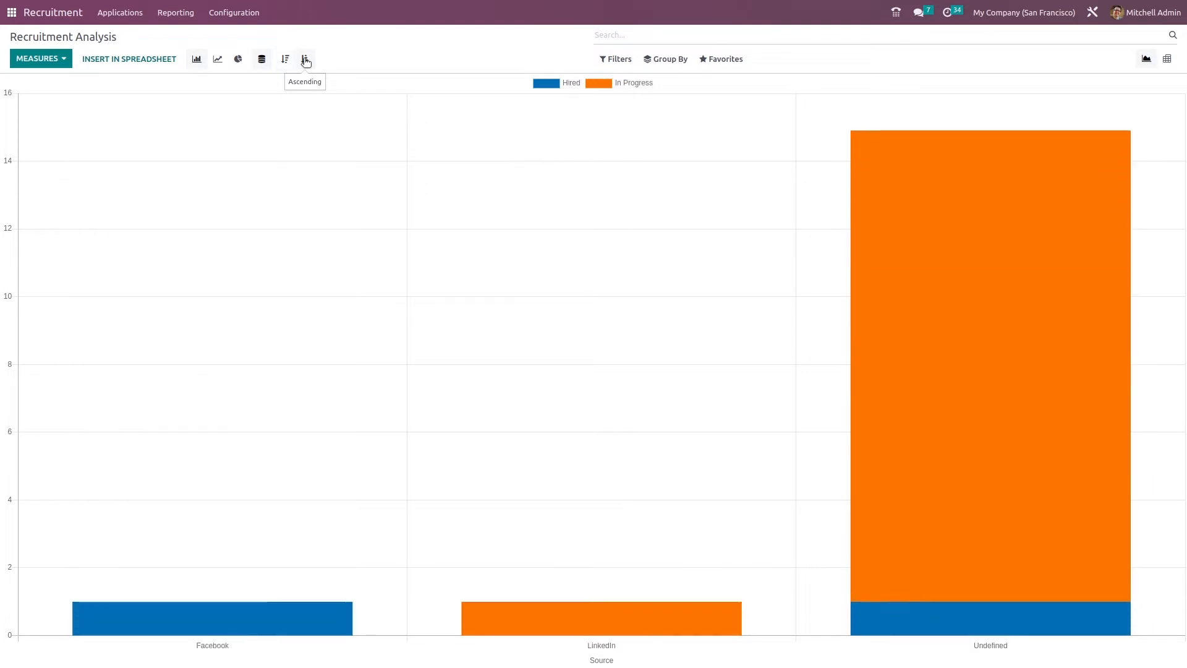
{"action": "mouse_move", "coordinate": [1077, 58]}
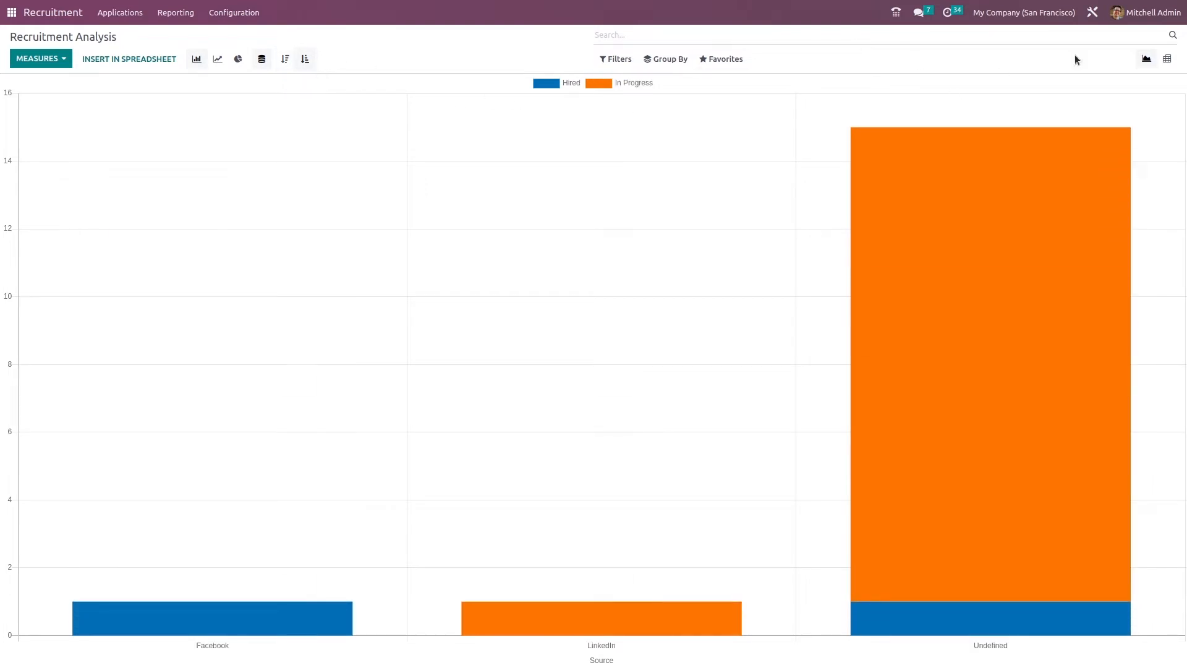
{"action": "mouse_move", "coordinate": [1167, 58]}
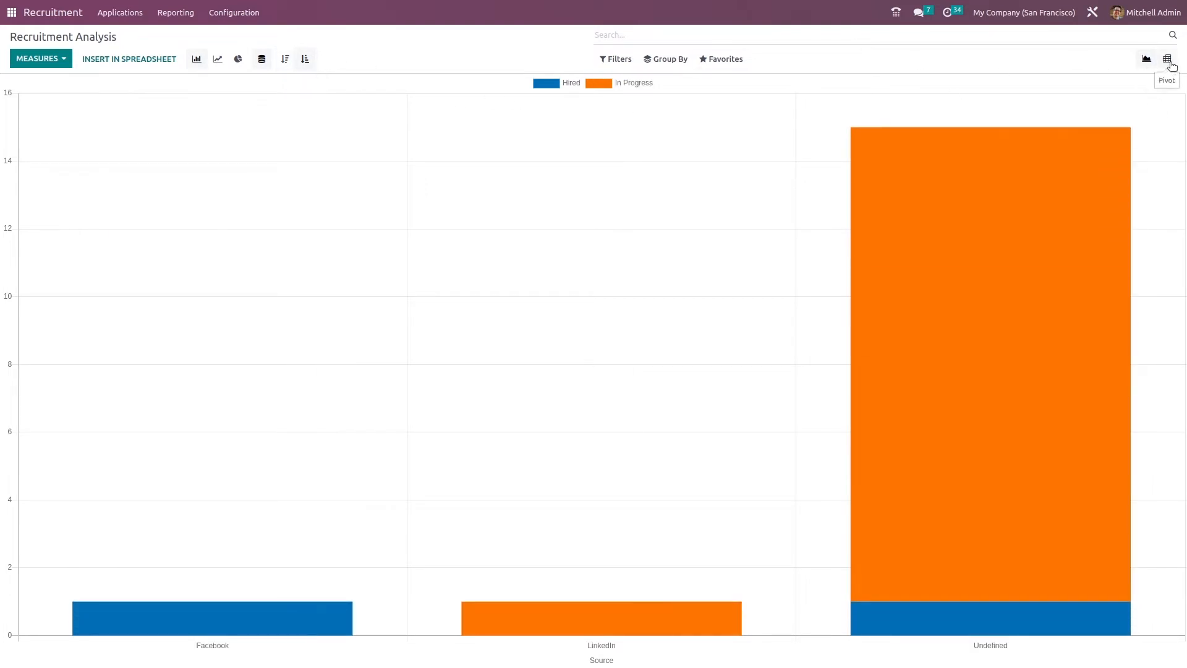
Show the report as a pivot of applicants, hired and refused per job, flipping axes twice.
{"action": "left_click", "coordinate": [1168, 58]}
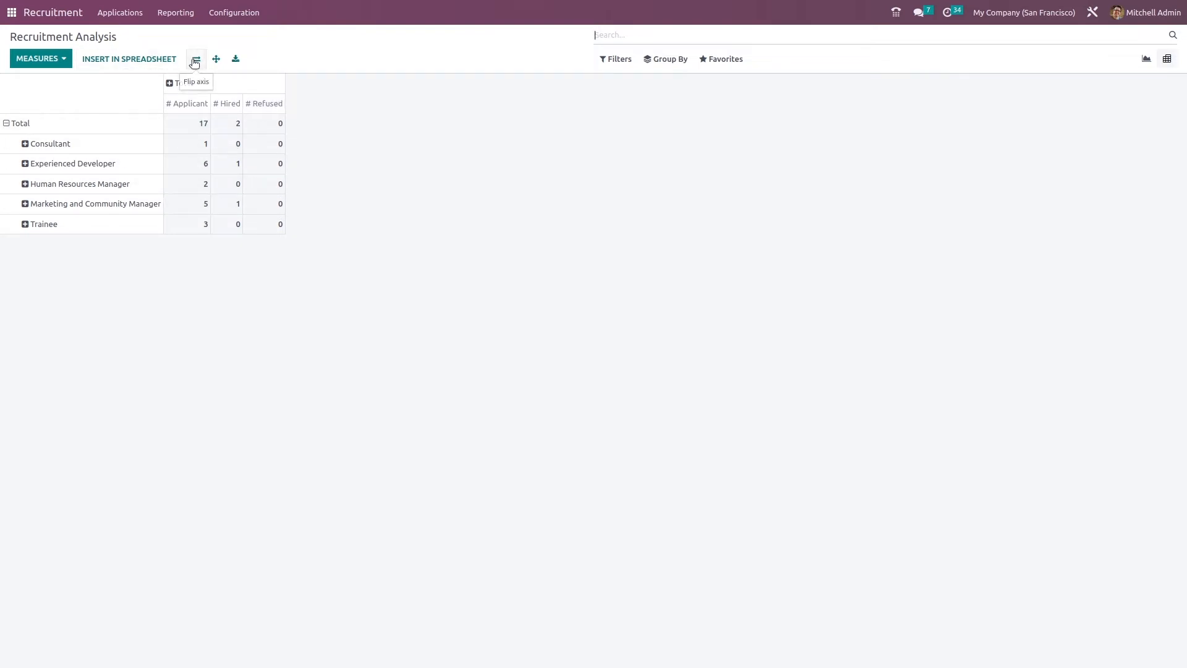
{"action": "left_click", "coordinate": [194, 58]}
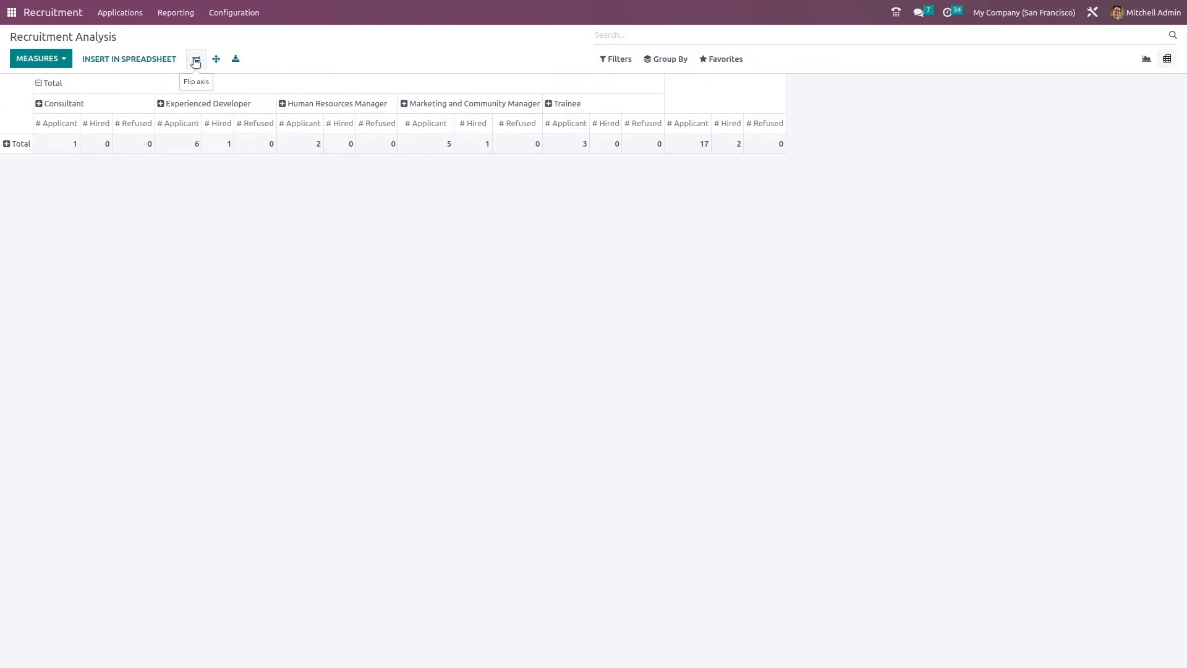
{"action": "left_click", "coordinate": [195, 58]}
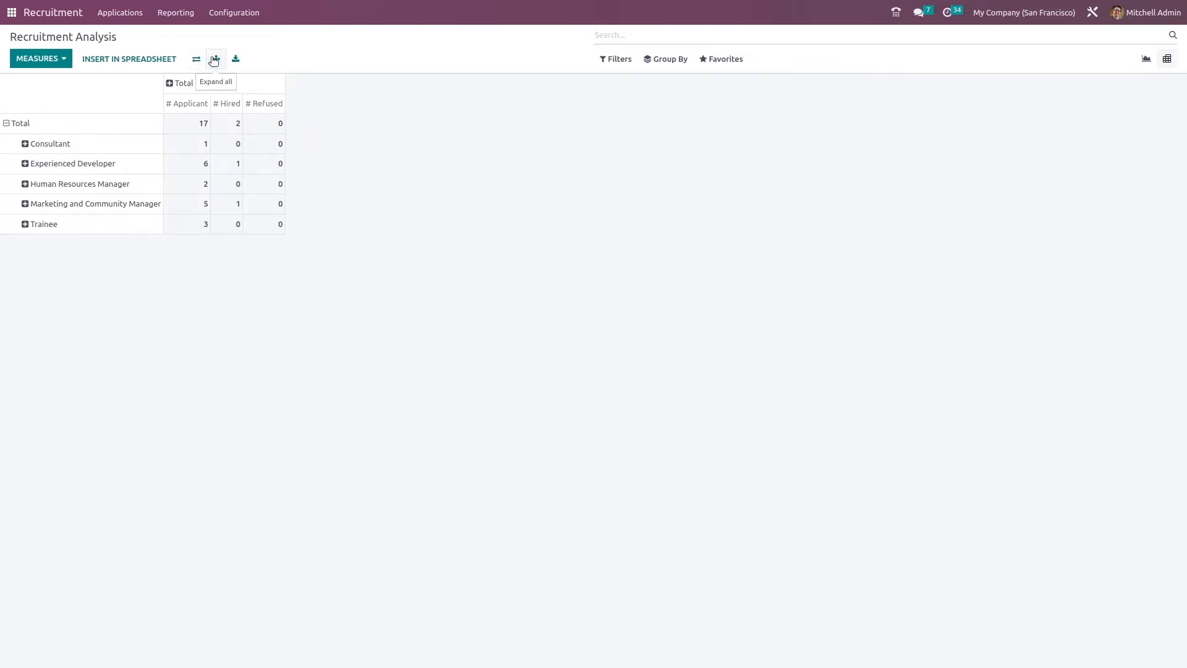
{"action": "mouse_move", "coordinate": [122, 169]}
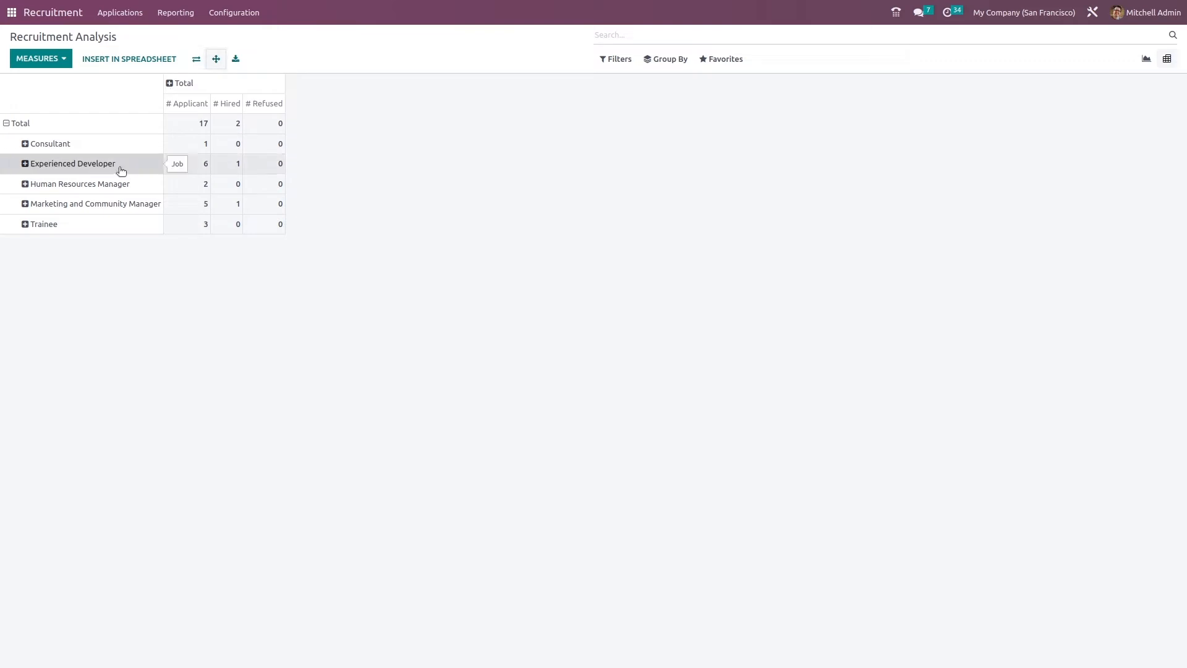
{"action": "mouse_move", "coordinate": [235, 58]}
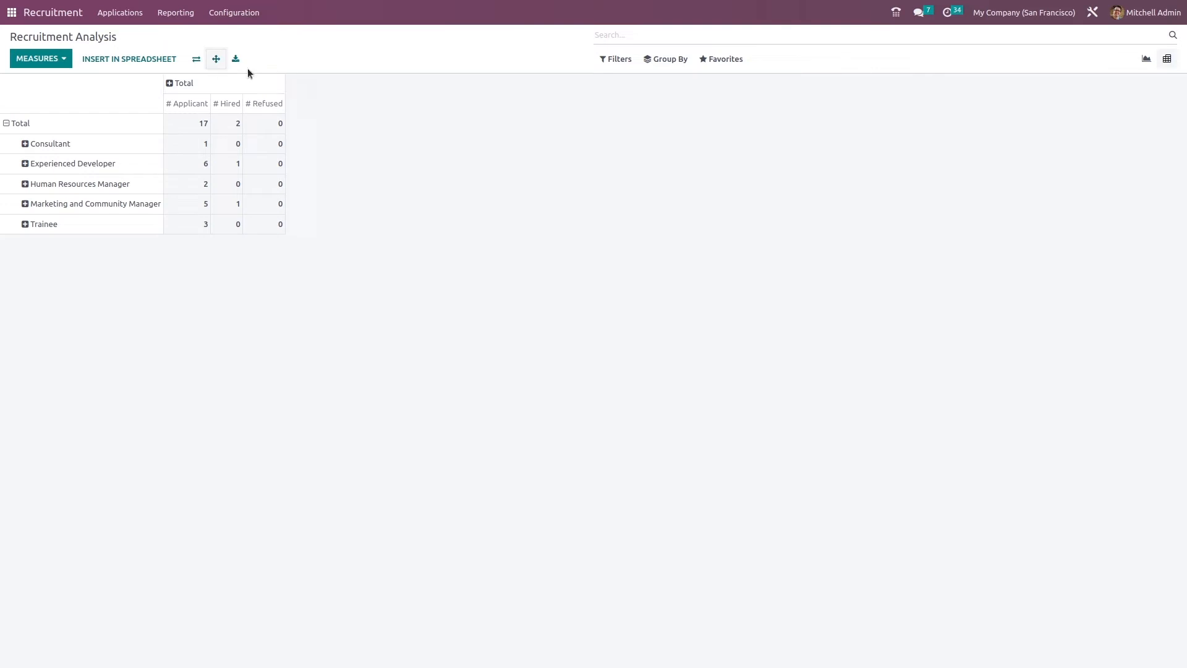
{"action": "mouse_move", "coordinate": [570, 174]}
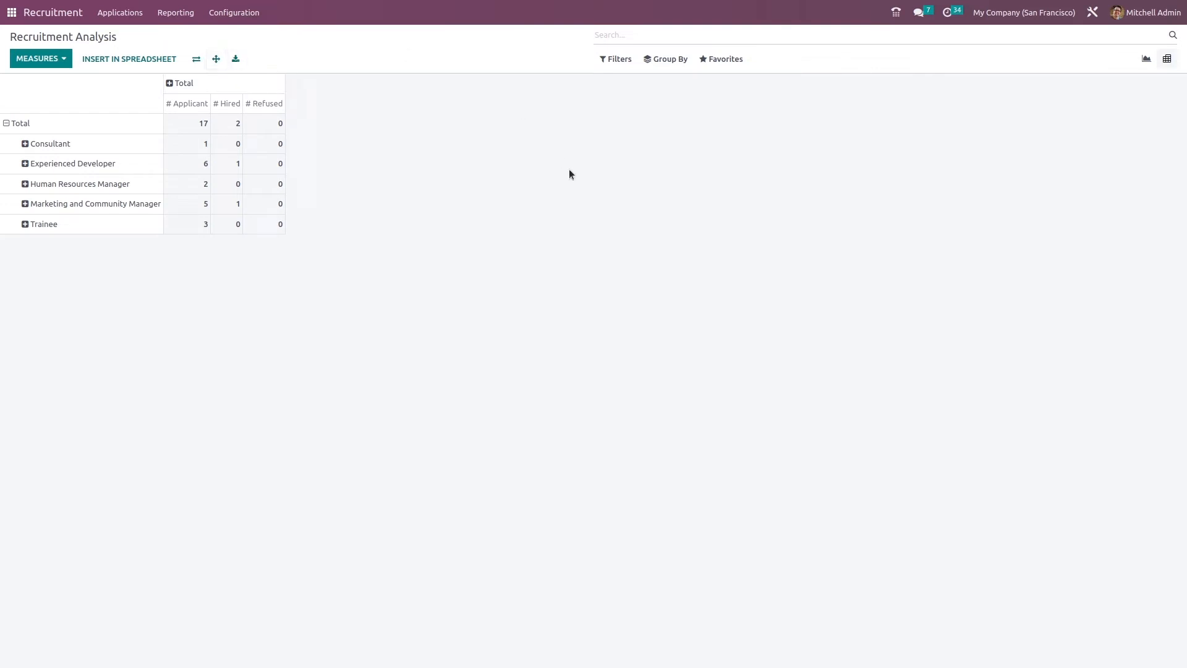
Check the pivot's grouping options, then insert it into a new spreadsheet in Documents.
{"action": "left_click", "coordinate": [666, 58]}
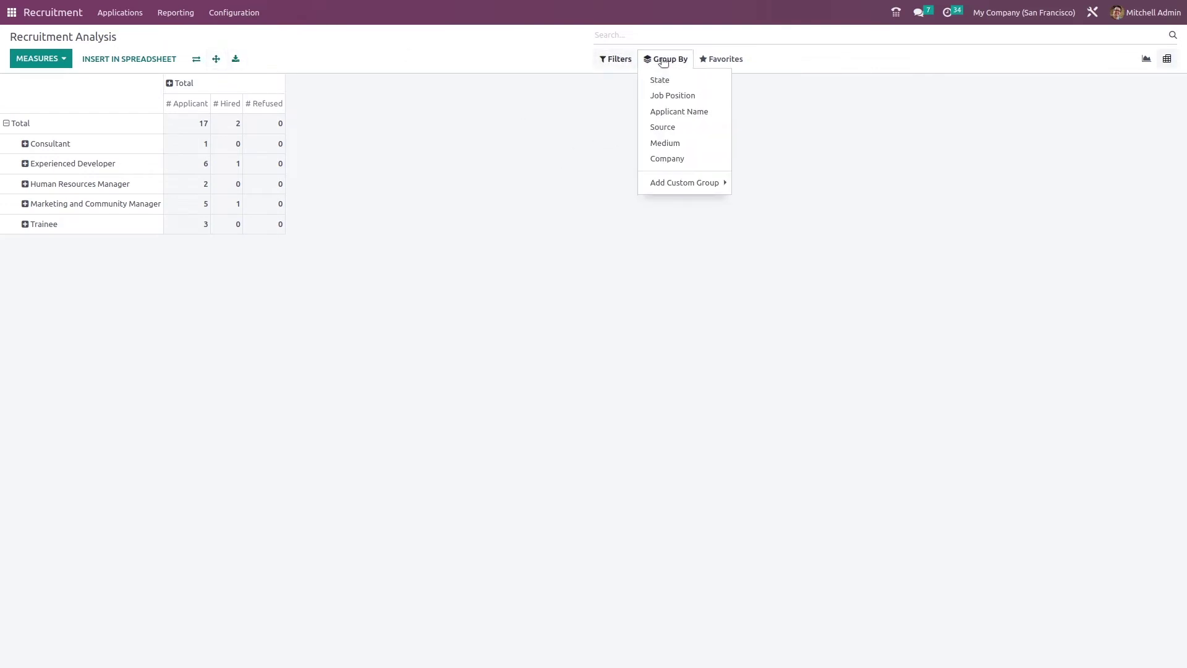
{"action": "left_click", "coordinate": [721, 58]}
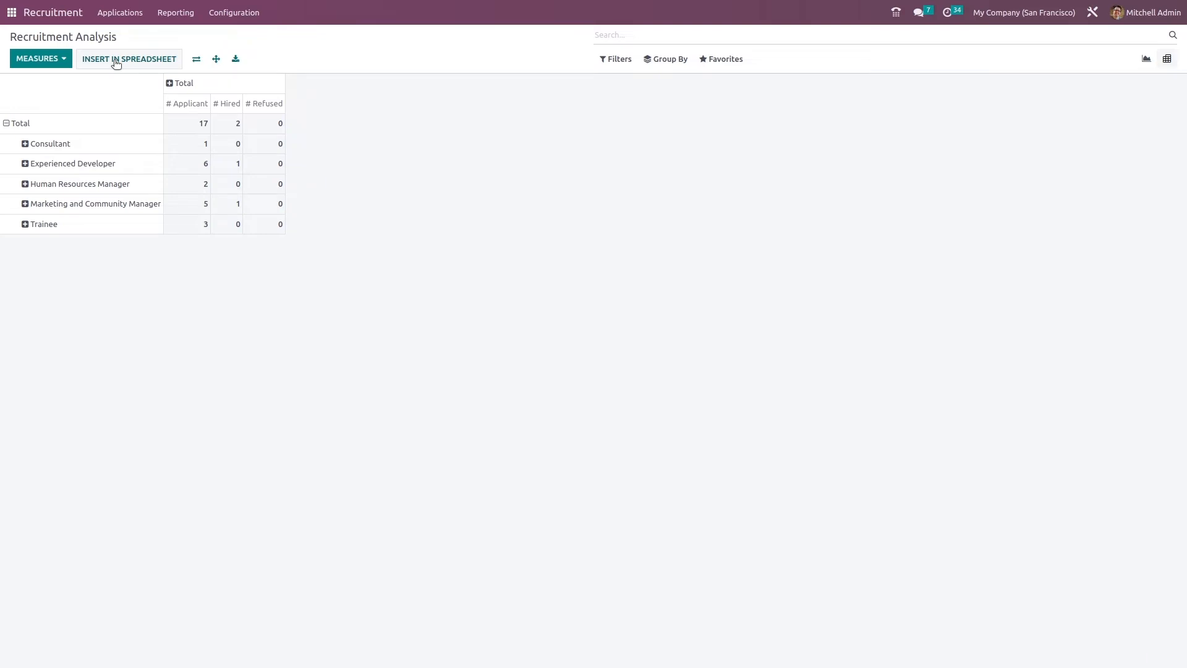
{"action": "left_click", "coordinate": [129, 58]}
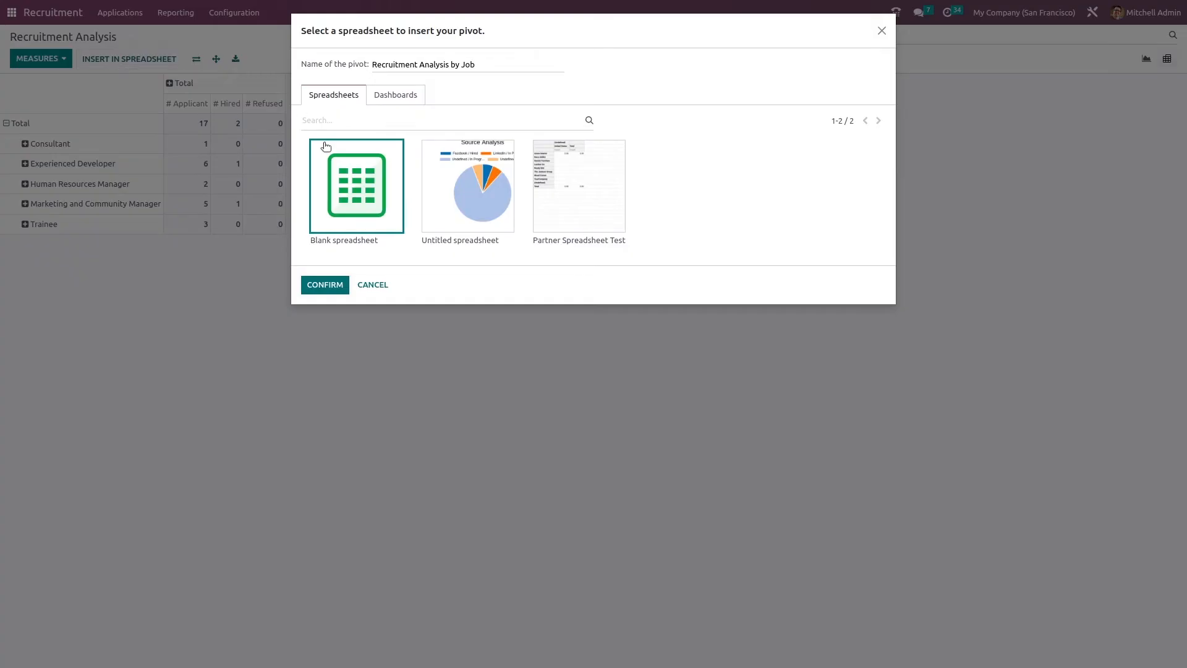
{"action": "left_click", "coordinate": [324, 285]}
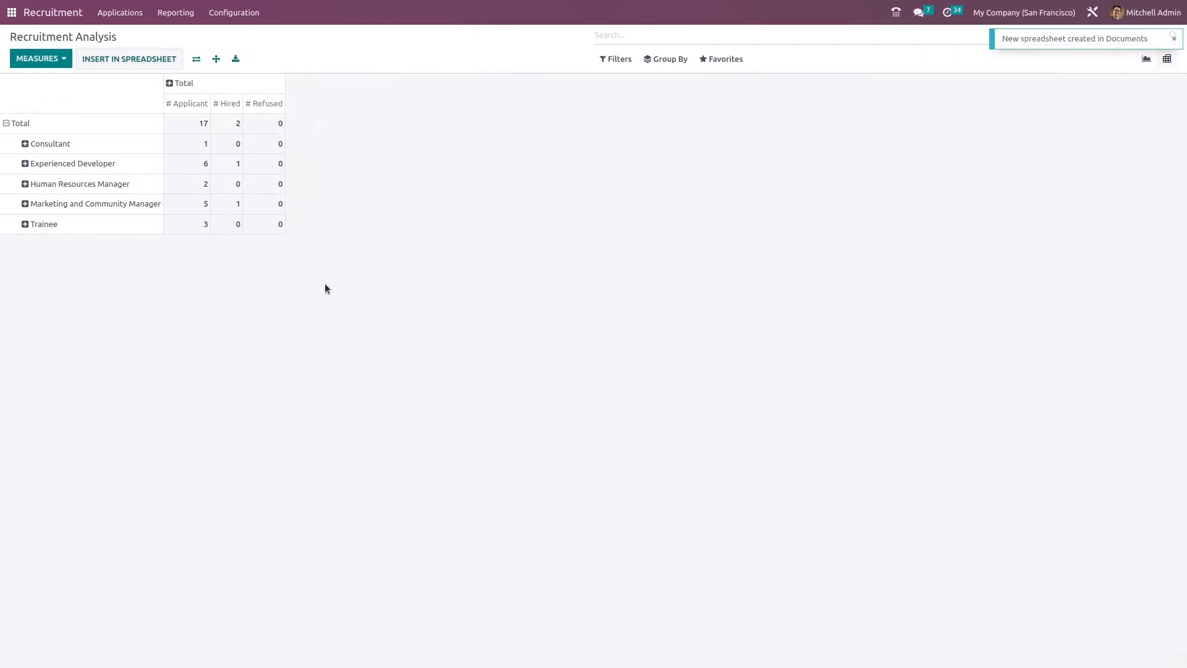
{"action": "left_click", "coordinate": [128, 59]}
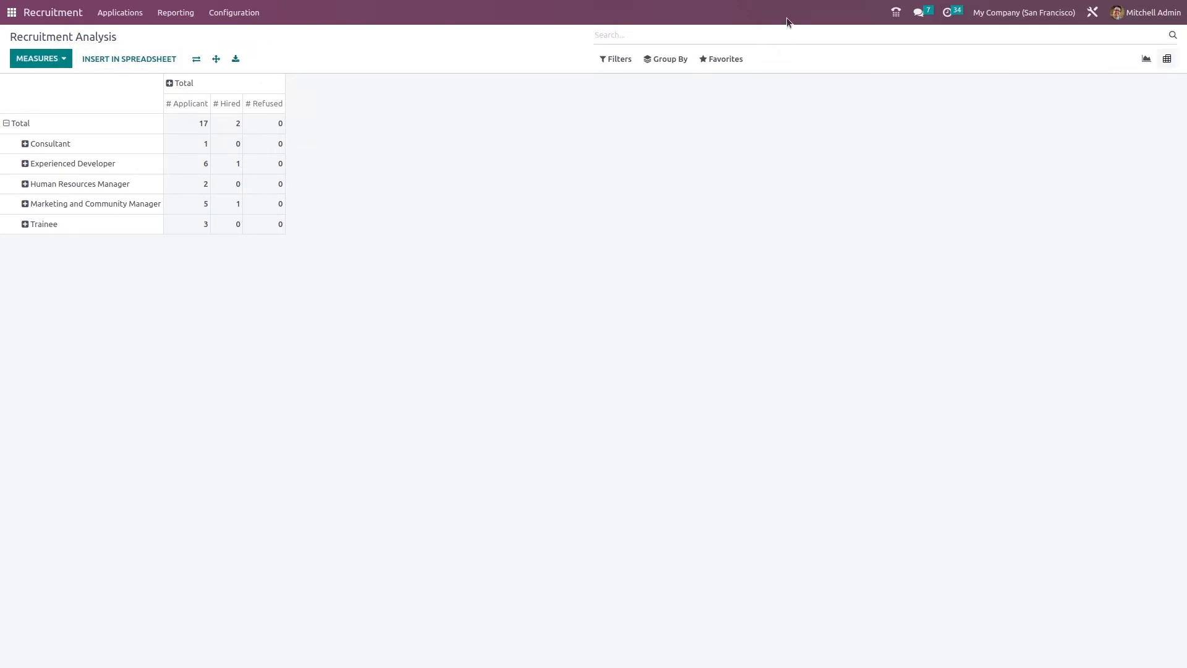
Back in graph view, chart # Hired, # Hired Ratio, # Refused and Has Referrer measures in turn.
{"action": "left_click", "coordinate": [1146, 58]}
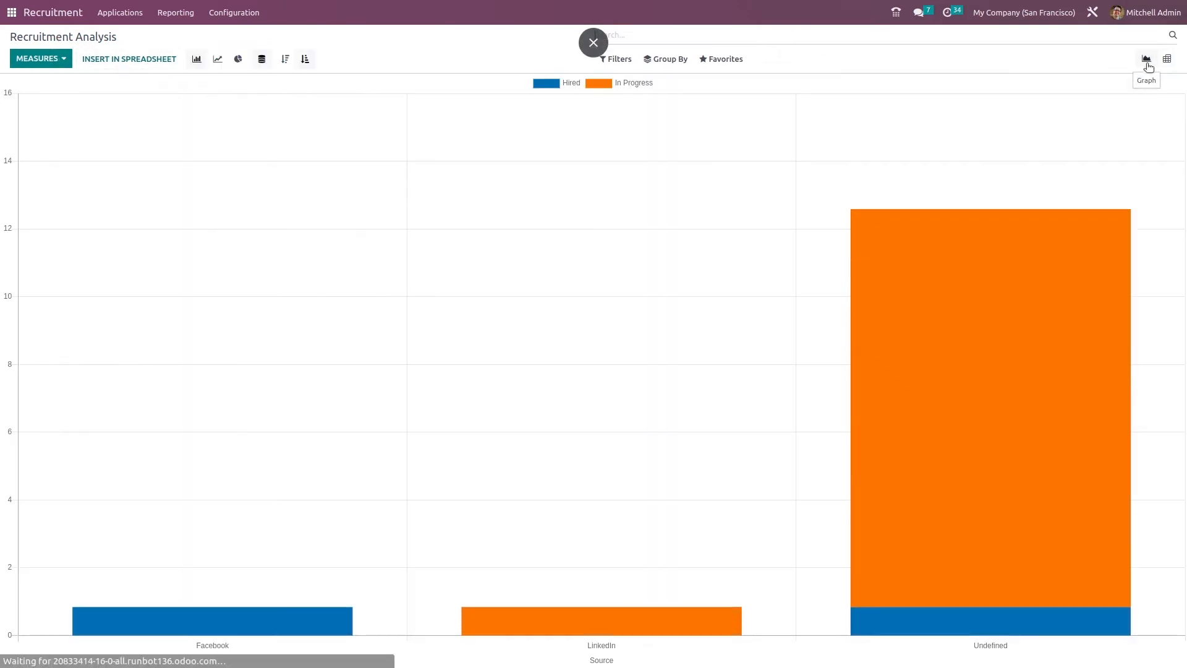
{"action": "left_click", "coordinate": [594, 42]}
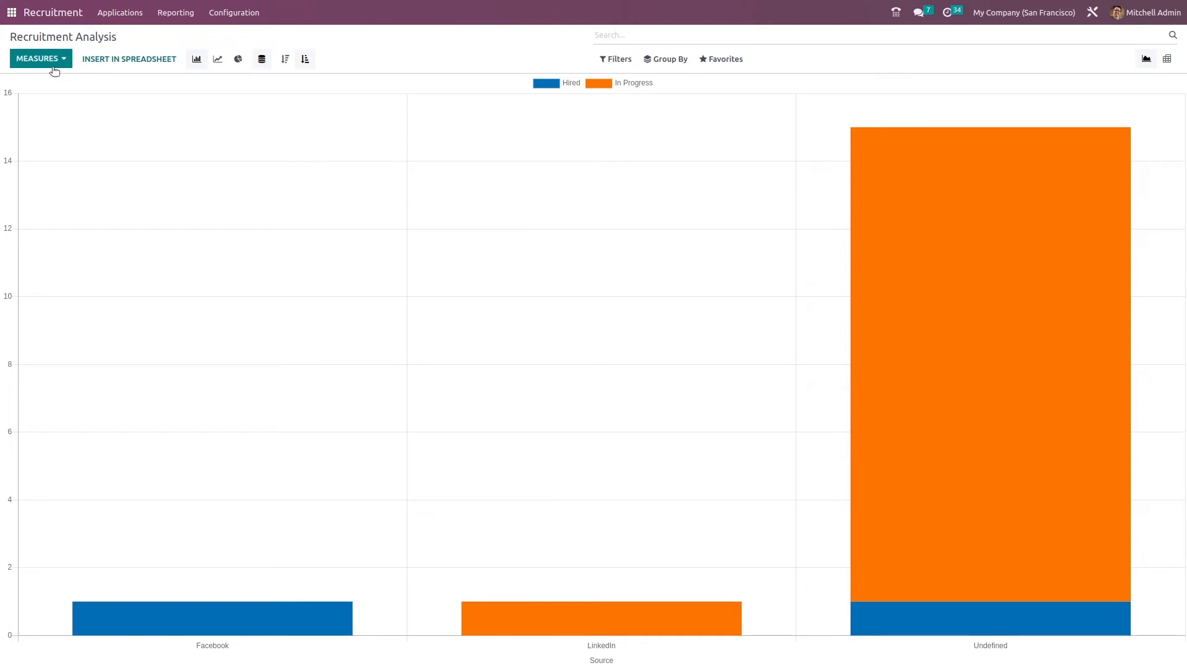
{"action": "left_click", "coordinate": [37, 58]}
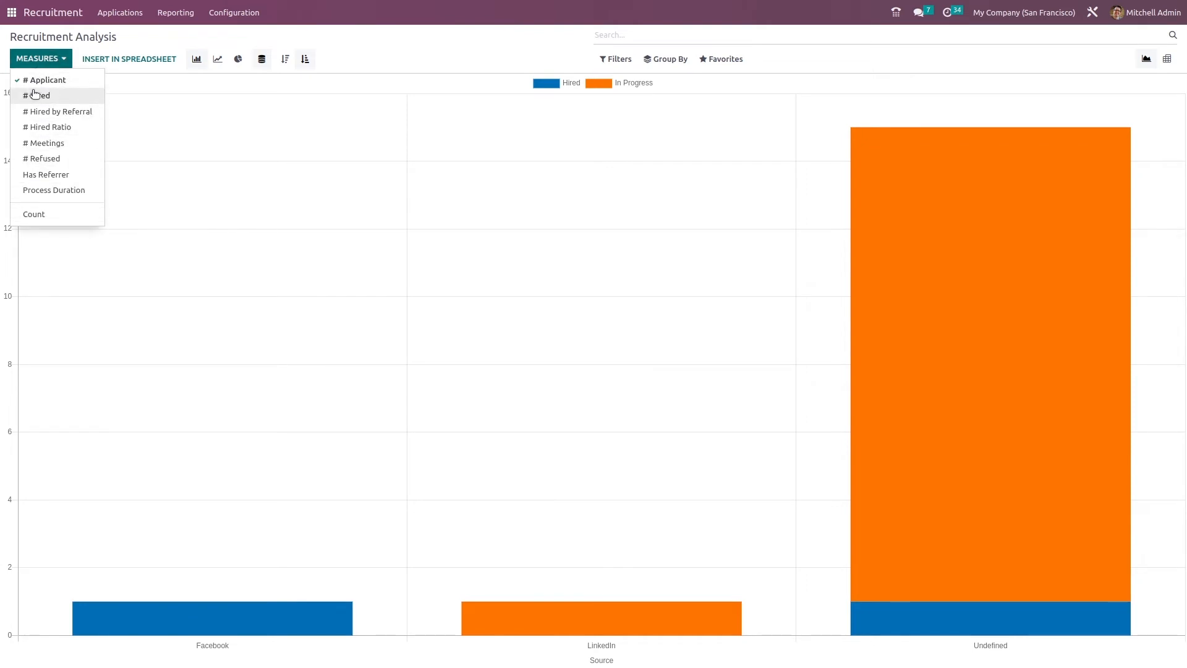
{"action": "left_click", "coordinate": [37, 95]}
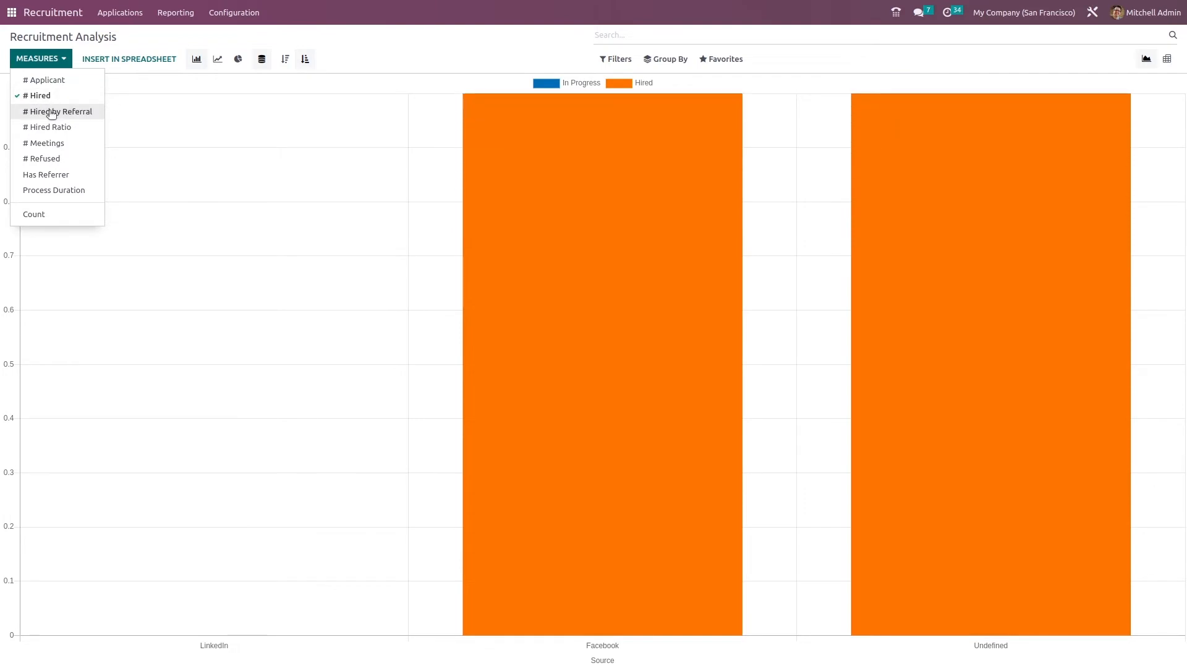
{"action": "left_click", "coordinate": [57, 112]}
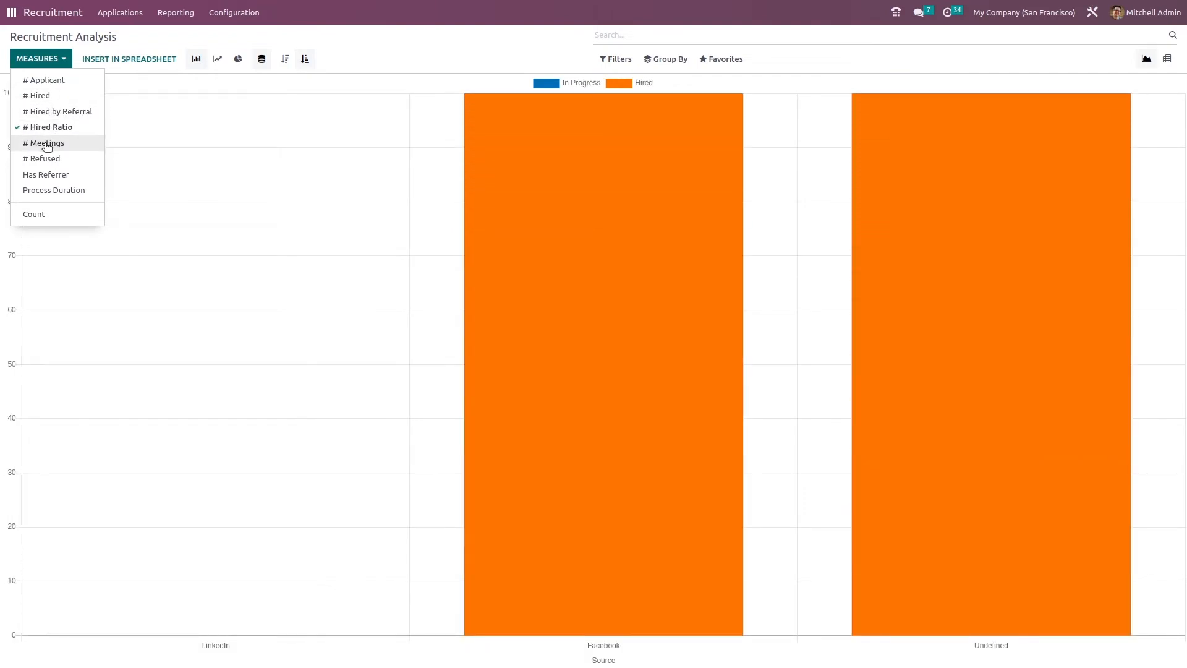
{"action": "left_click", "coordinate": [42, 158]}
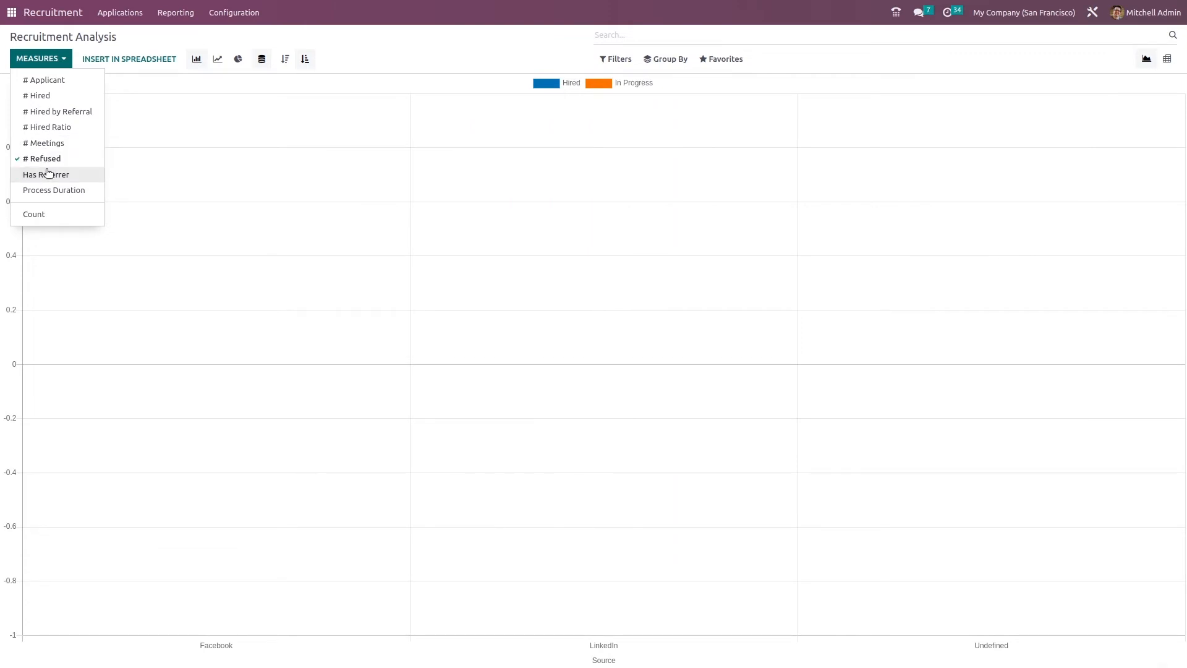
{"action": "left_click", "coordinate": [47, 174]}
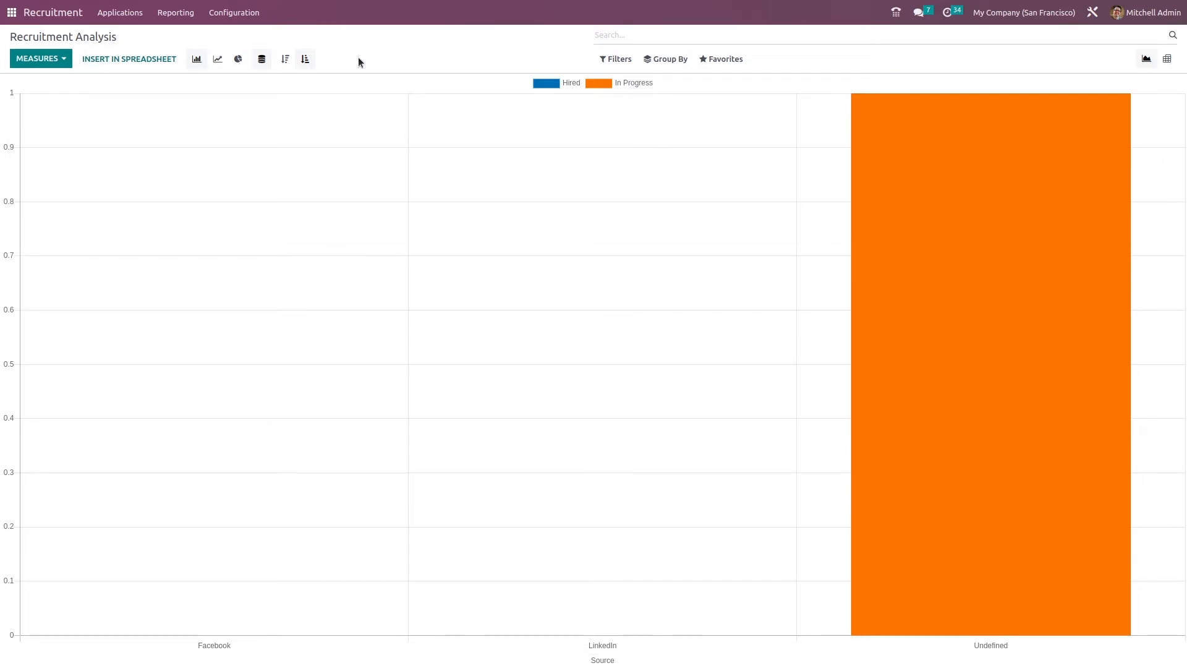
{"action": "left_click", "coordinate": [176, 12]}
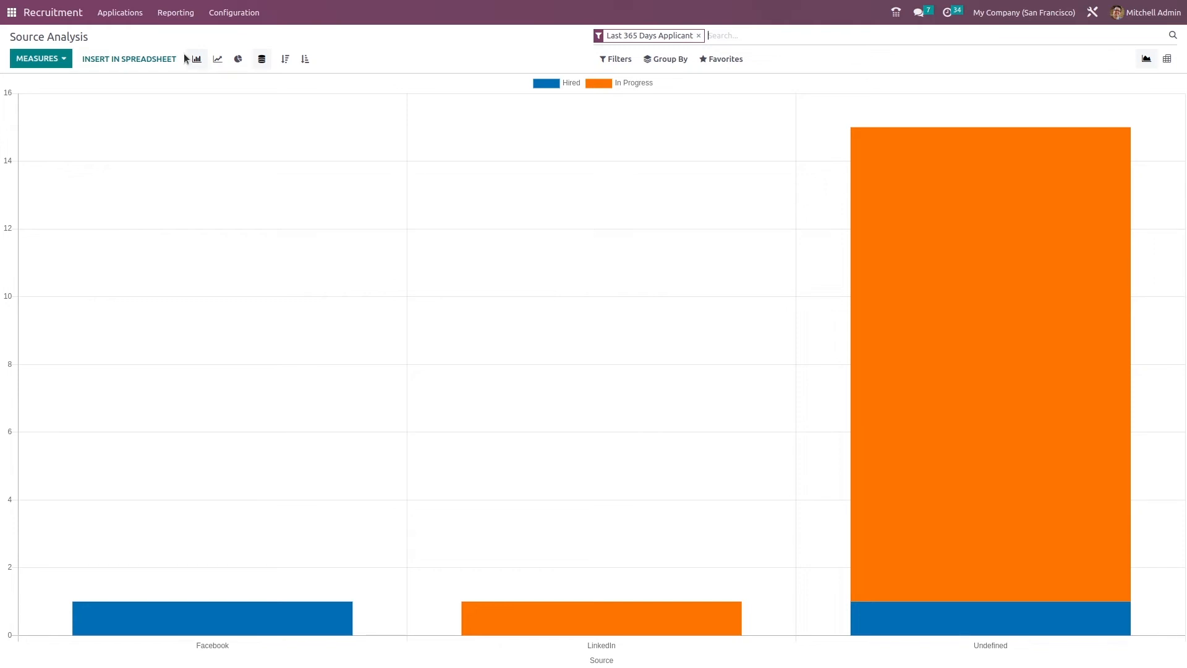
{"action": "mouse_move", "coordinate": [158, 545]}
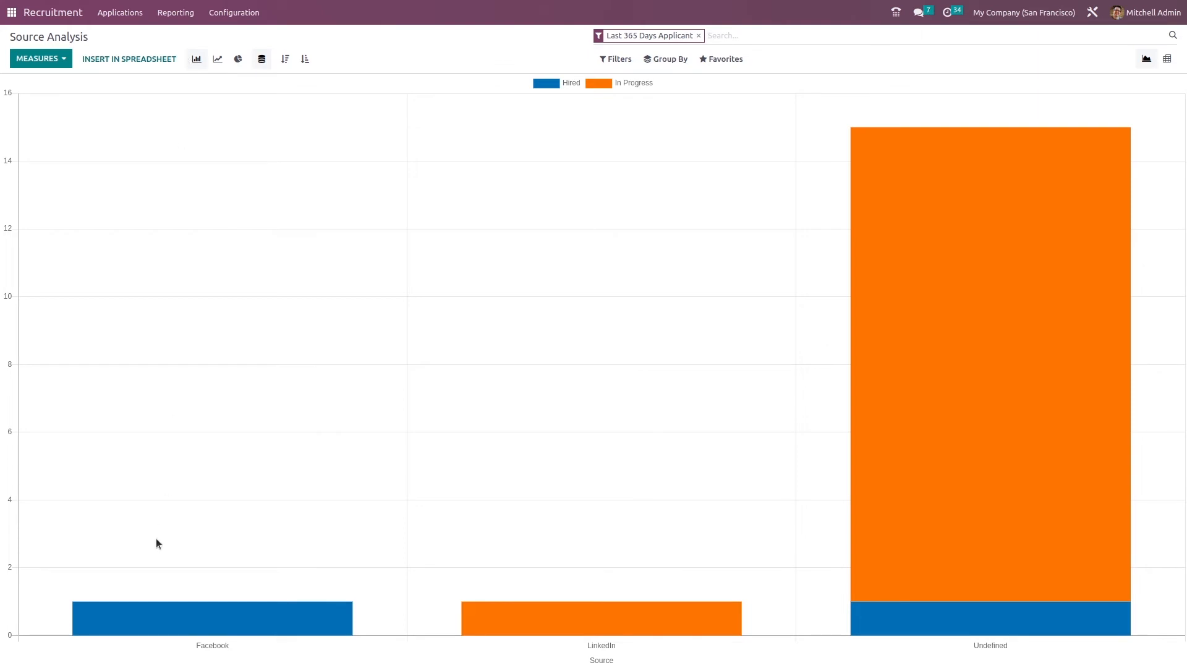
{"action": "mouse_move", "coordinate": [678, 372]}
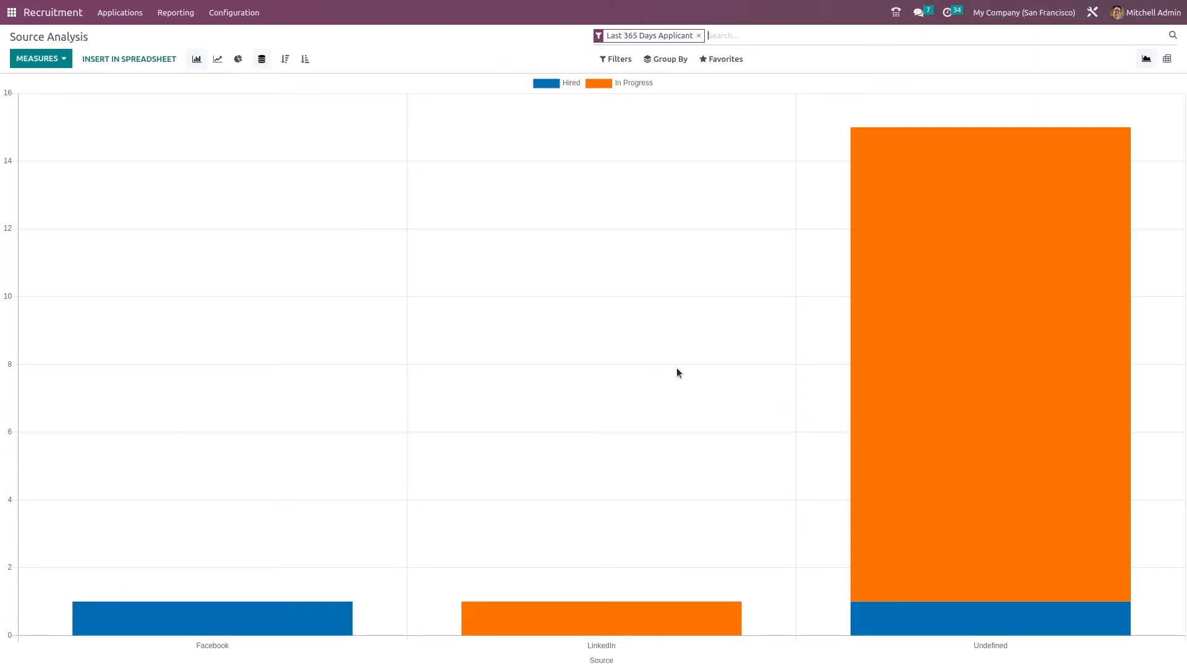
{"action": "mouse_move", "coordinate": [472, 127]}
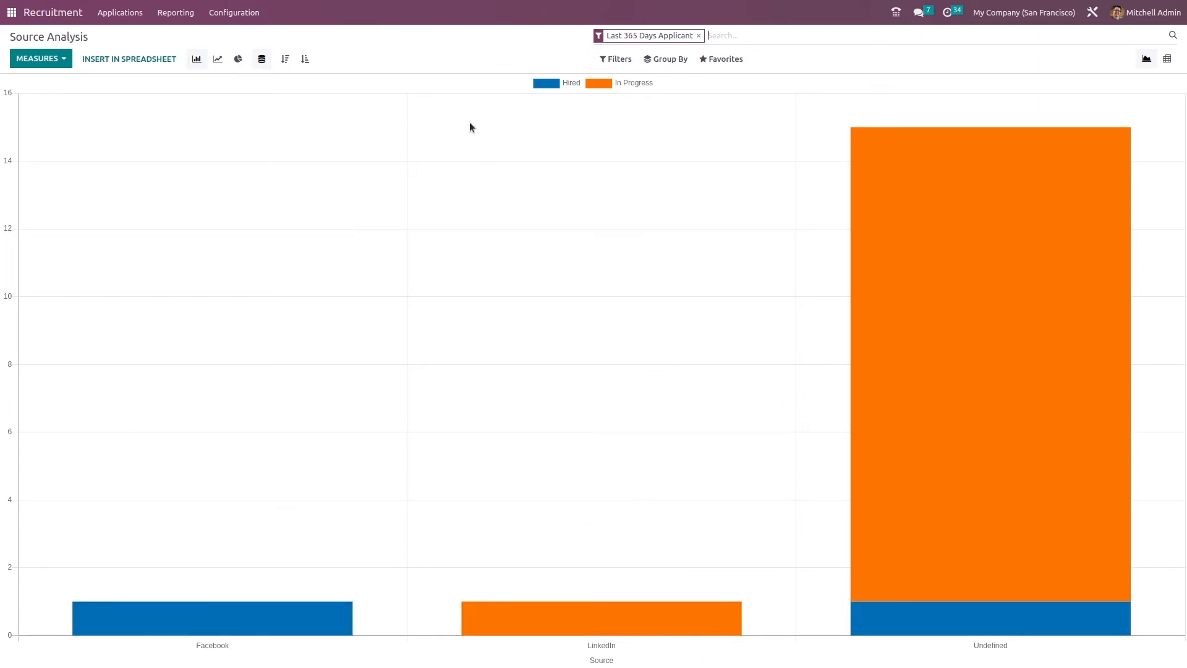
In Source Analysis, drop the 365-day filter and view it as line then pie chart, checking Measures.
{"action": "left_click", "coordinate": [698, 34]}
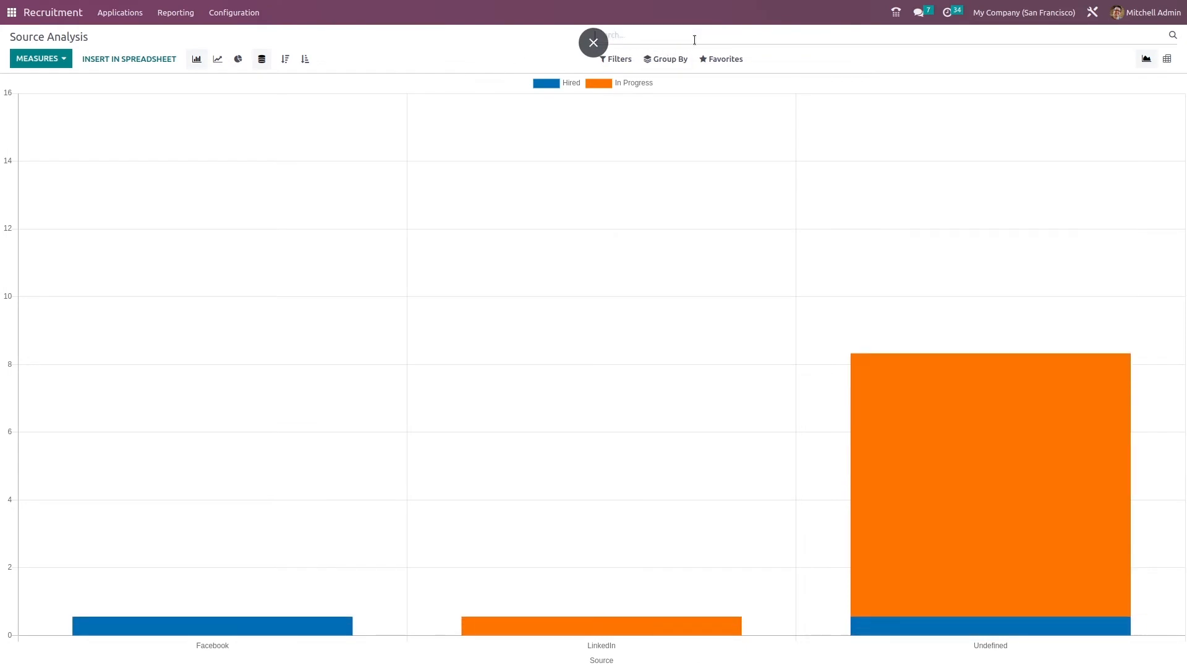
{"action": "left_click", "coordinate": [594, 42]}
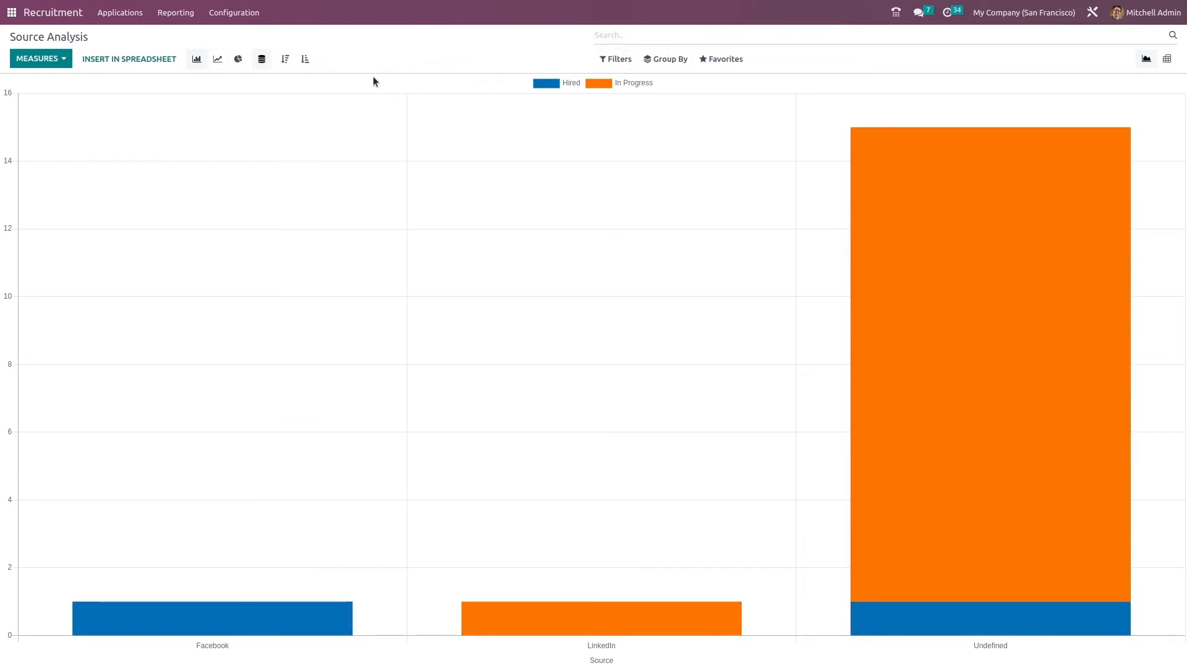
{"action": "mouse_move", "coordinate": [196, 59]}
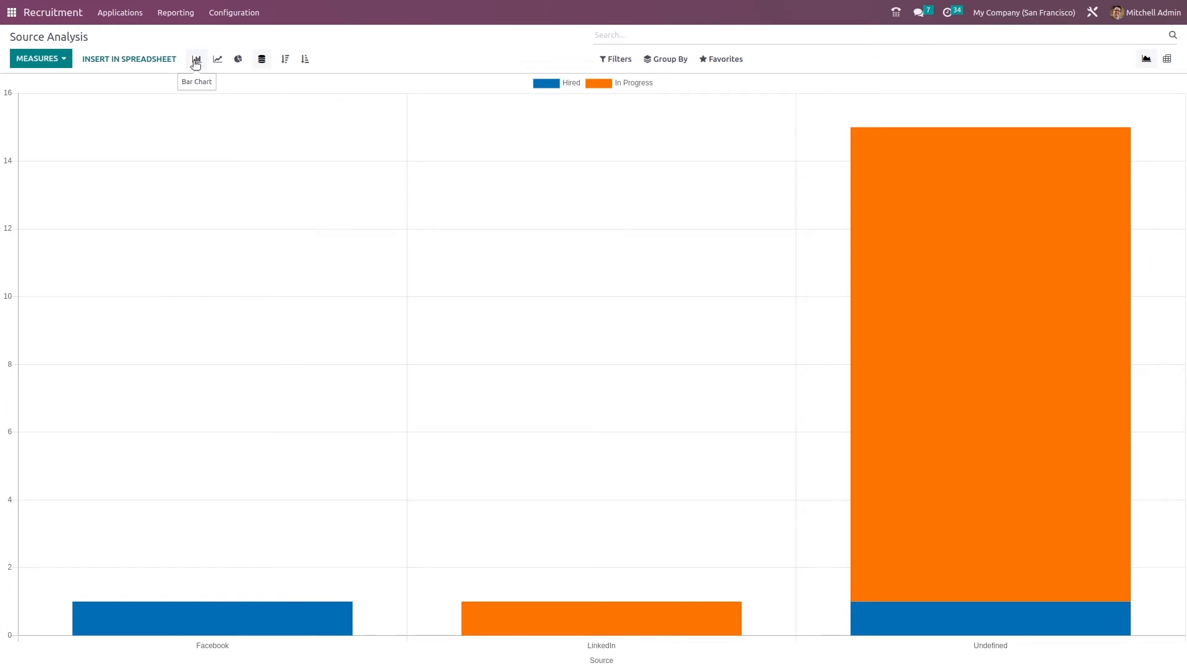
{"action": "left_click", "coordinate": [218, 58]}
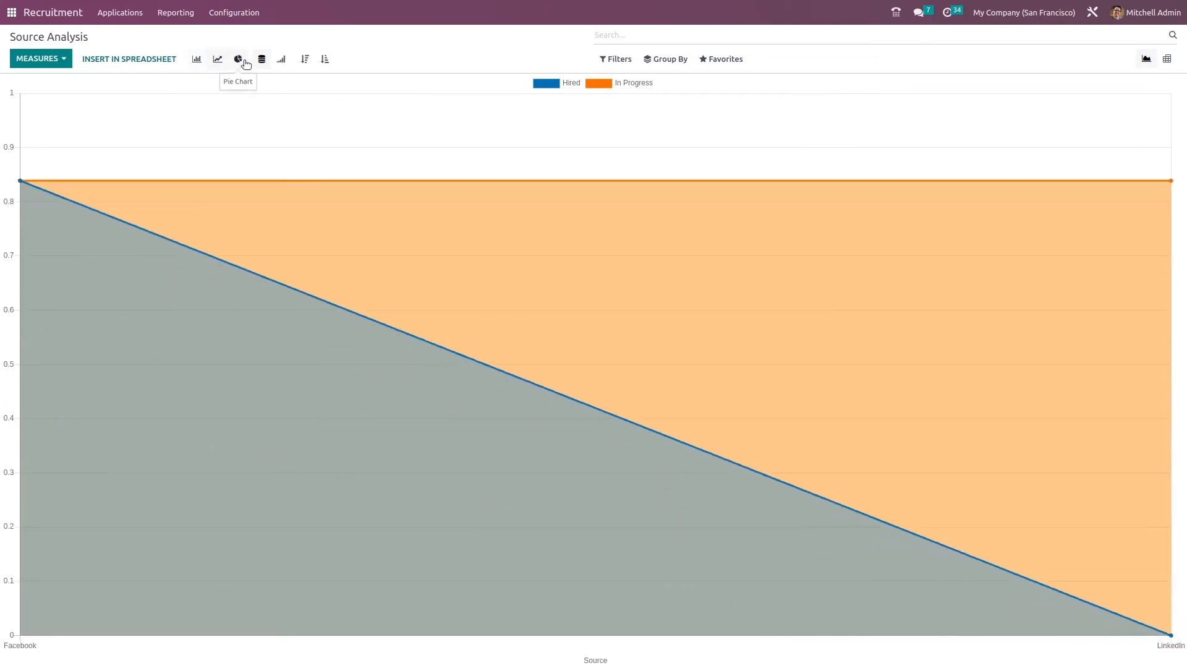
{"action": "left_click", "coordinate": [237, 58]}
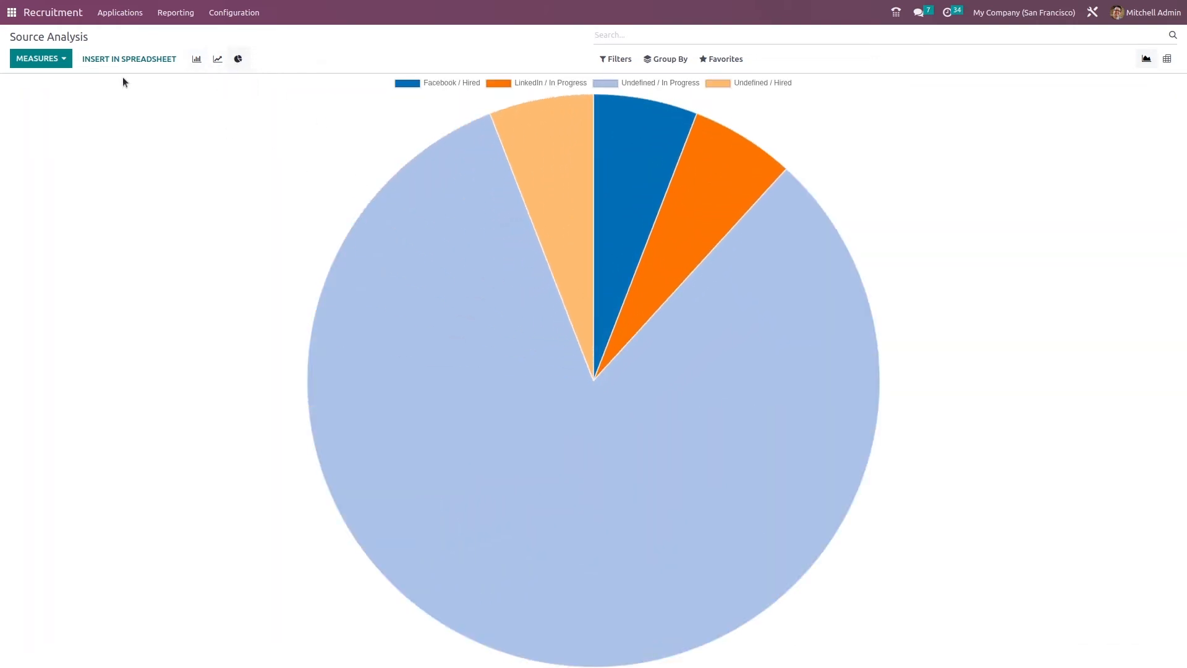
{"action": "left_click", "coordinate": [41, 58]}
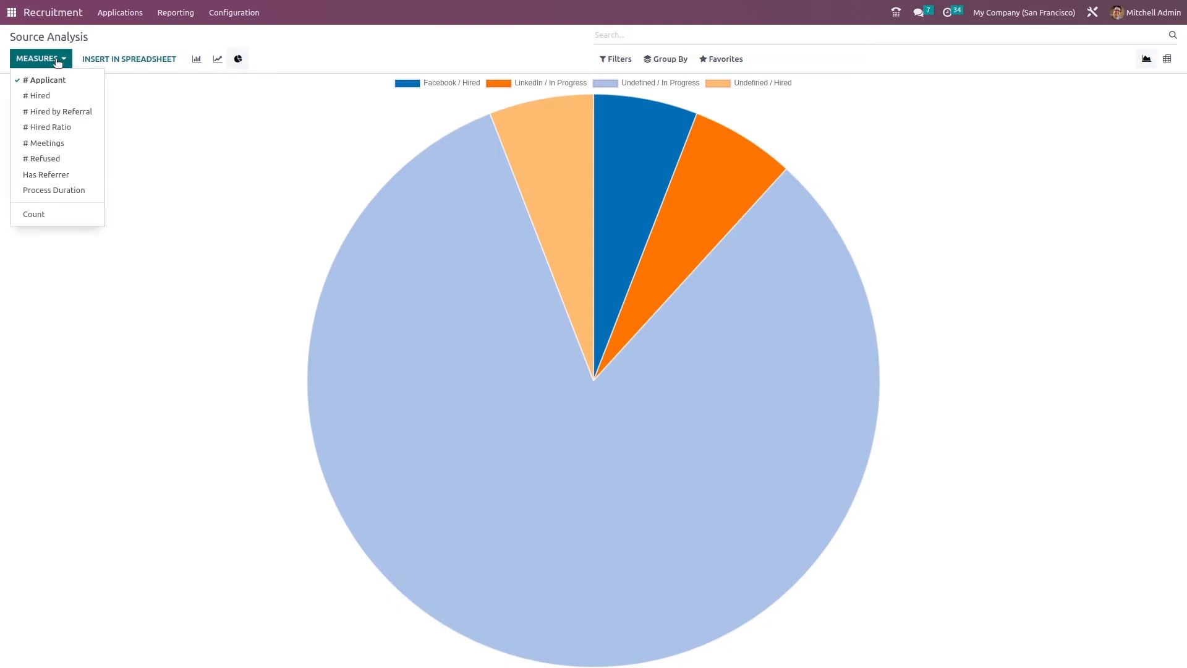
{"action": "mouse_move", "coordinate": [153, 143]}
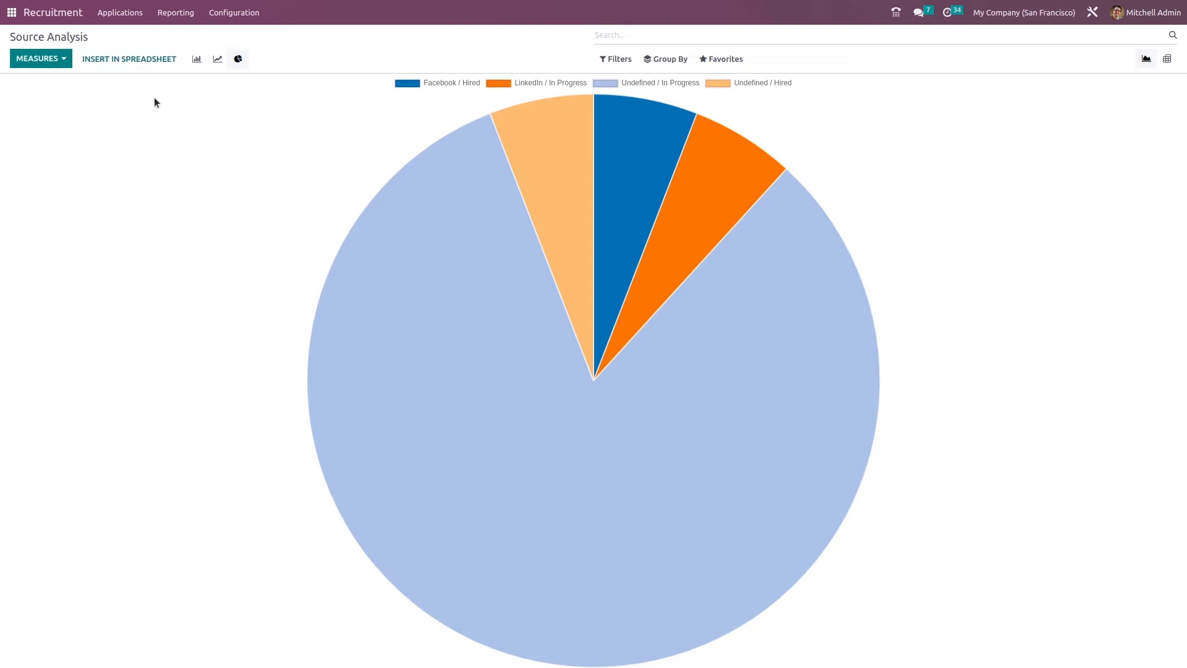
{"action": "left_click", "coordinate": [176, 13]}
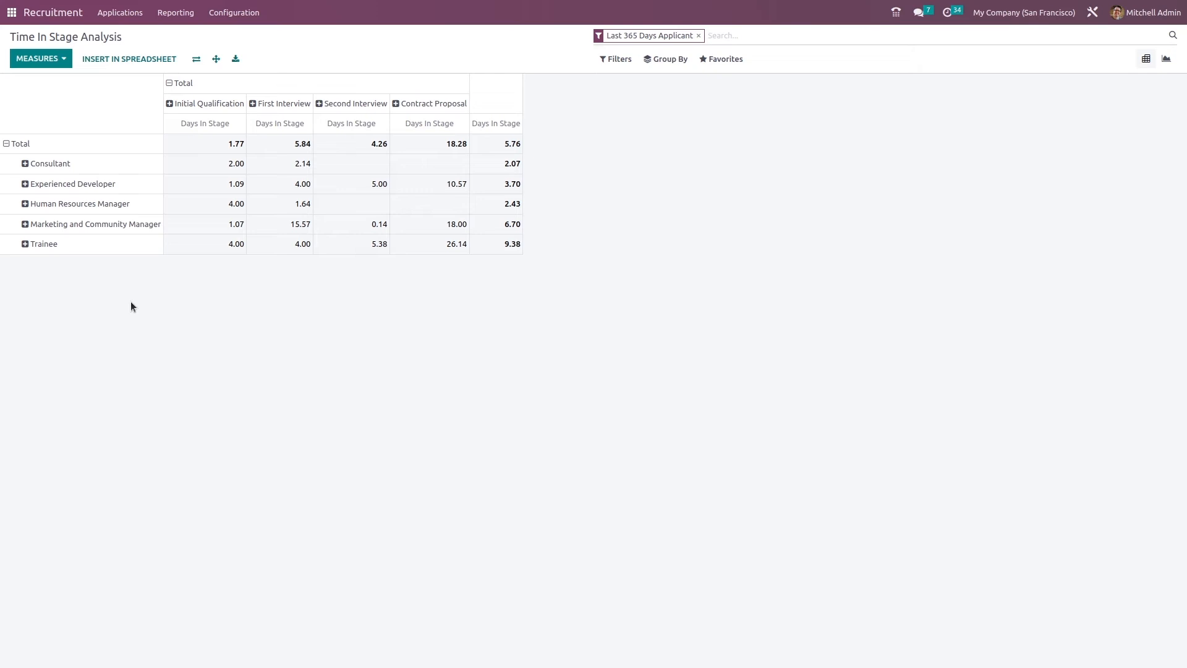
{"action": "mouse_move", "coordinate": [191, 174]}
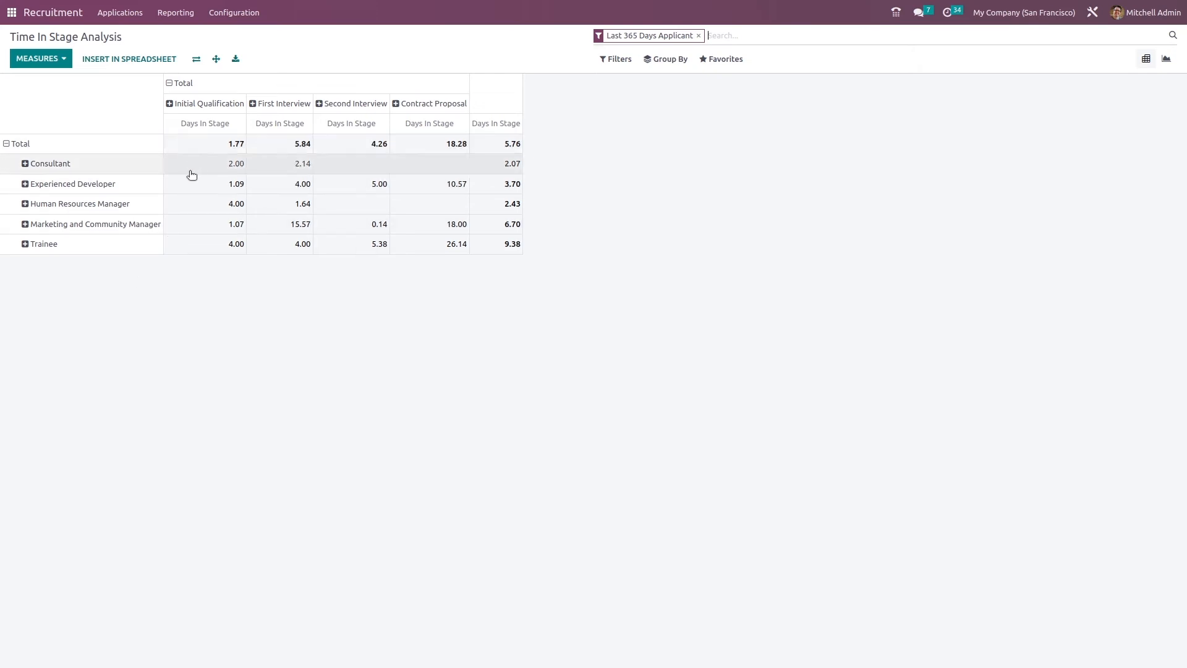
{"action": "mouse_move", "coordinate": [204, 176]}
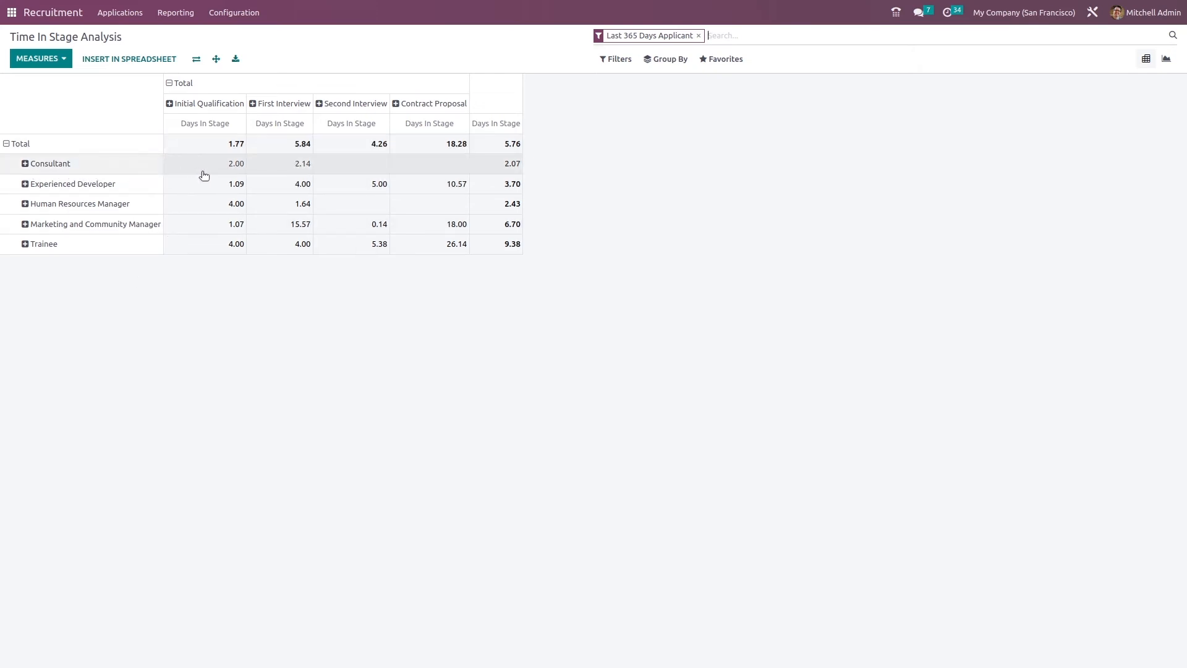
{"action": "mouse_move", "coordinate": [240, 176]}
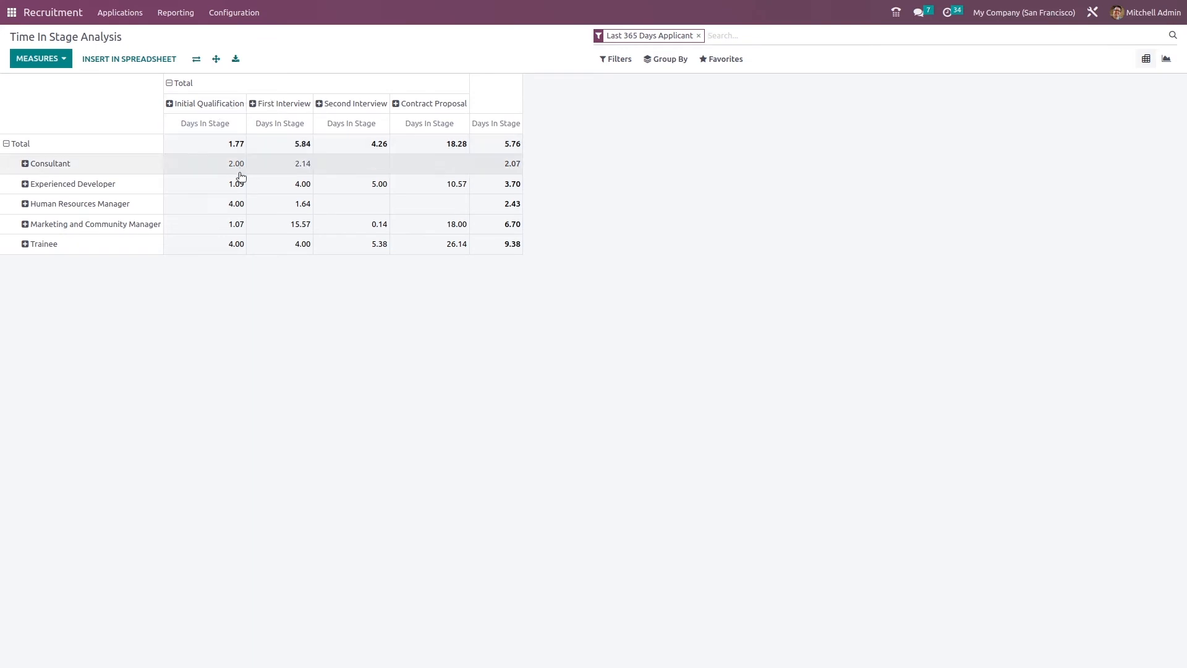
{"action": "mouse_move", "coordinate": [240, 168]}
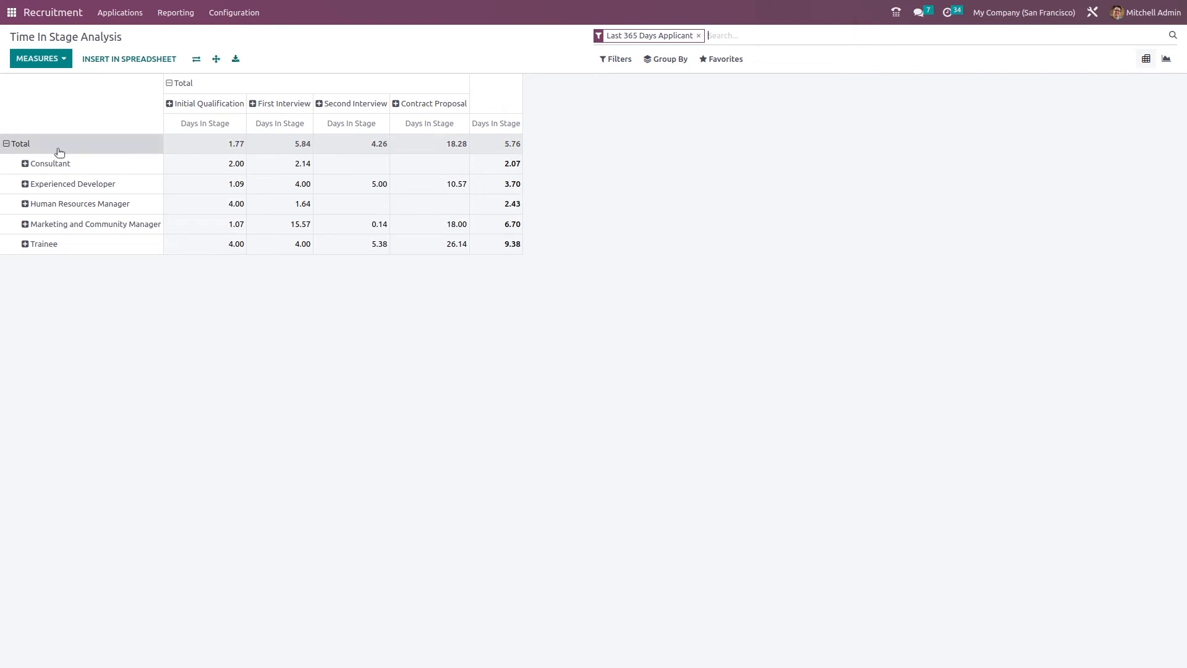
{"action": "mouse_move", "coordinate": [519, 282]}
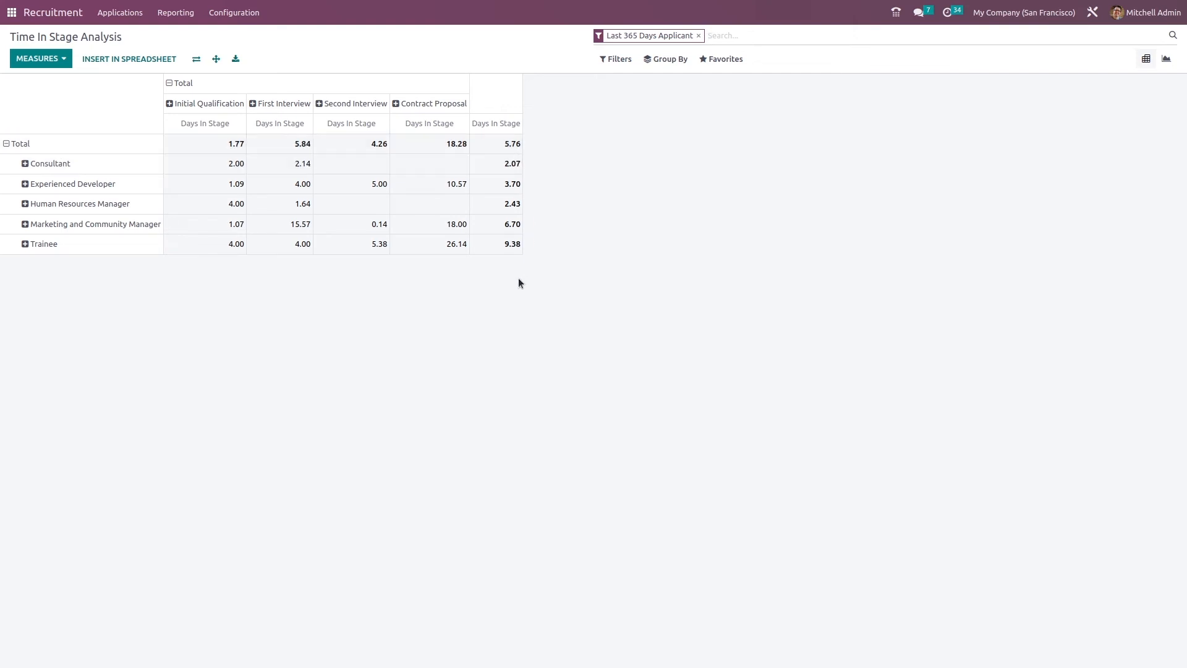
{"action": "mouse_move", "coordinate": [205, 119]}
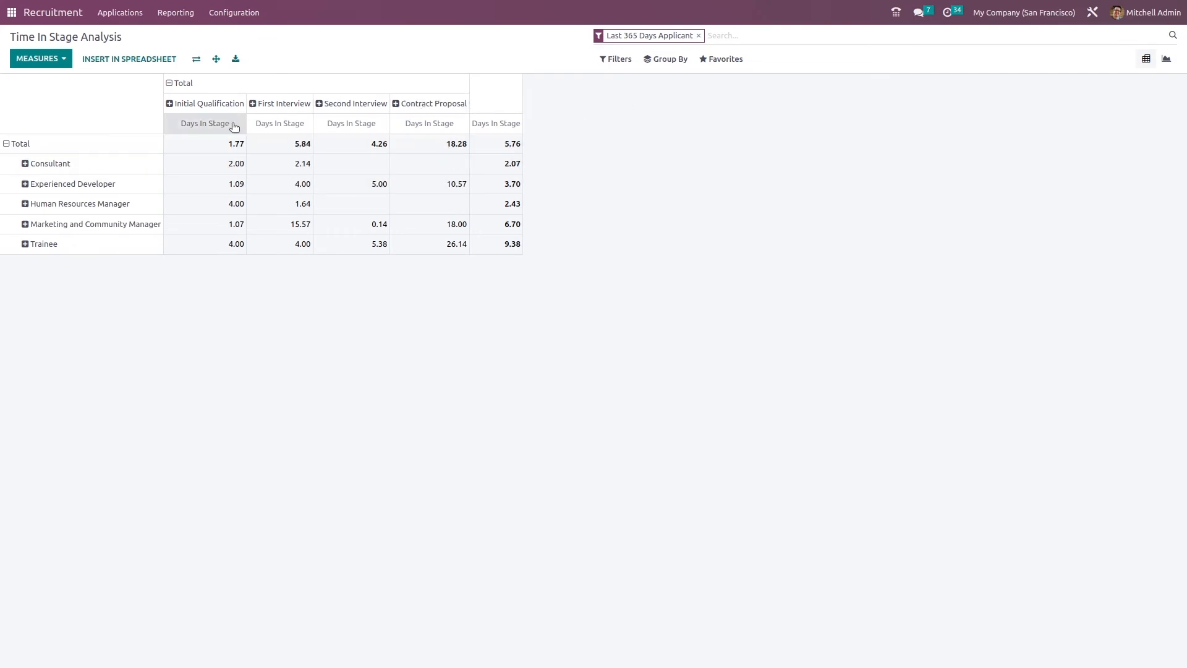
{"action": "mouse_move", "coordinate": [164, 327]}
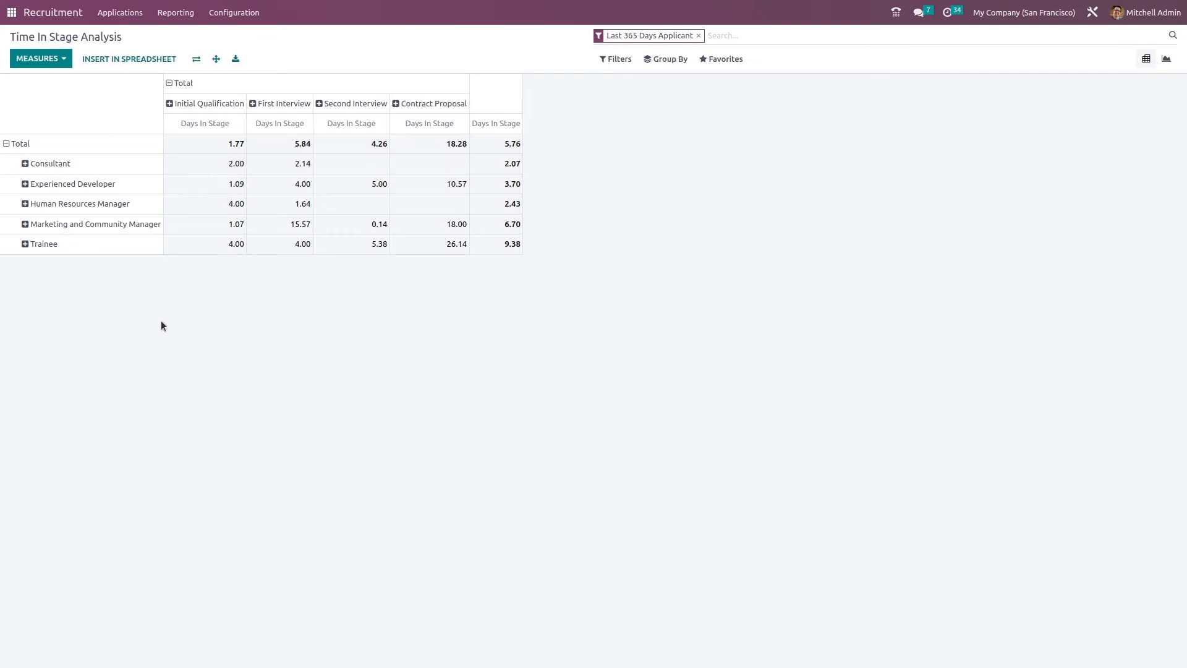
{"action": "mouse_move", "coordinate": [144, 145]}
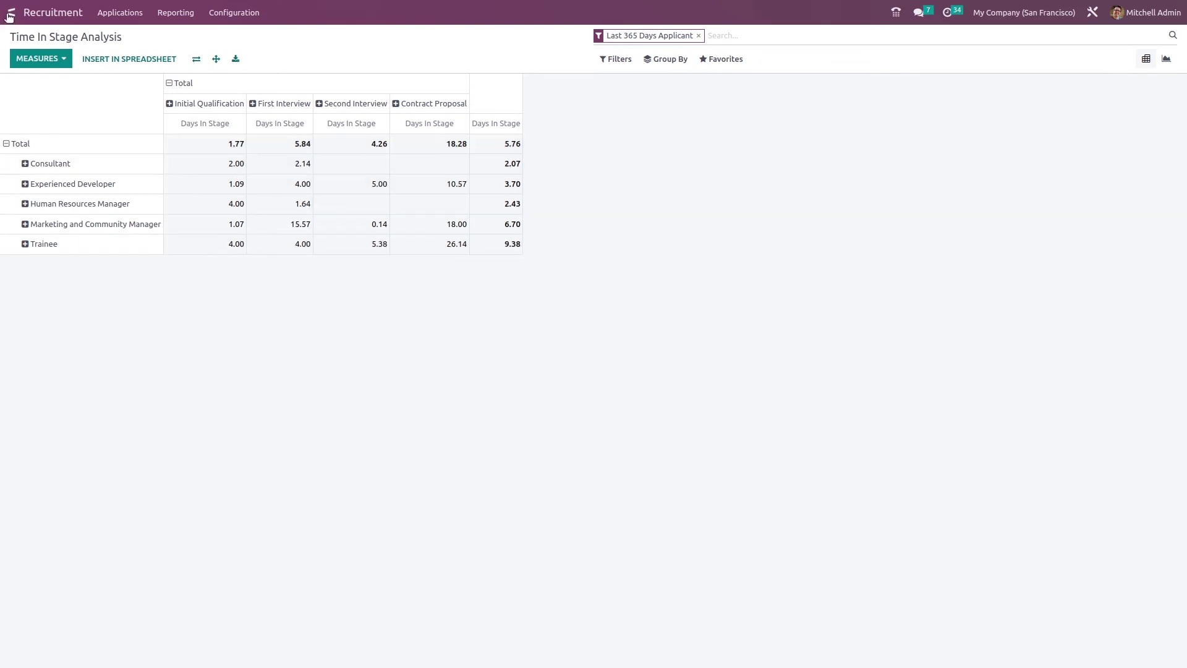
Flip the Time In Stage pivot so stages are rows and job positions are columns.
{"action": "left_click", "coordinate": [41, 58]}
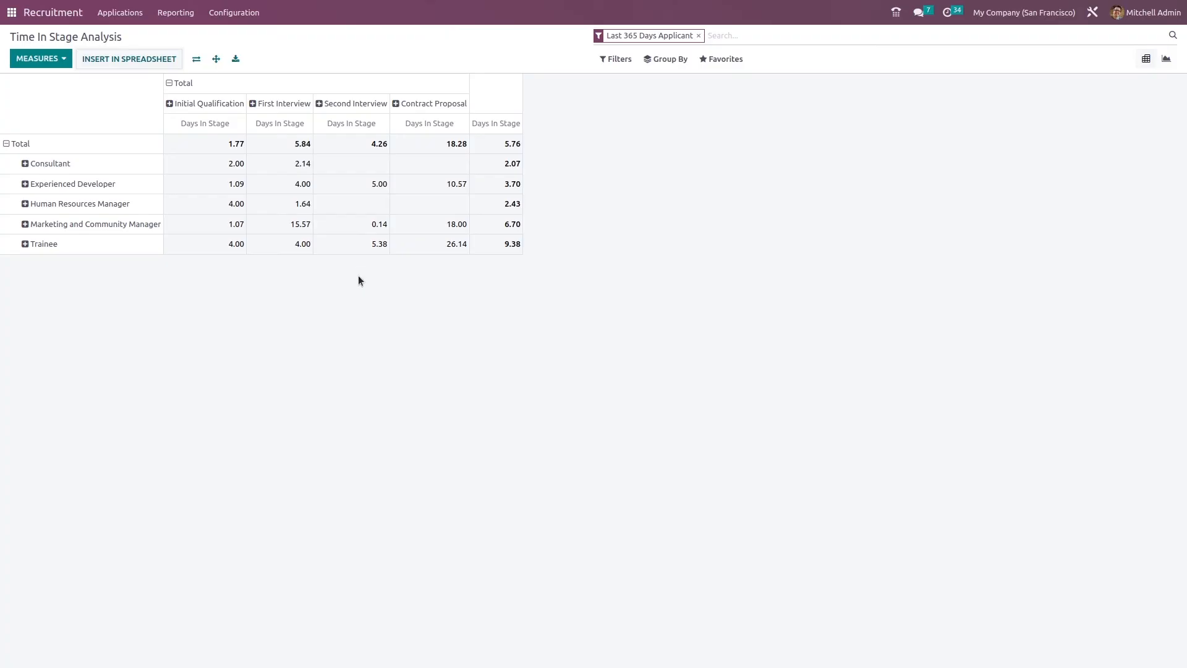
{"action": "left_click", "coordinate": [196, 58]}
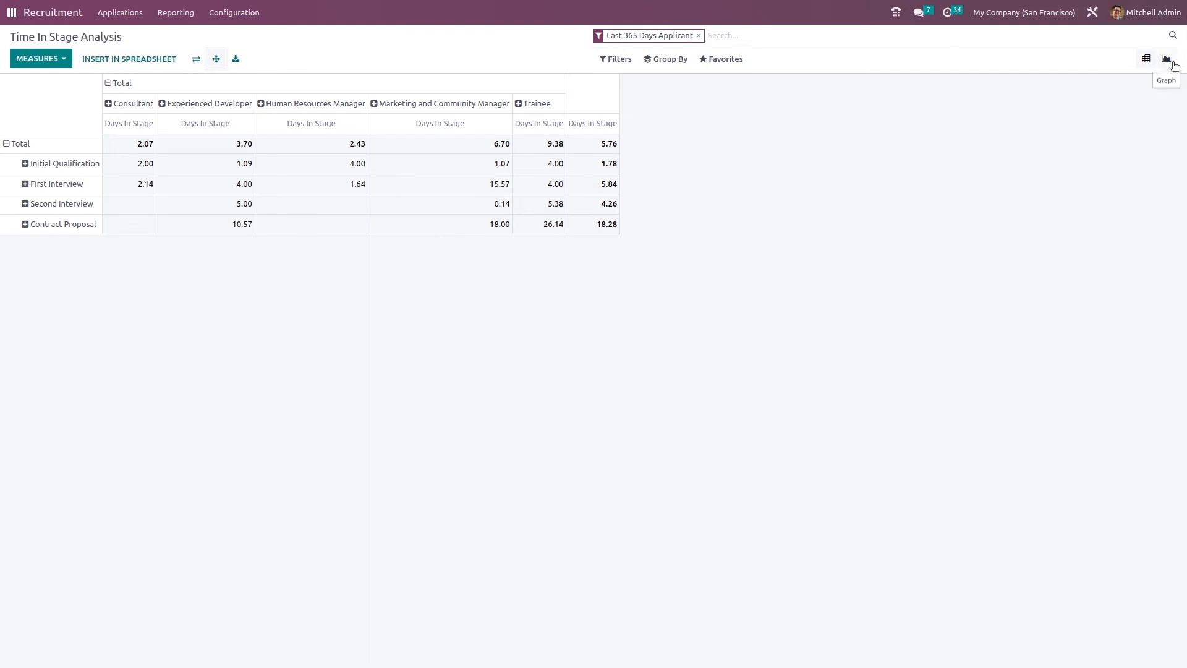
Show days in stage as a bar chart by job position after trying pie, leaving Group By unchanged.
{"action": "left_click", "coordinate": [1165, 58]}
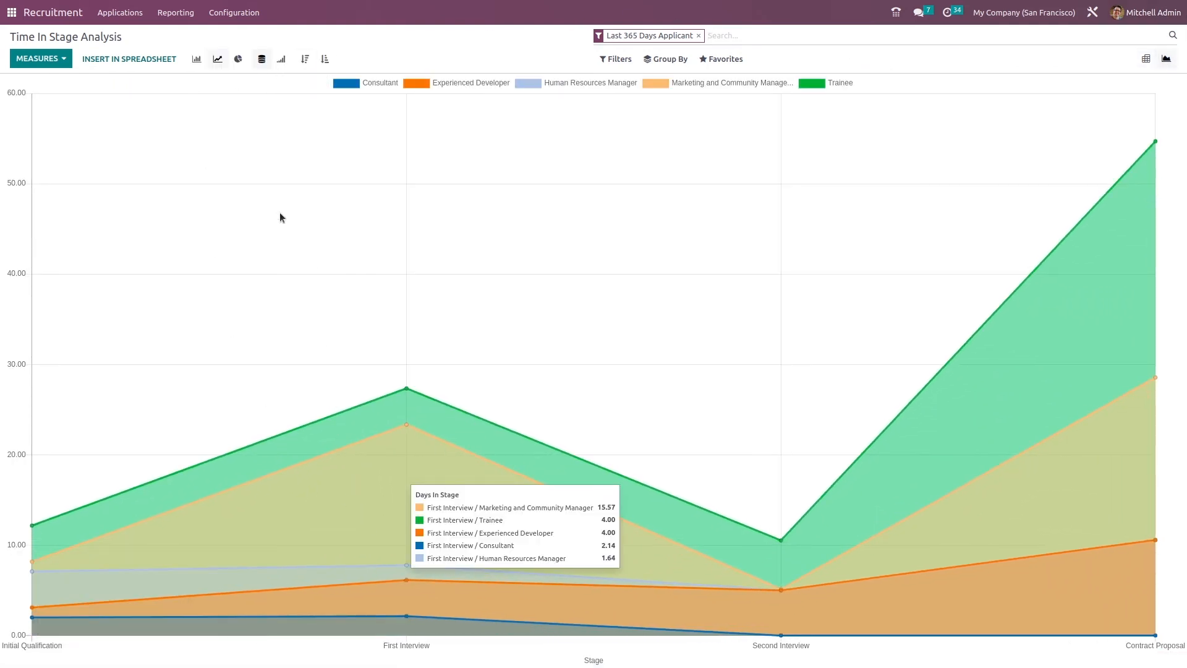
{"action": "mouse_move", "coordinate": [636, 535]}
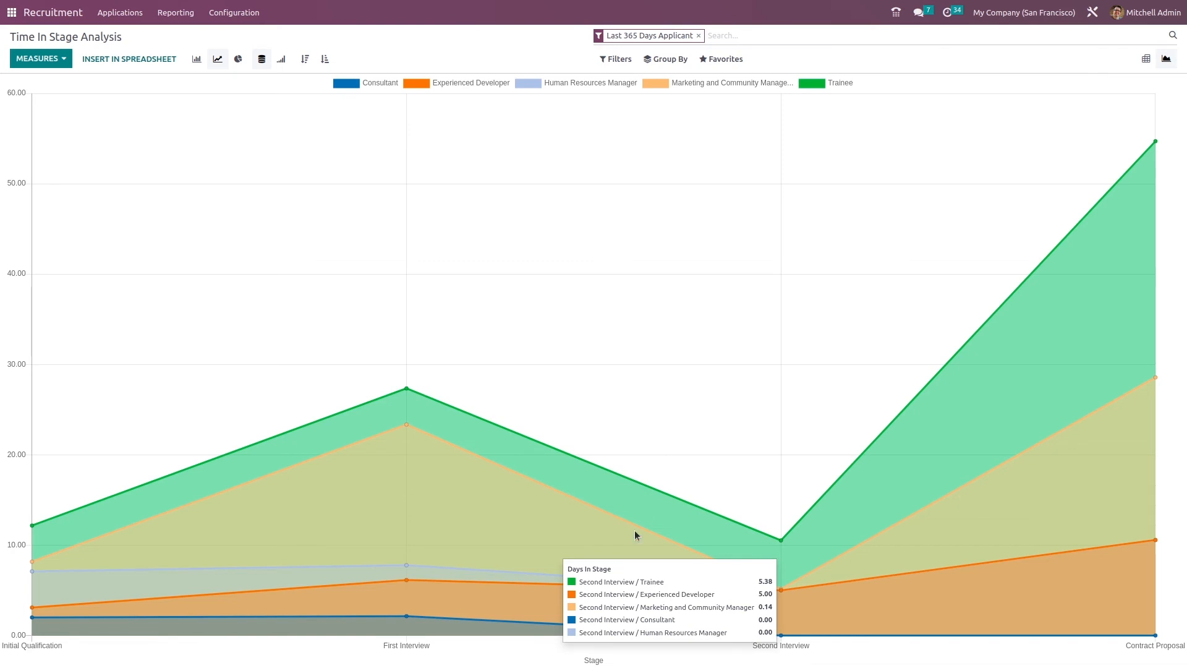
{"action": "mouse_move", "coordinate": [488, 215]}
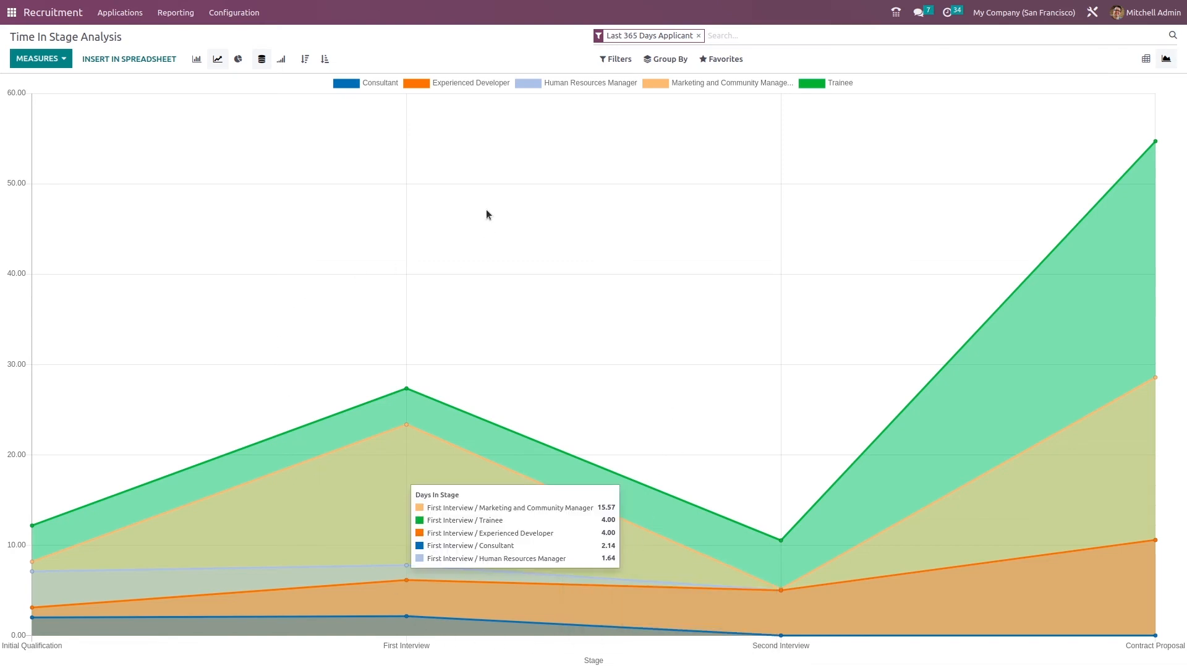
{"action": "mouse_move", "coordinate": [782, 539]}
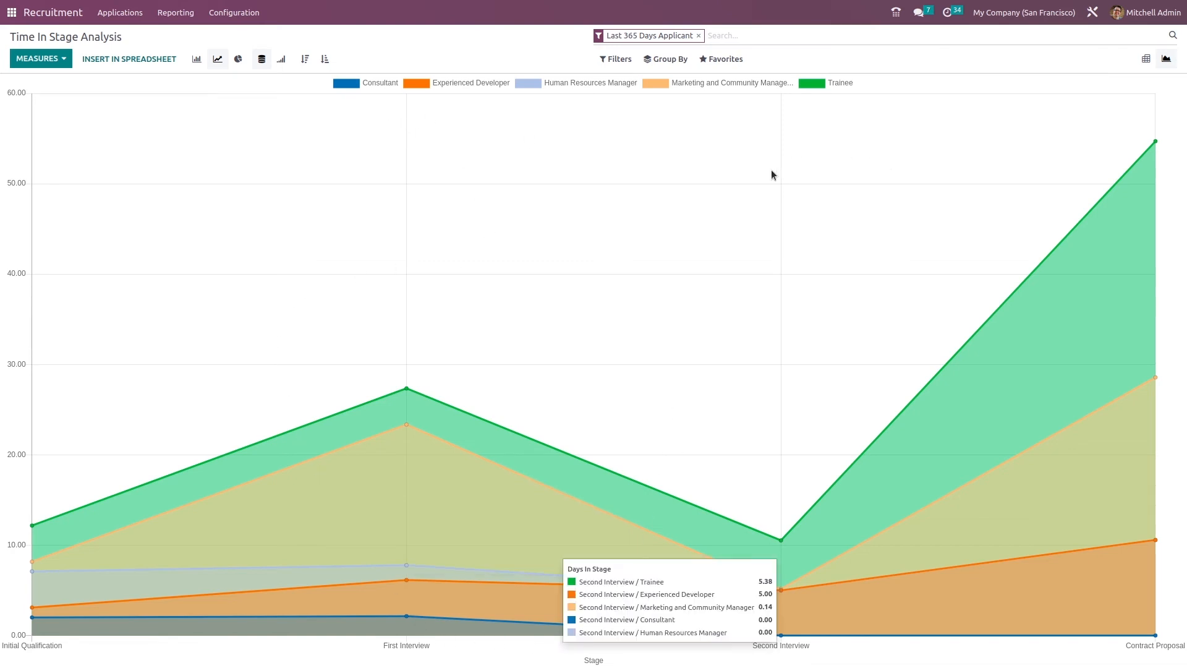
{"action": "mouse_move", "coordinate": [215, 456]}
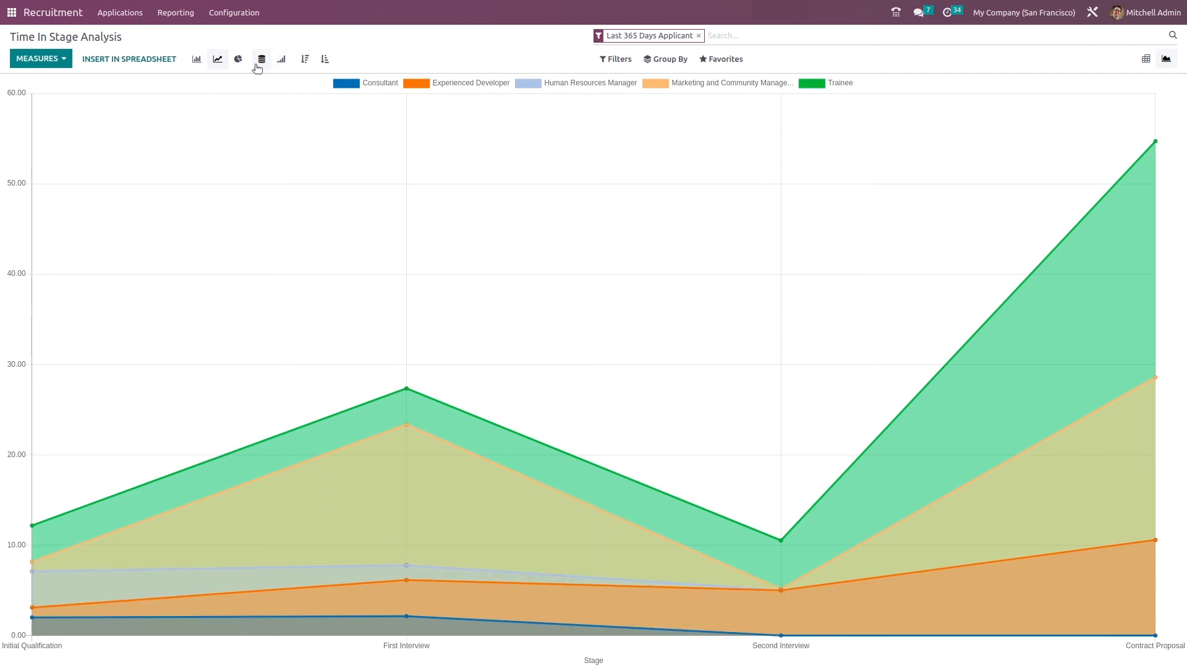
{"action": "left_click", "coordinate": [237, 58]}
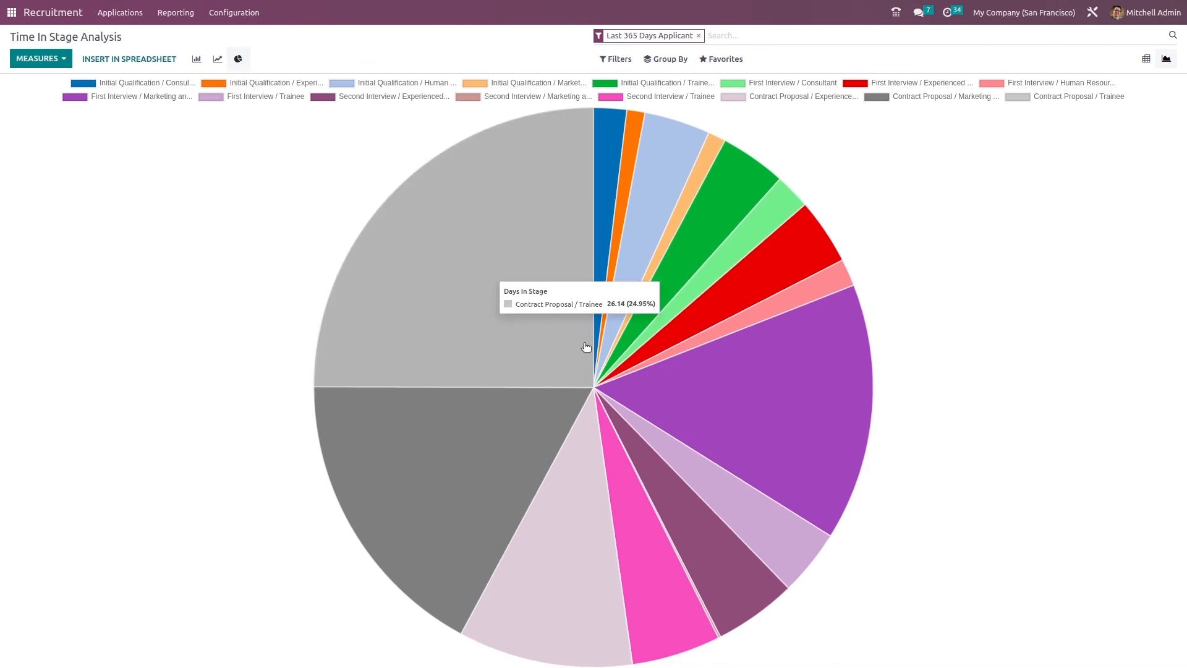
{"action": "mouse_move", "coordinate": [131, 124]}
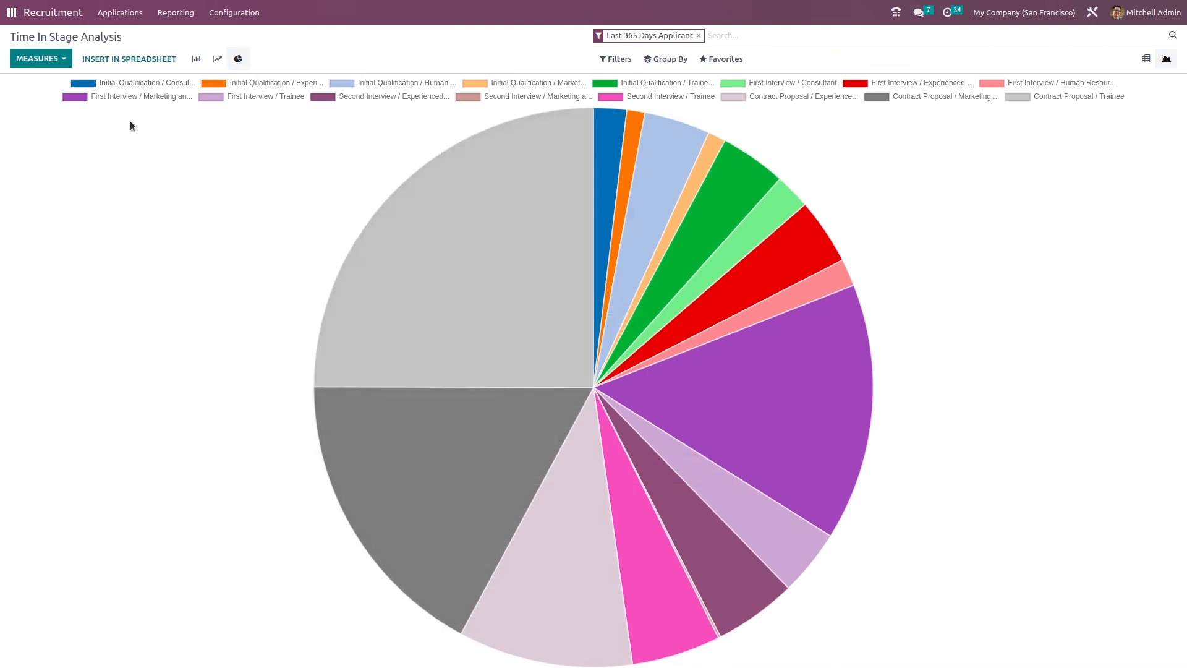
{"action": "mouse_move", "coordinate": [895, 94]}
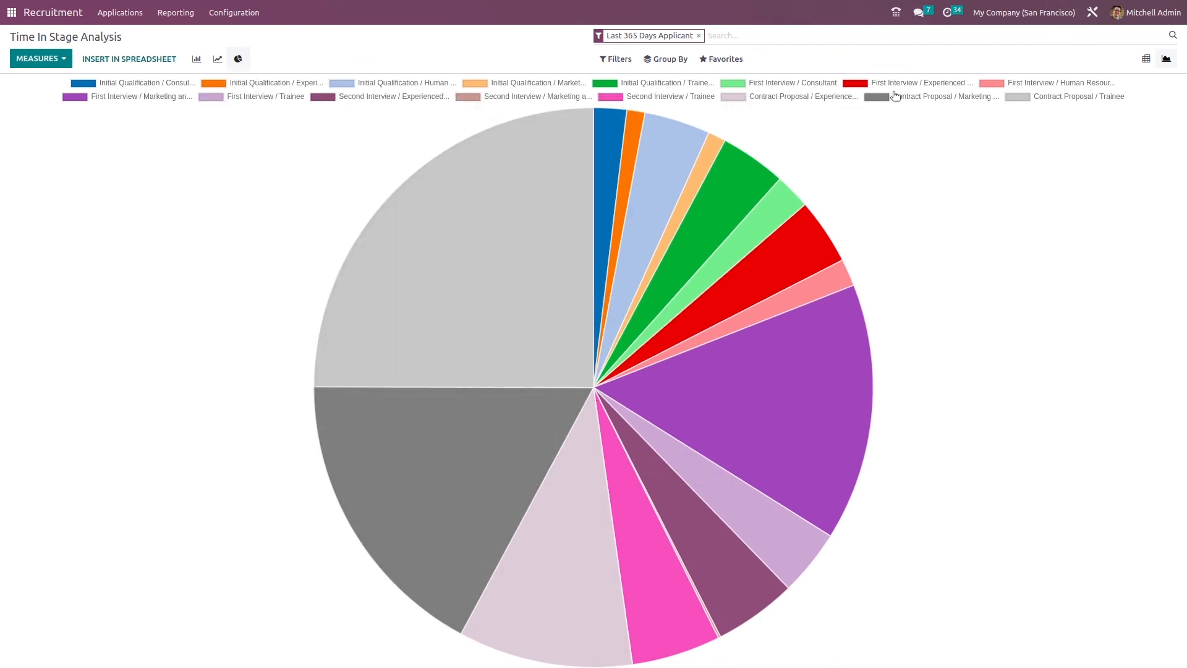
{"action": "mouse_move", "coordinate": [325, 57]}
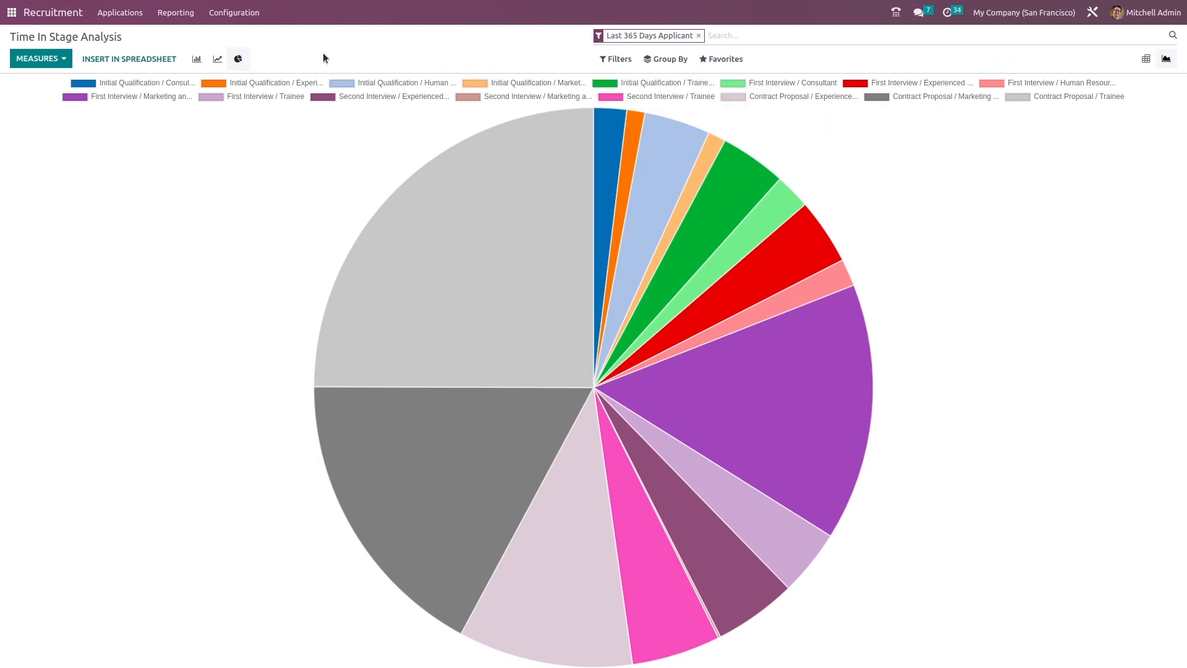
{"action": "left_click", "coordinate": [197, 58]}
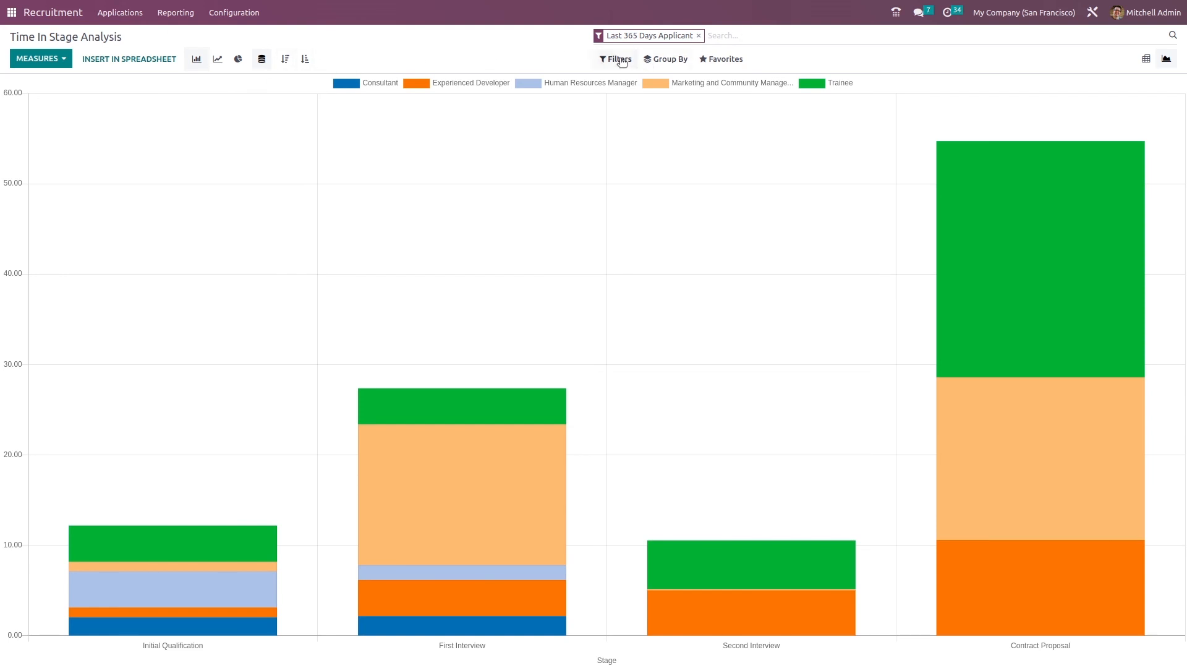
{"action": "left_click", "coordinate": [665, 58]}
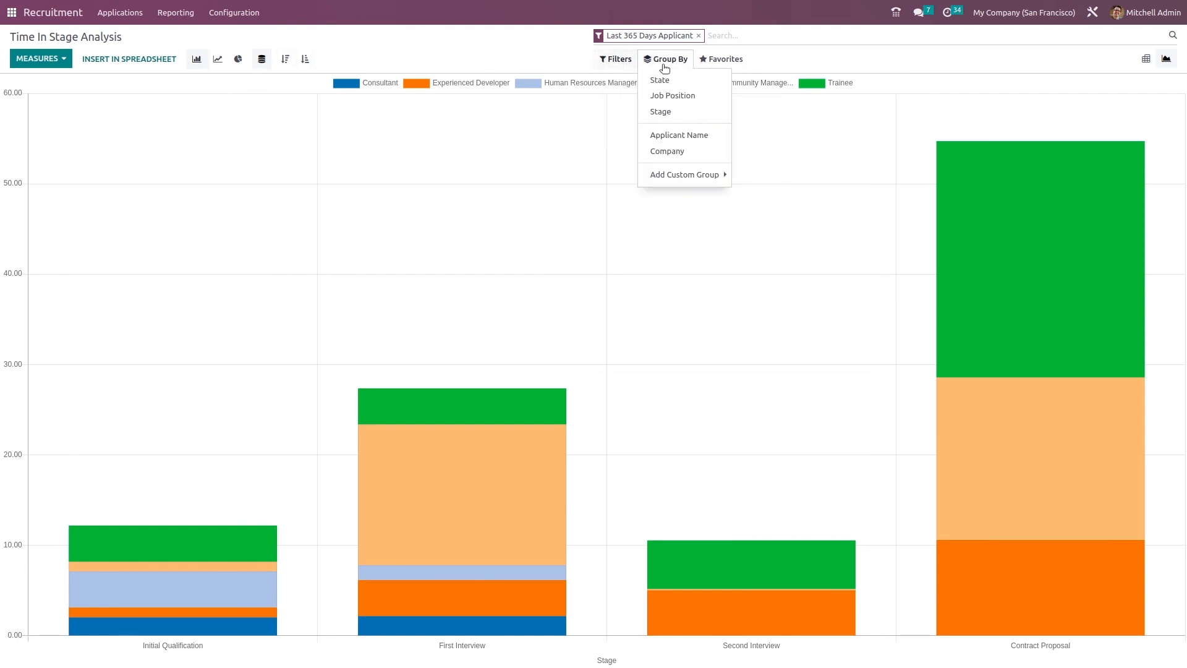
{"action": "left_click", "coordinate": [721, 58]}
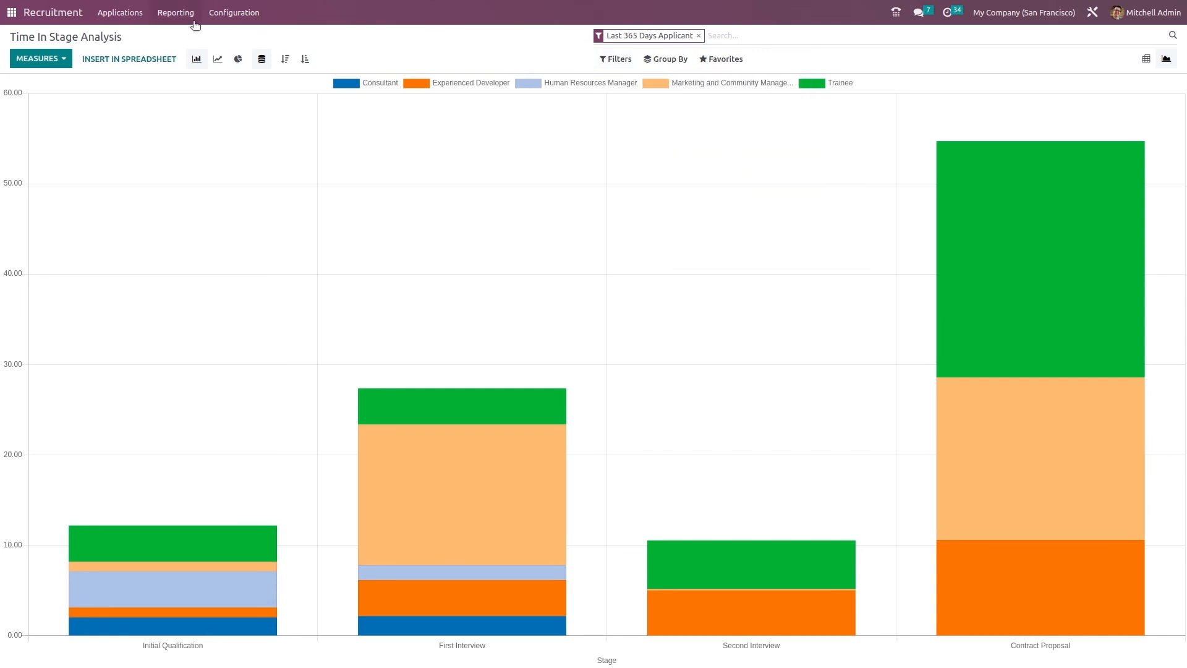
Show Team Performance as a bar chart of in-progress versus hired applicants per recruiter.
{"action": "left_click", "coordinate": [175, 12]}
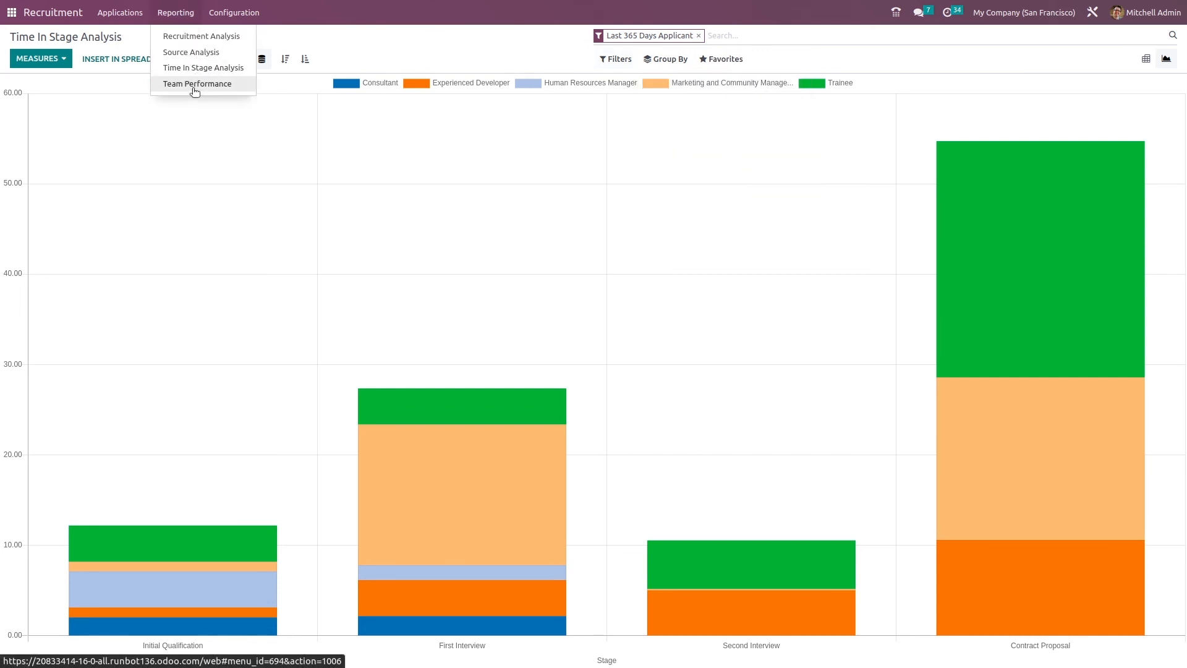
{"action": "left_click", "coordinate": [197, 85]}
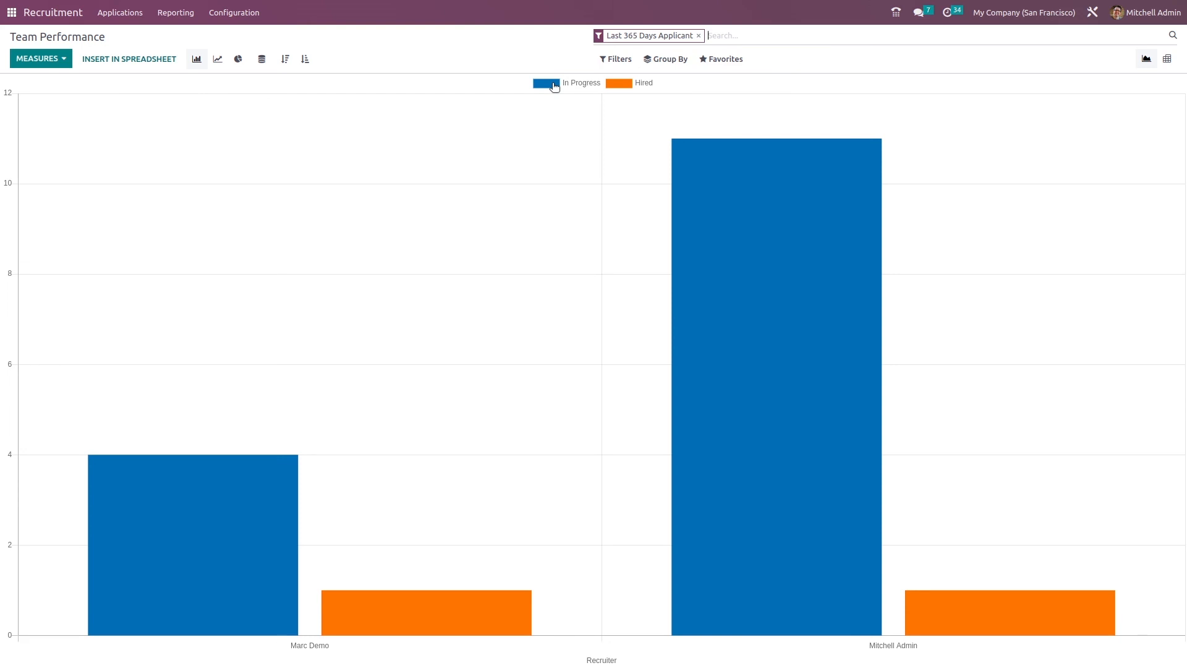
{"action": "mouse_move", "coordinate": [621, 87]}
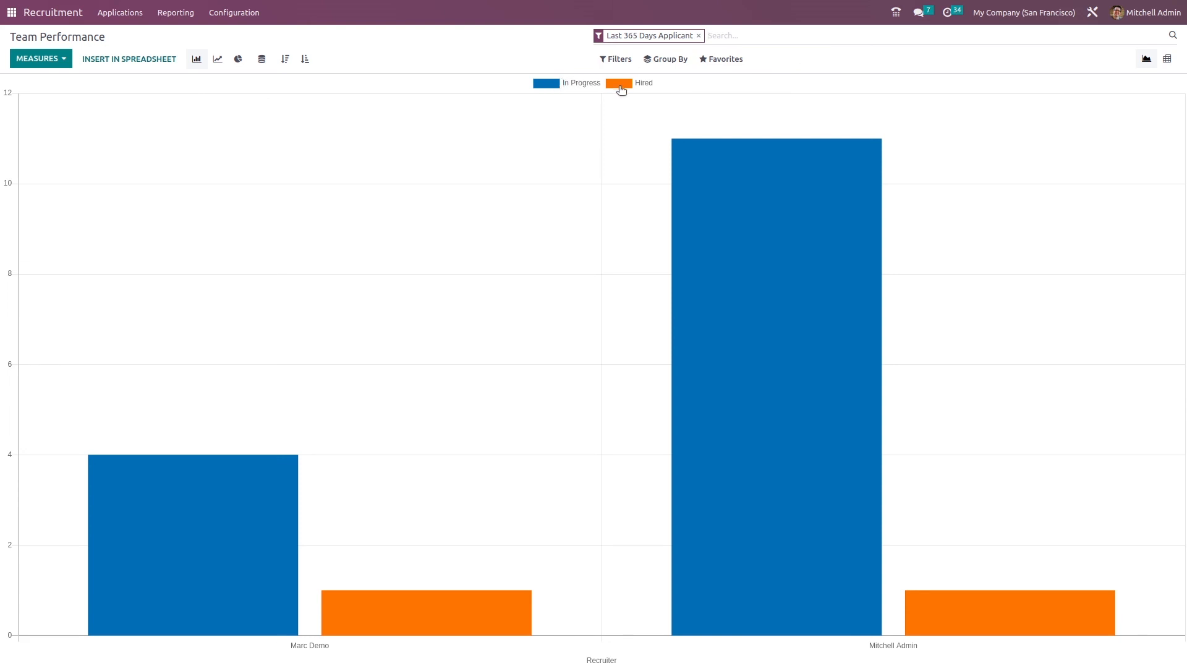
{"action": "mouse_move", "coordinate": [789, 602]}
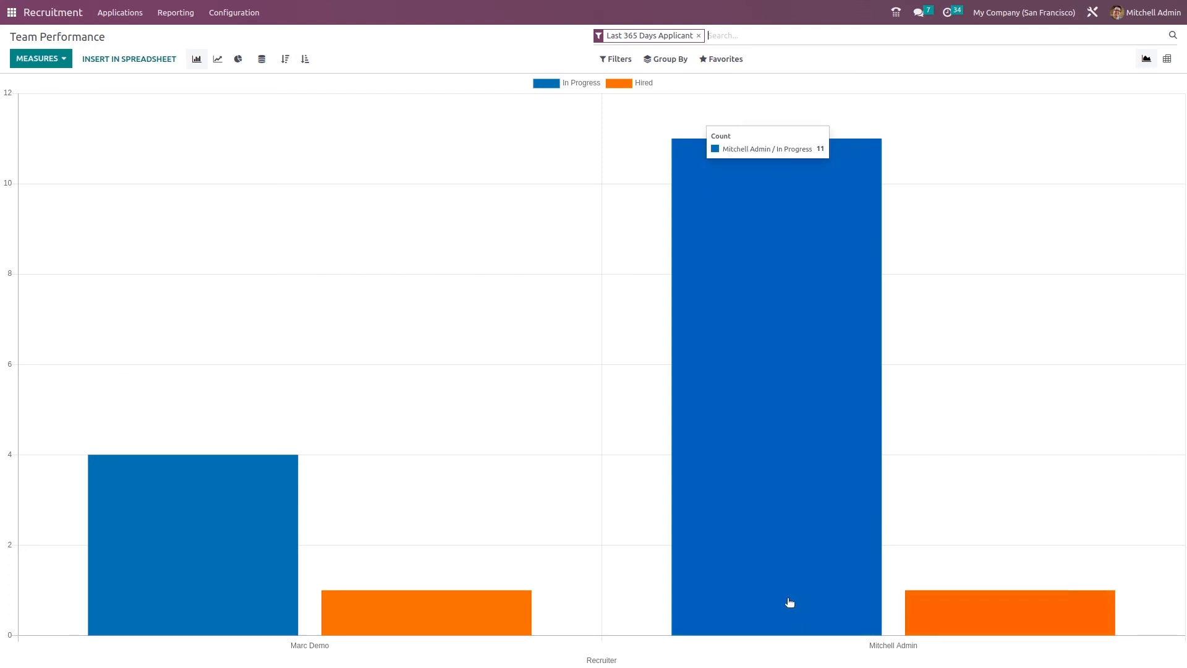
{"action": "mouse_move", "coordinate": [355, 564]}
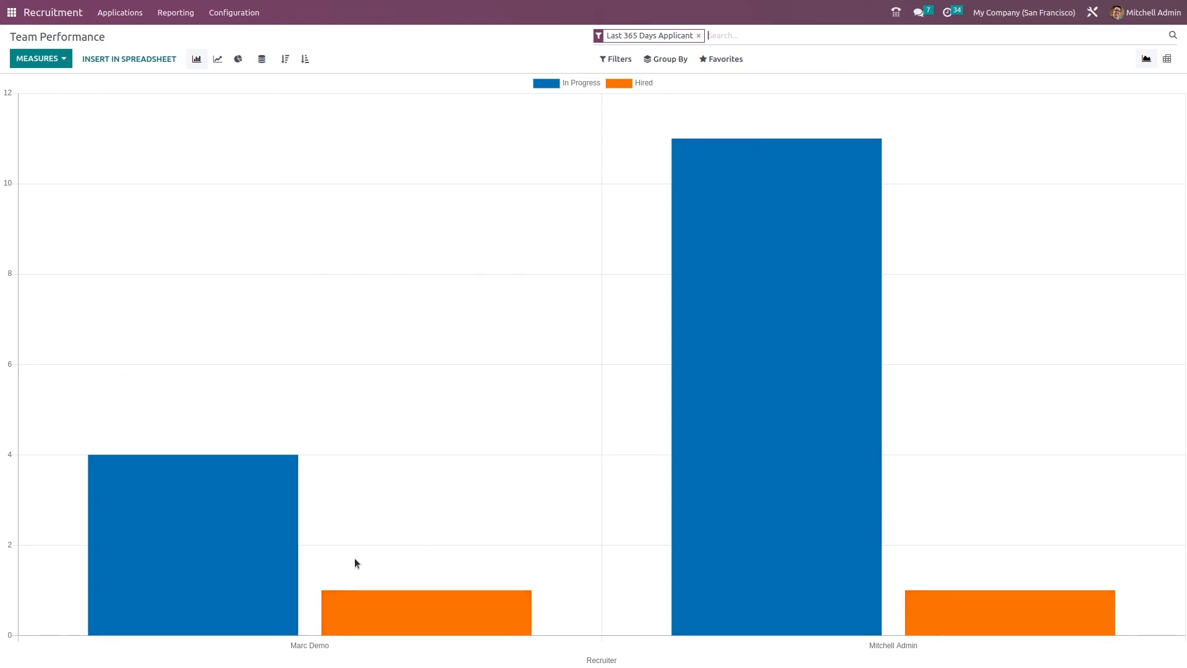
{"action": "mouse_move", "coordinate": [792, 366]}
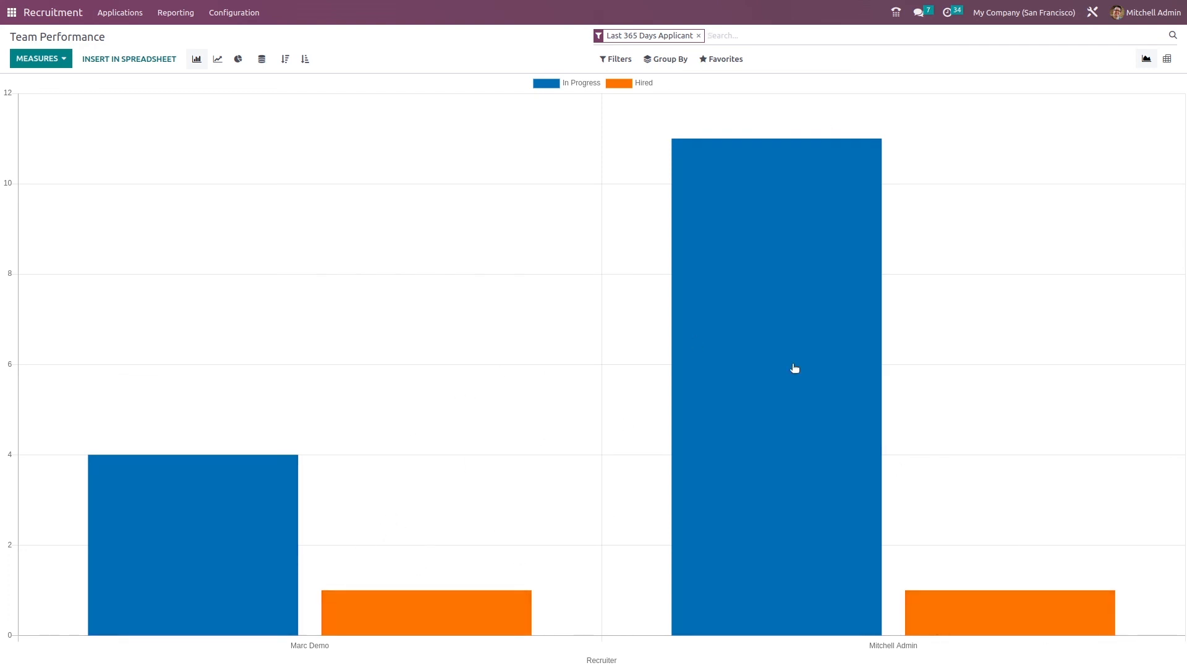
{"action": "mouse_move", "coordinate": [847, 472]}
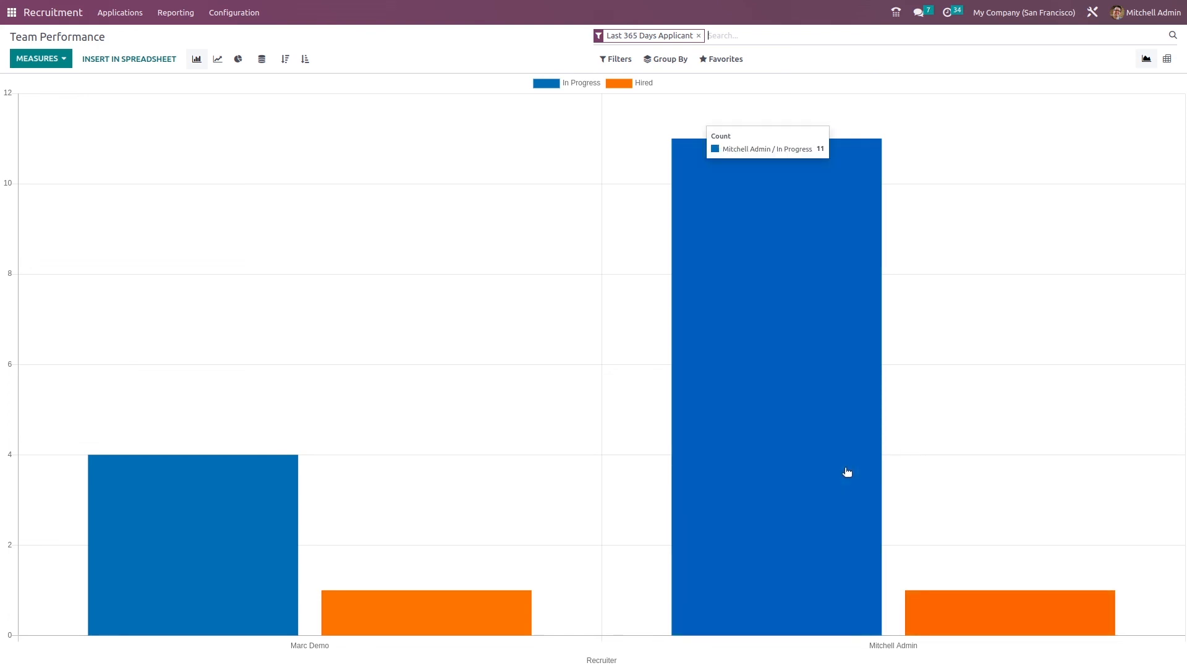
{"action": "mouse_move", "coordinate": [762, 172]}
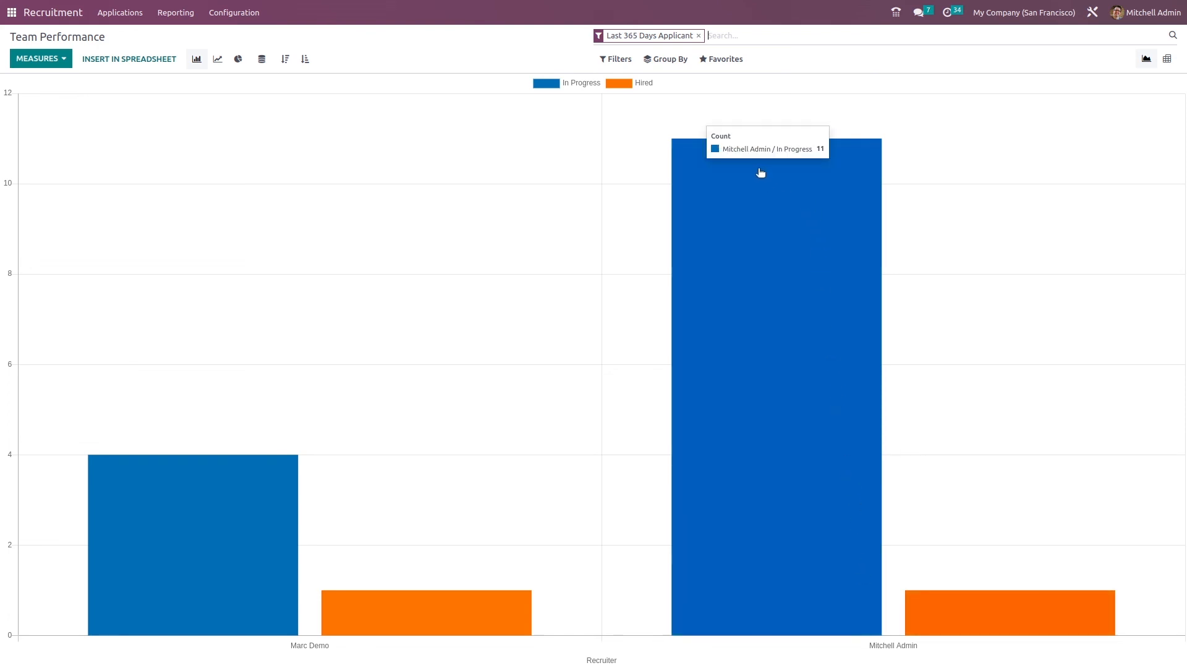
{"action": "mouse_move", "coordinate": [878, 566]}
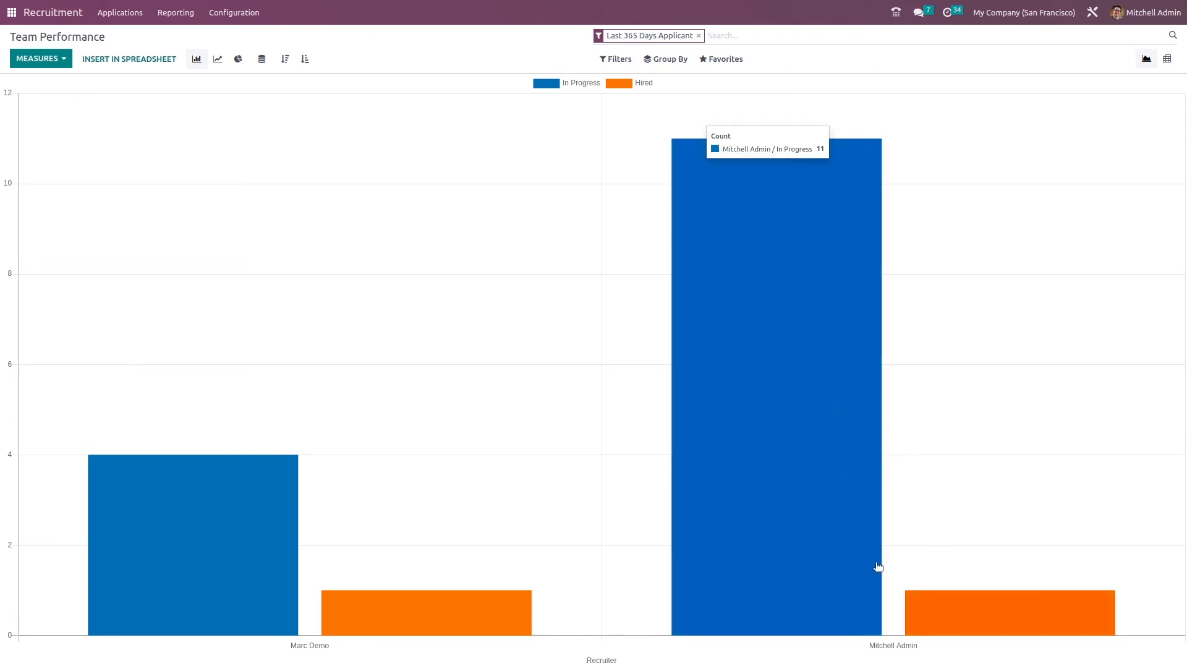
{"action": "mouse_move", "coordinate": [255, 554]}
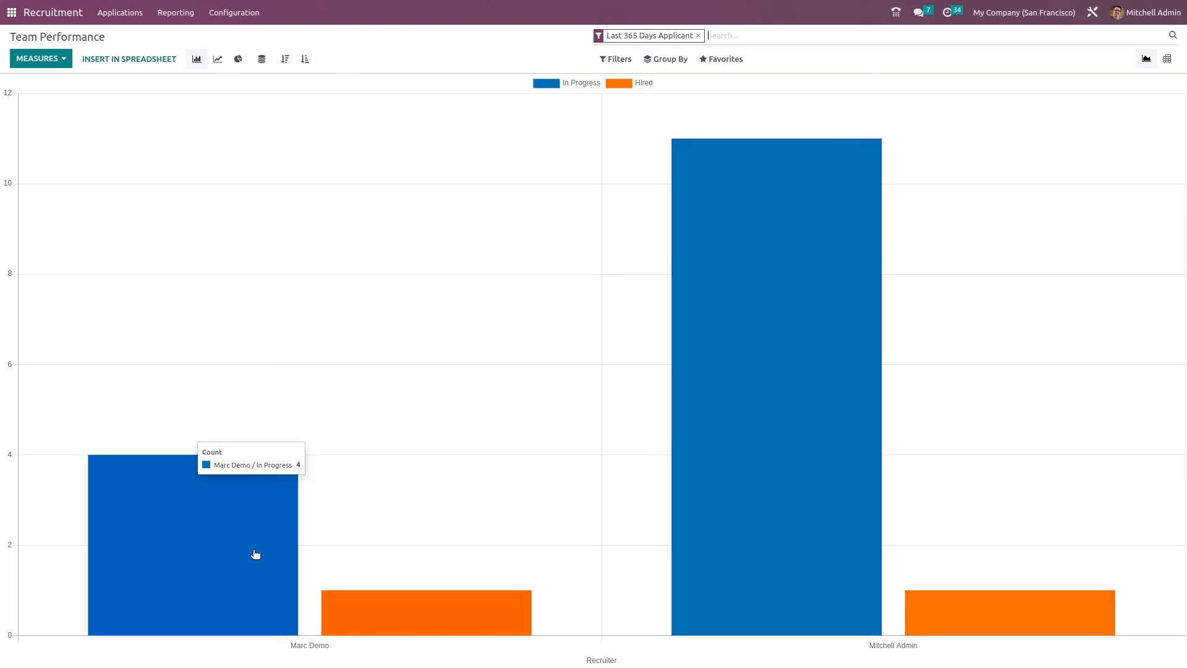
{"action": "mouse_move", "coordinate": [447, 616]}
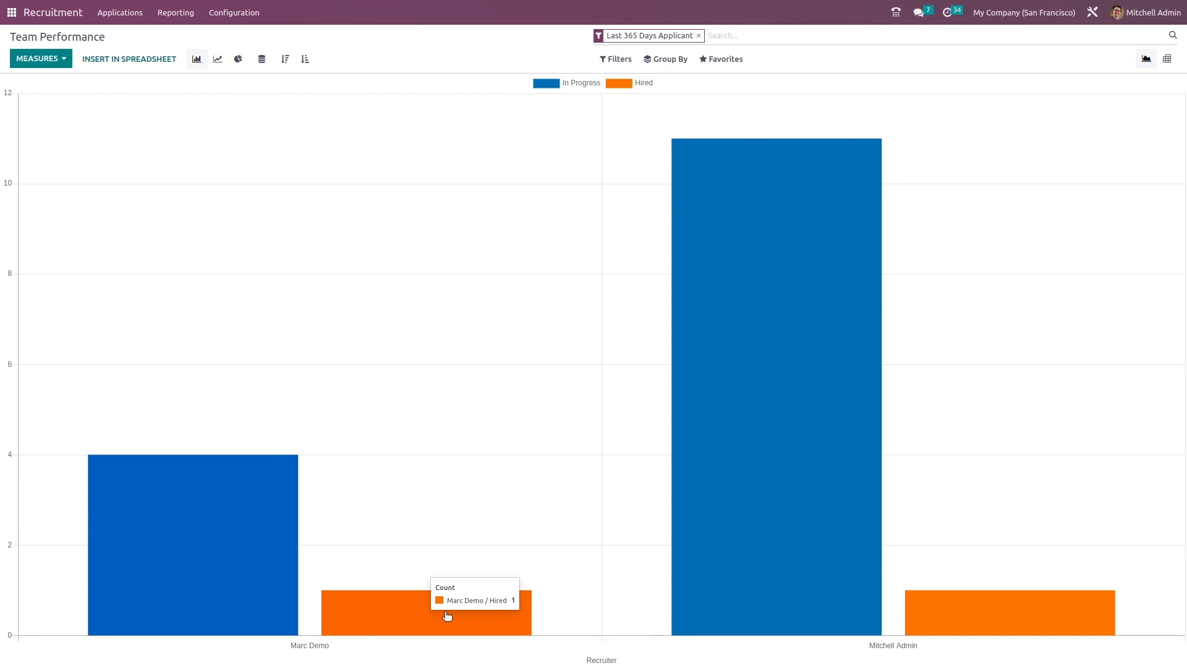
{"action": "mouse_move", "coordinate": [304, 58]}
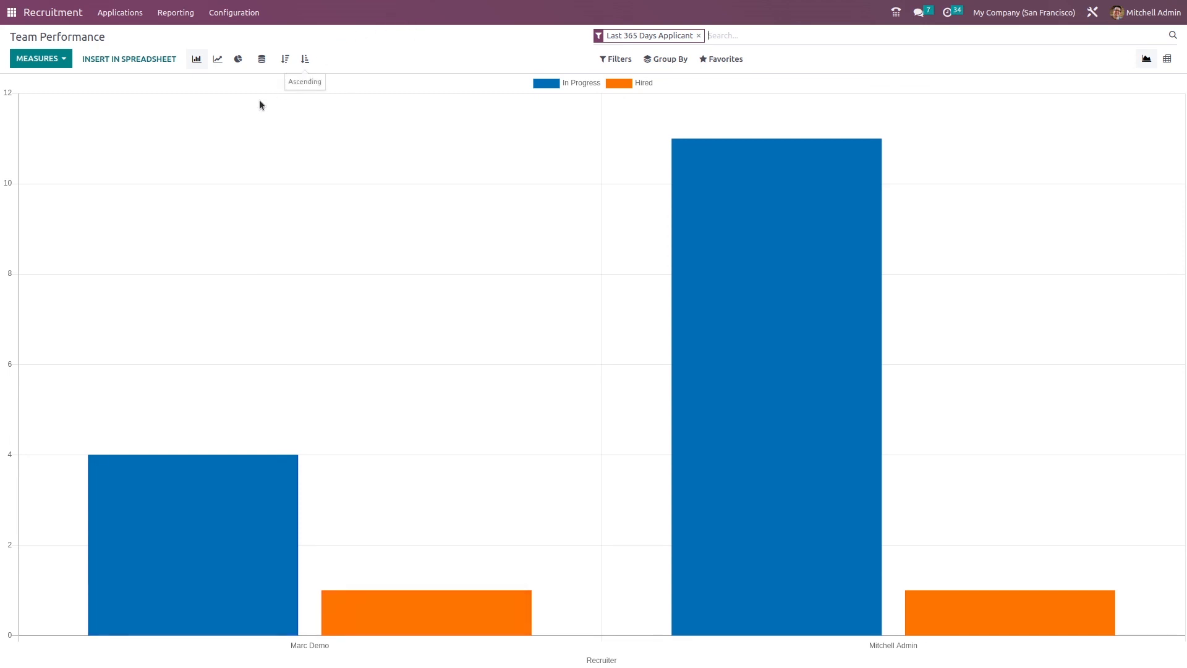
Try line and pie charts, then show Team Performance as a pivot of applicant, hired and refused counts per job.
{"action": "left_click", "coordinate": [217, 58]}
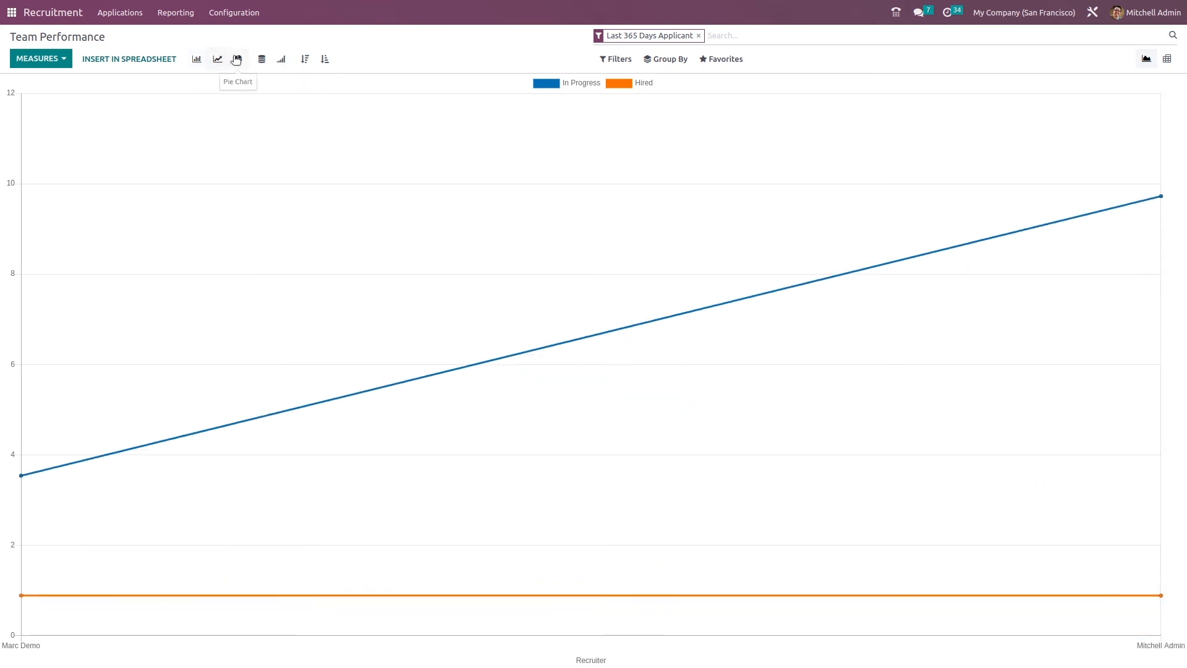
{"action": "left_click", "coordinate": [238, 59]}
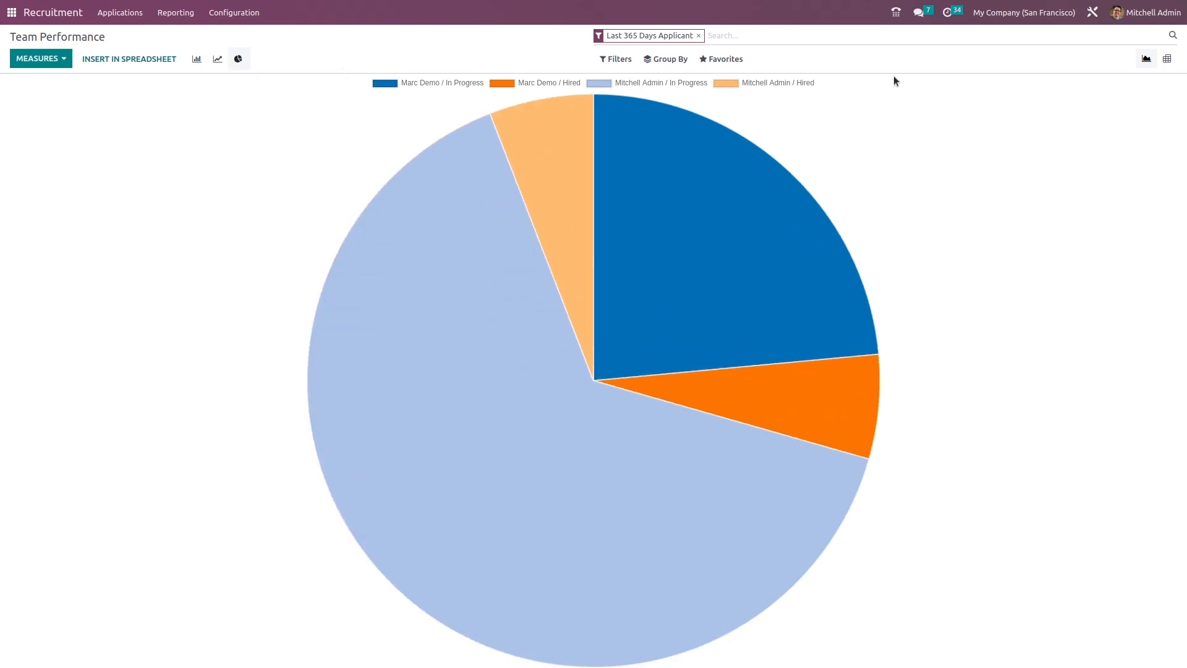
{"action": "mouse_move", "coordinate": [1167, 59]}
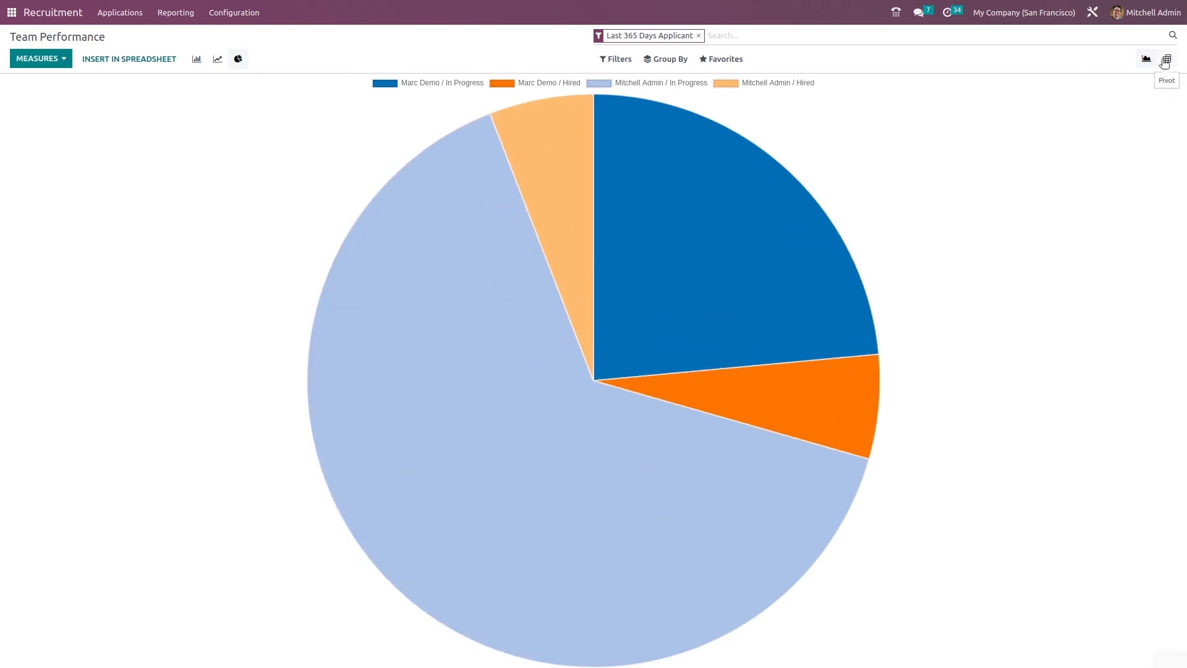
{"action": "left_click", "coordinate": [1165, 59]}
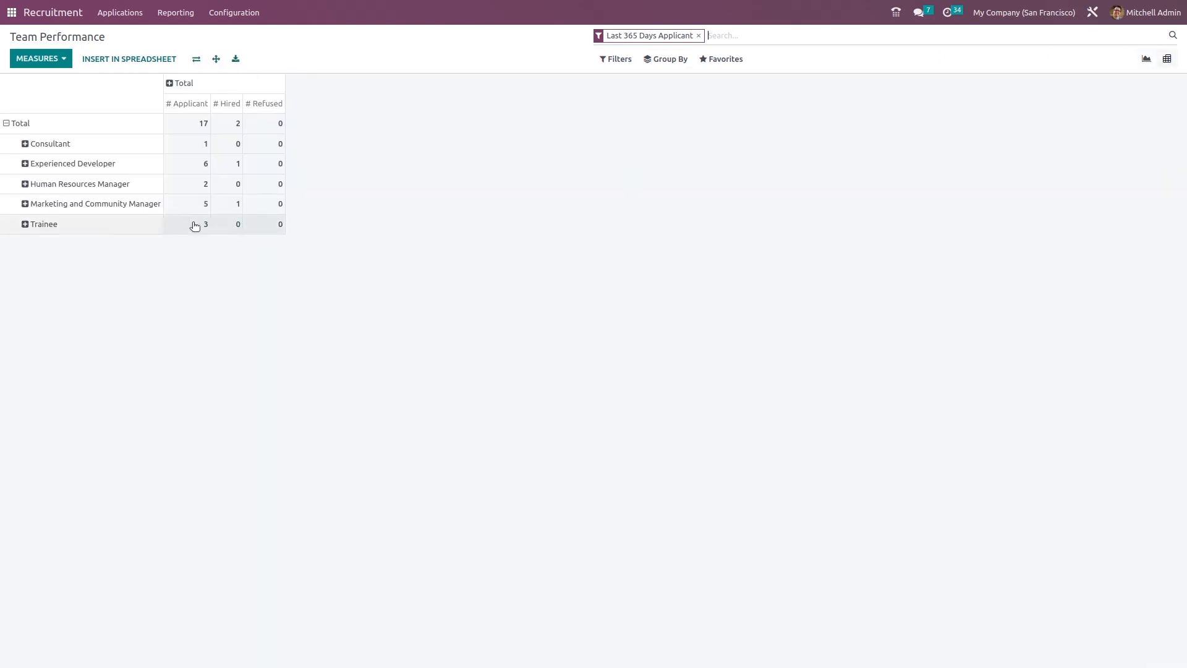
{"action": "mouse_move", "coordinate": [653, 250]}
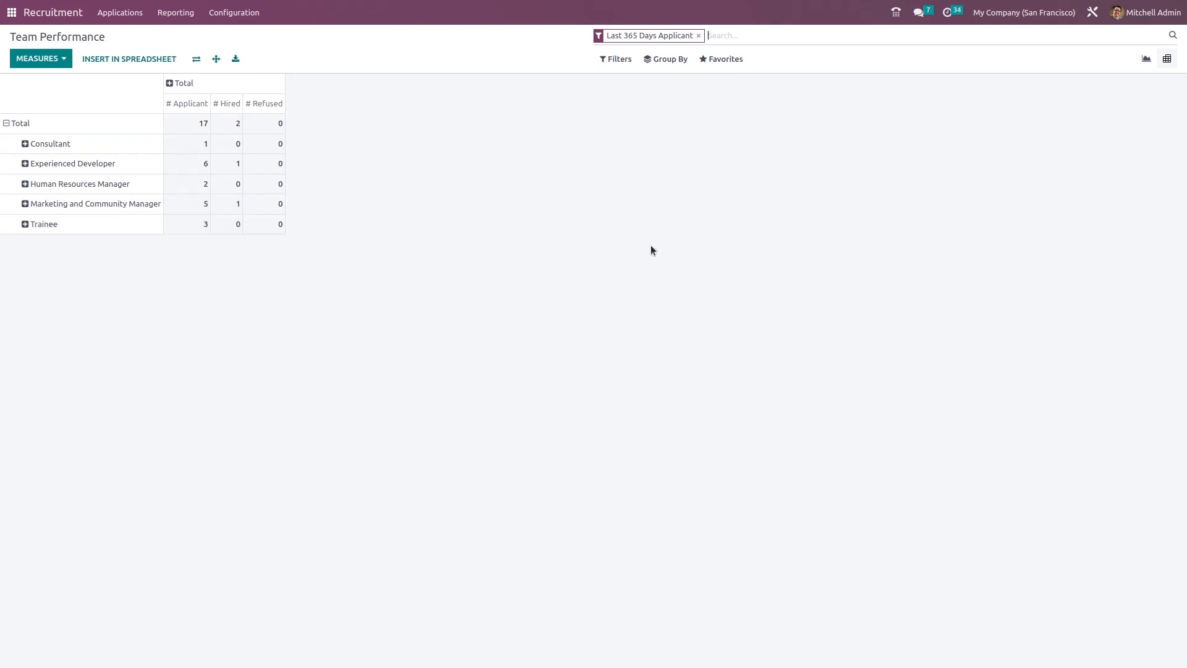